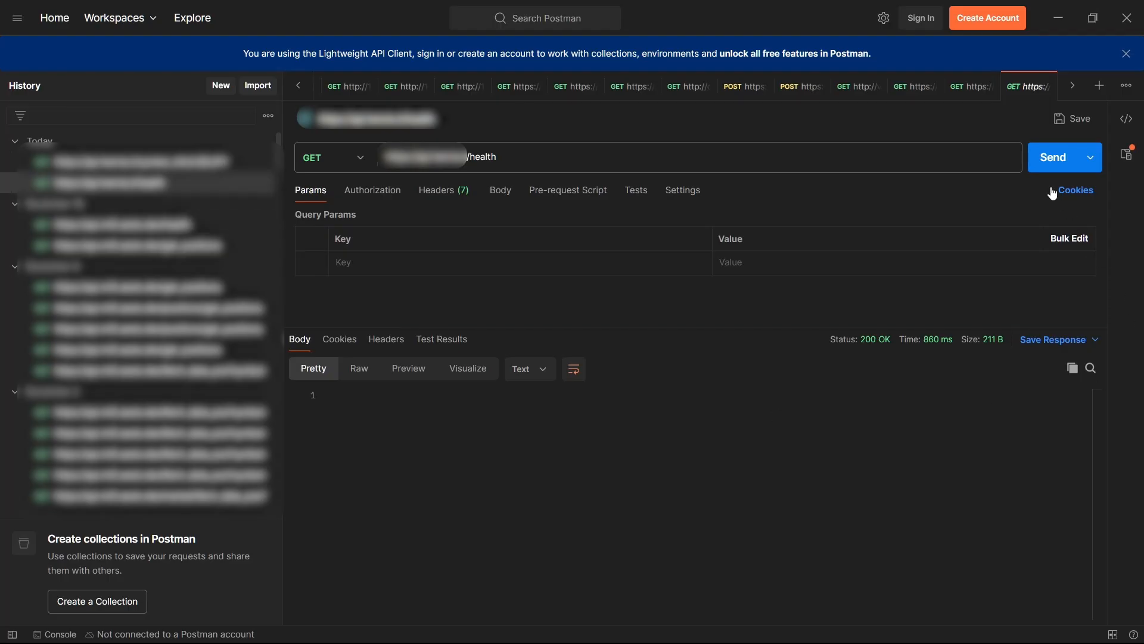
Send the GET /health check, then reopen and resend the saved symbol_info/USDJPY request.
{"action": "left_click", "coordinate": [1053, 157]}
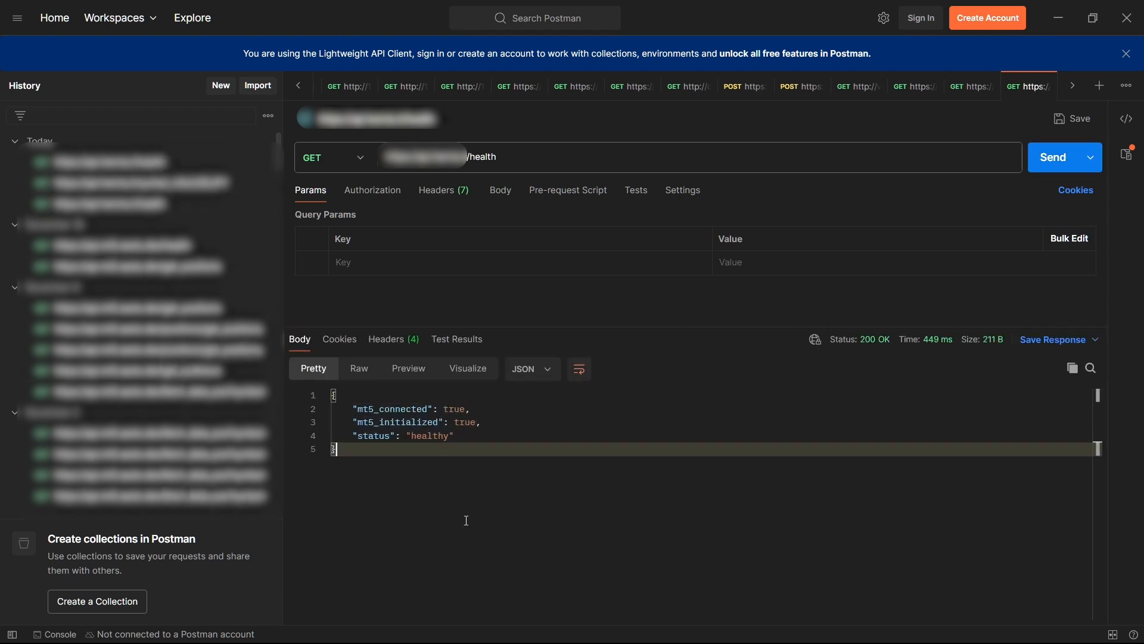
{"action": "left_click", "coordinate": [139, 183]}
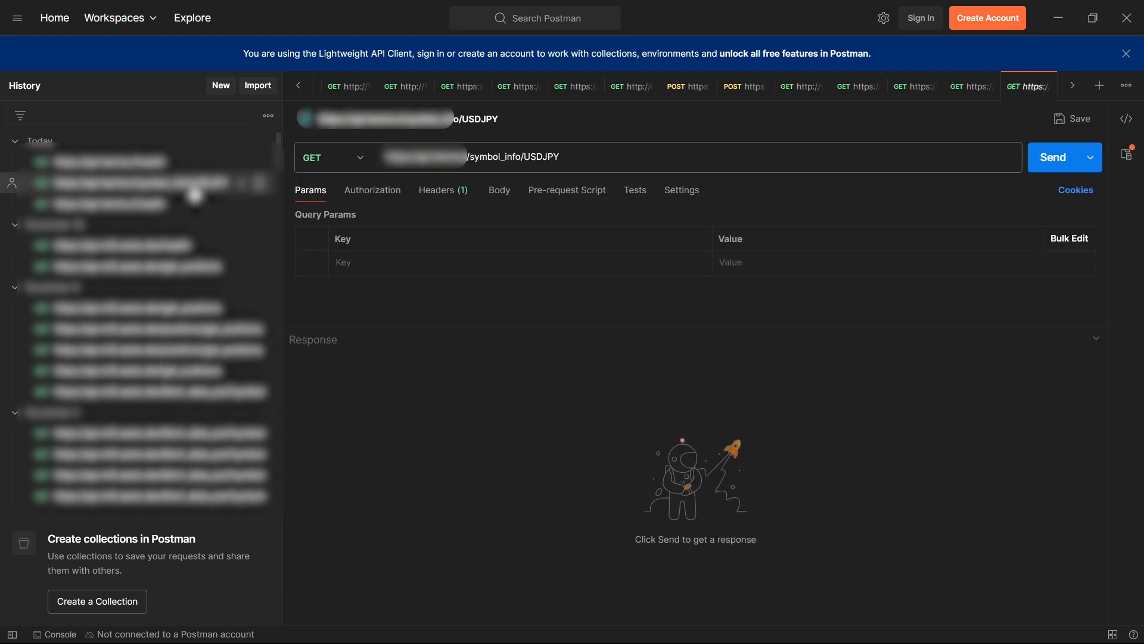
{"action": "left_click", "coordinate": [1052, 157]}
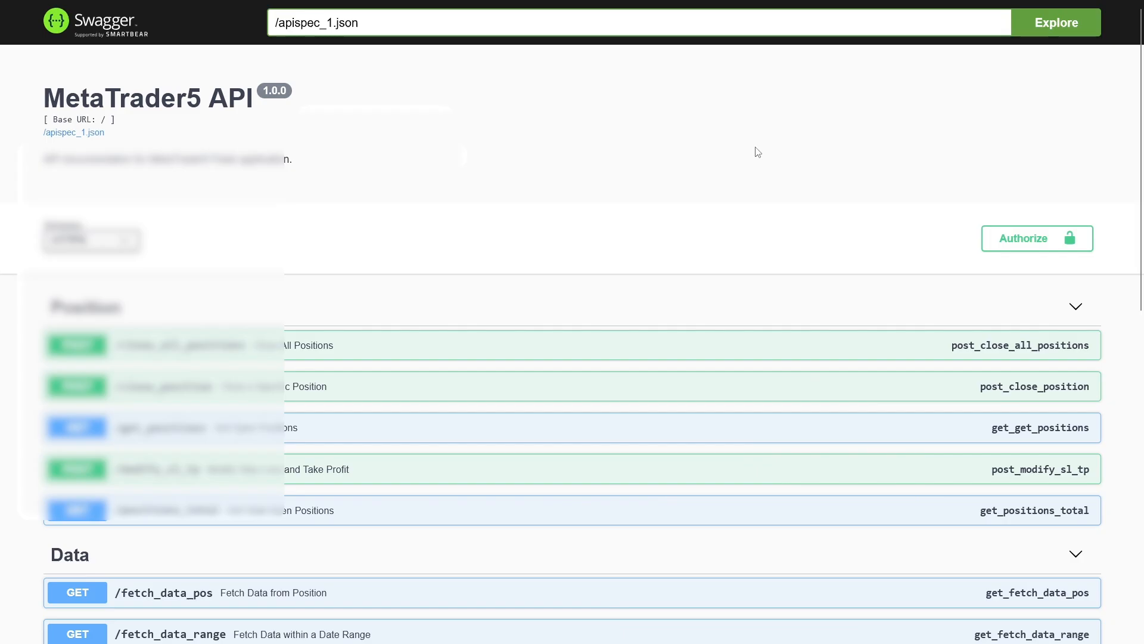
Scroll through the Swagger UI endpoint groups down to the Symbol section.
{"action": "scroll", "scroll_direction": "down", "scroll_amount": 3}
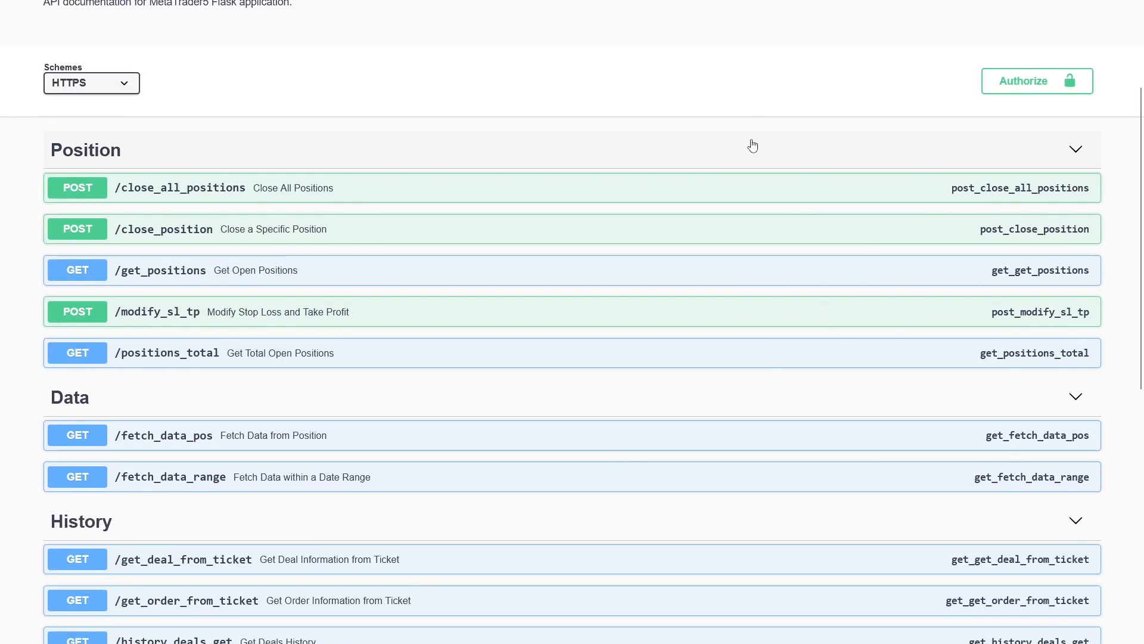
{"action": "scroll", "scroll_direction": "down", "scroll_amount": 3}
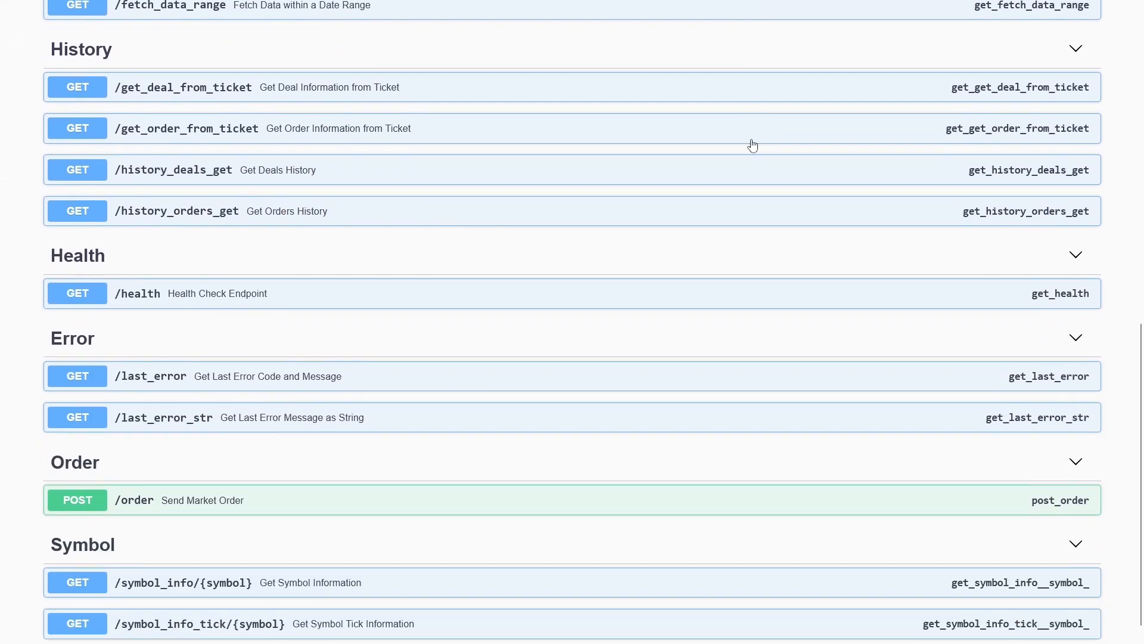
{"action": "scroll", "scroll_direction": "down", "scroll_amount": 3}
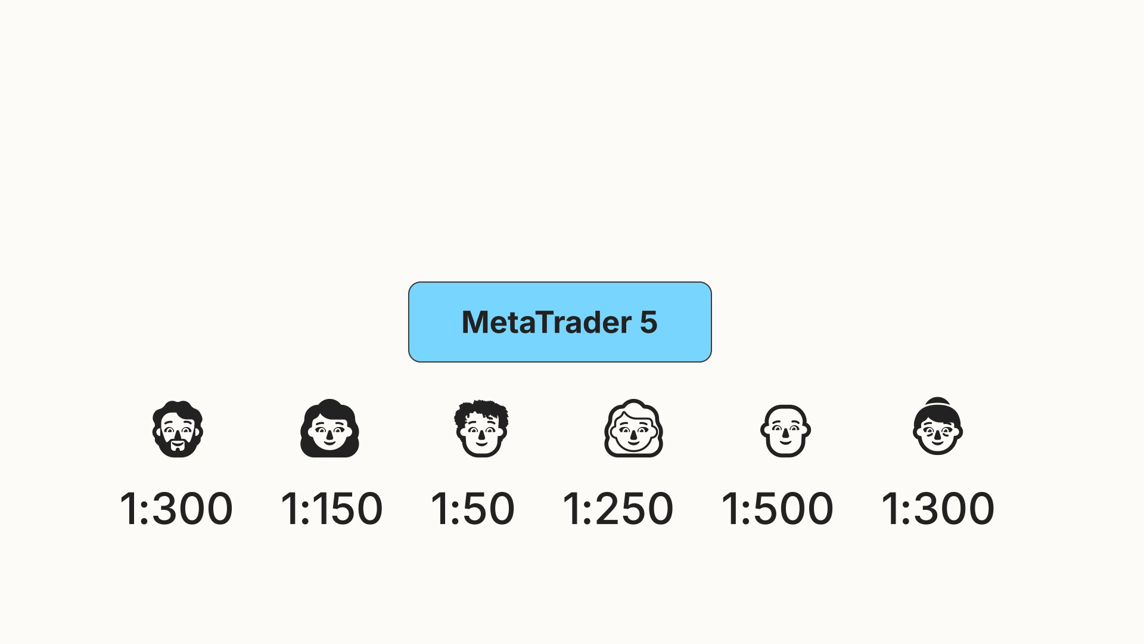
{"action": "left_click", "coordinate": [560, 321]}
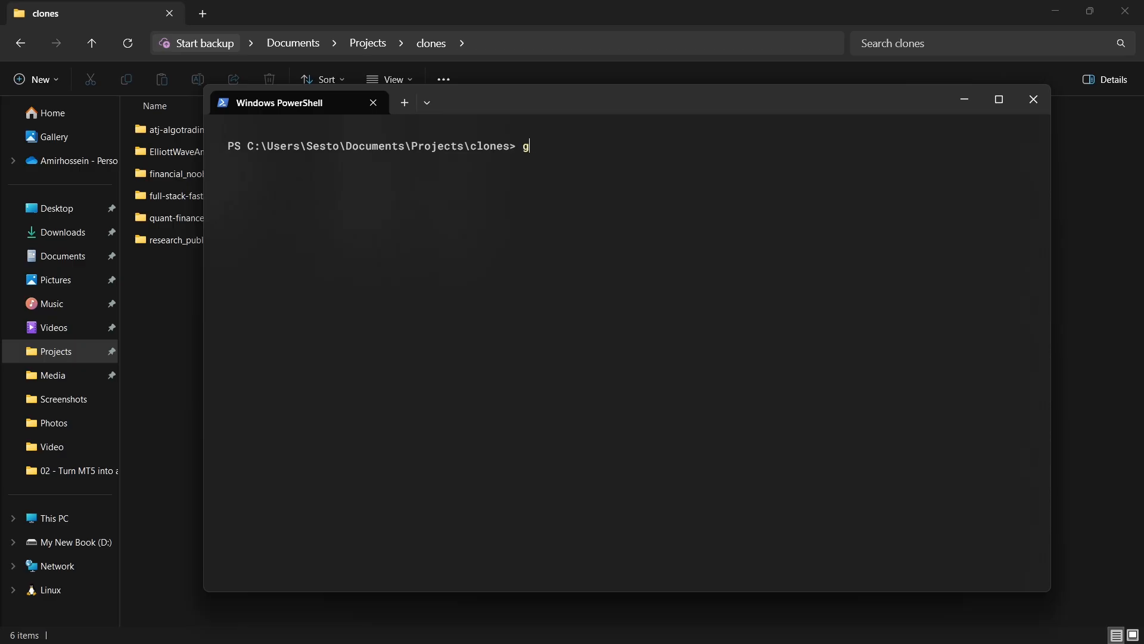
Run git clone -b chapter-2 --single-branch for the repository, then close PowerShell.
{"action": "type", "text": "it clone -b c"}
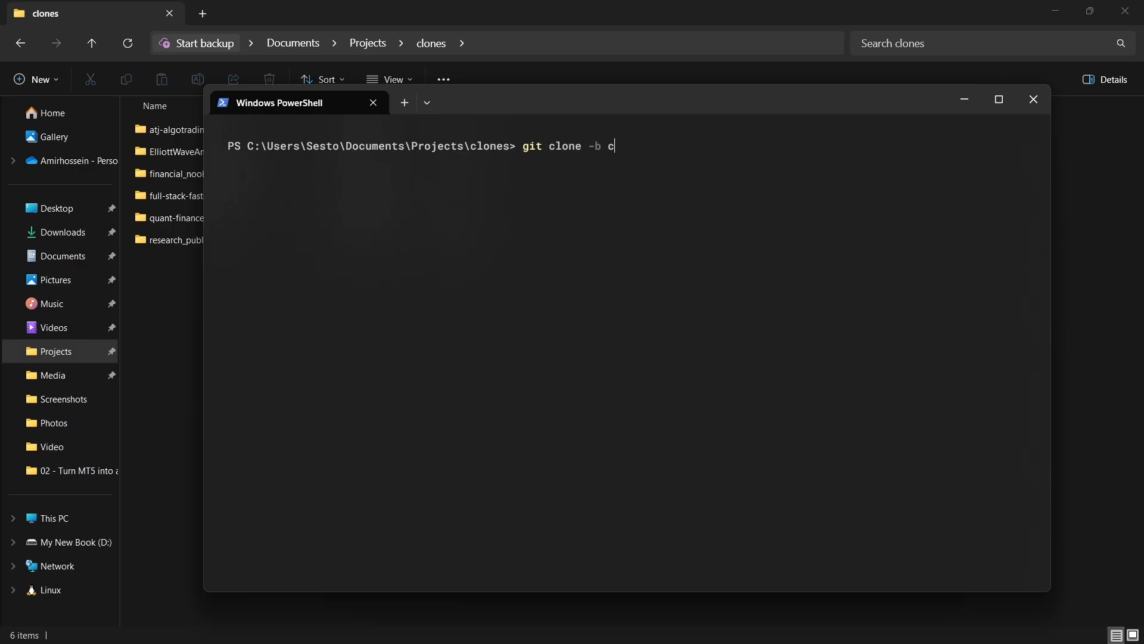
{"action": "type", "text": "hapter-2 -"}
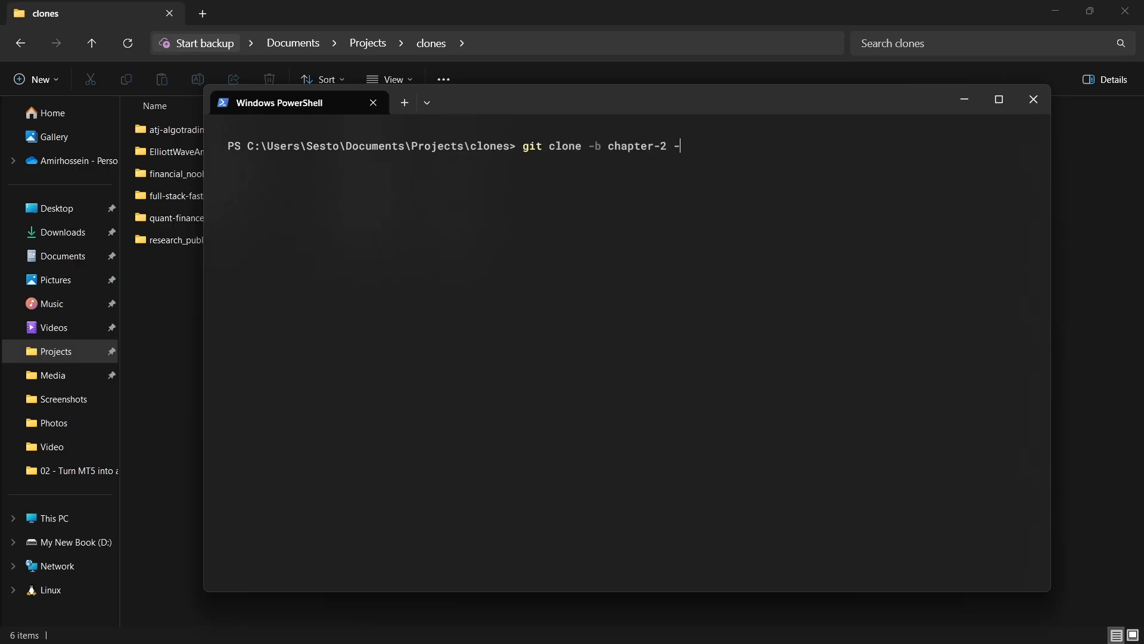
{"action": "type", "text": "-single-branch"}
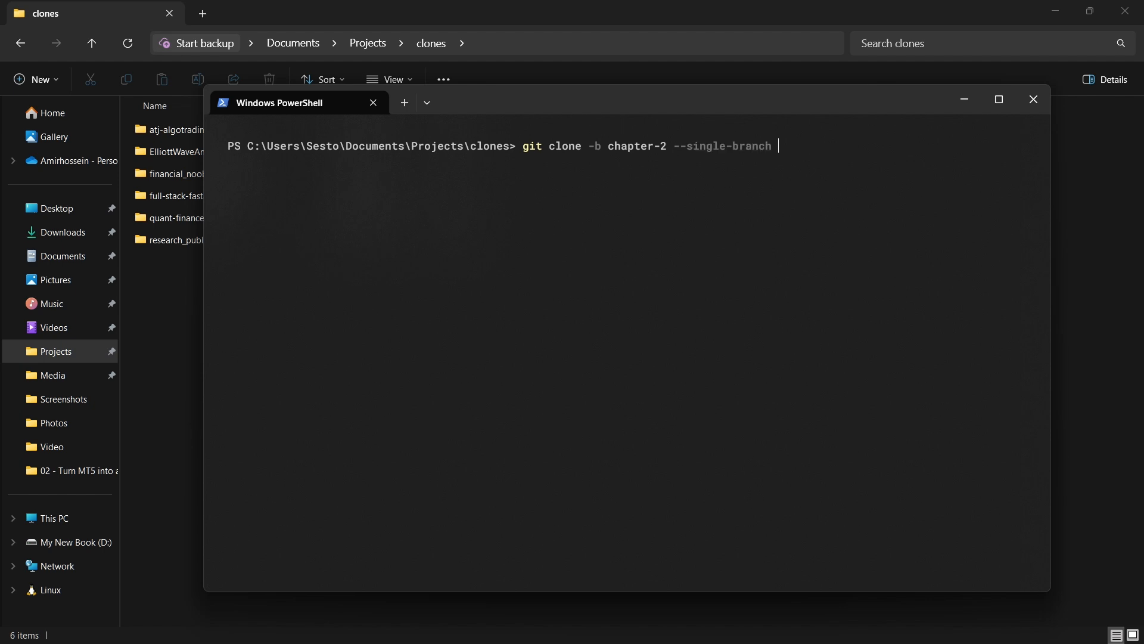
{"action": "key", "text": "Return"}
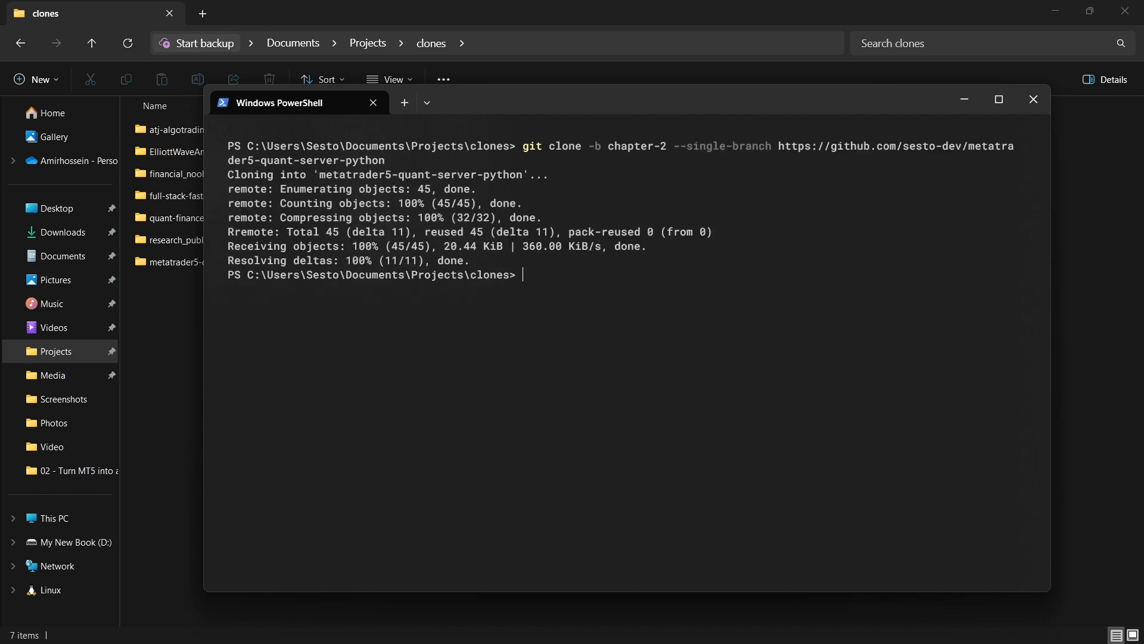
{"action": "left_click", "coordinate": [1032, 99]}
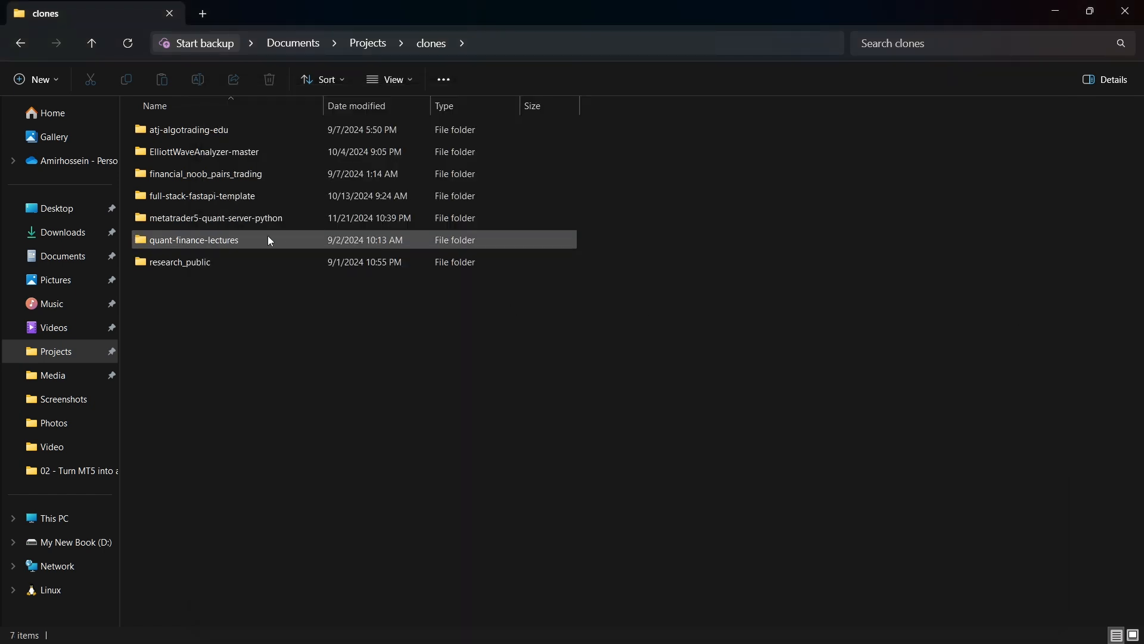
{"action": "left_click", "coordinate": [215, 217]}
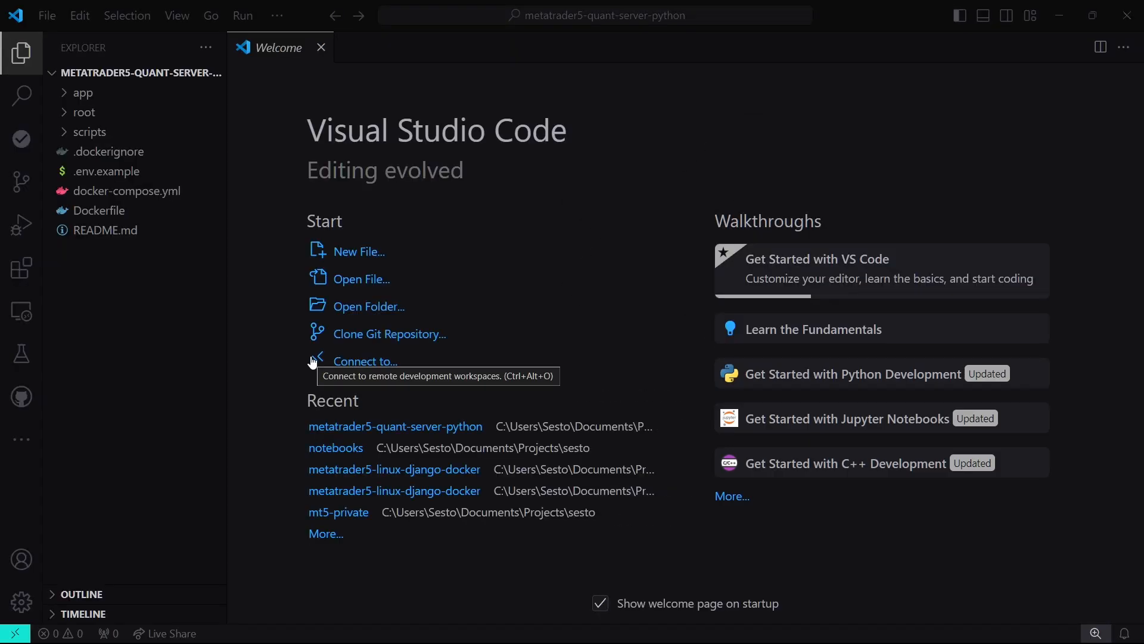
Scroll through docker-compose.yml, reviewing Traefik and the mt5 VNC and API router labels.
{"action": "left_click", "coordinate": [129, 191]}
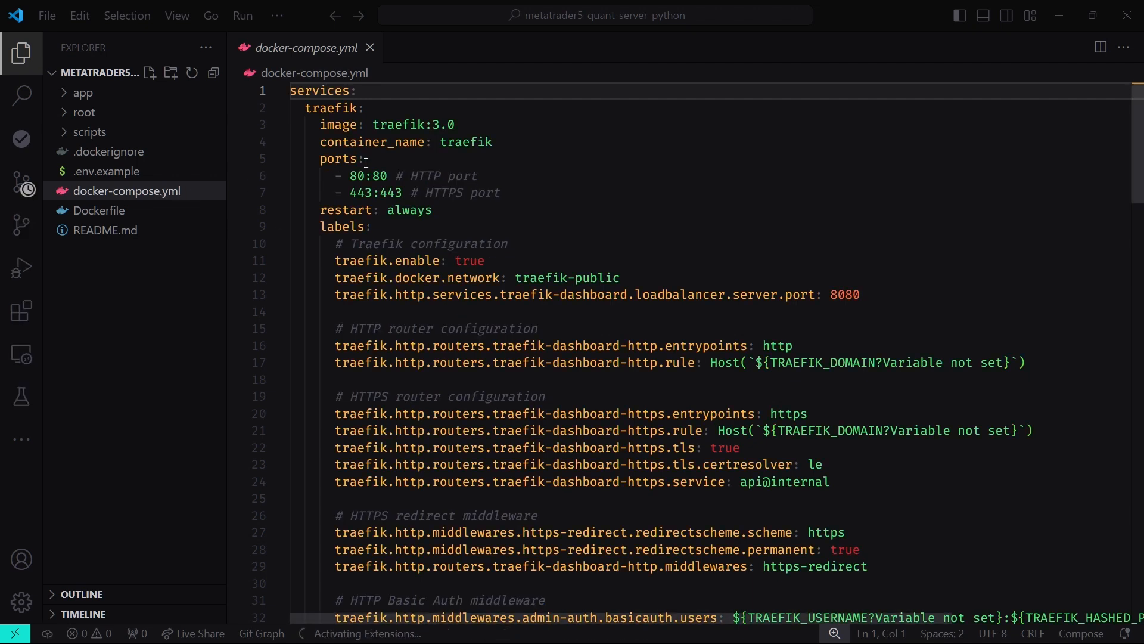
{"action": "scroll", "scroll_direction": "down", "scroll_amount": 3}
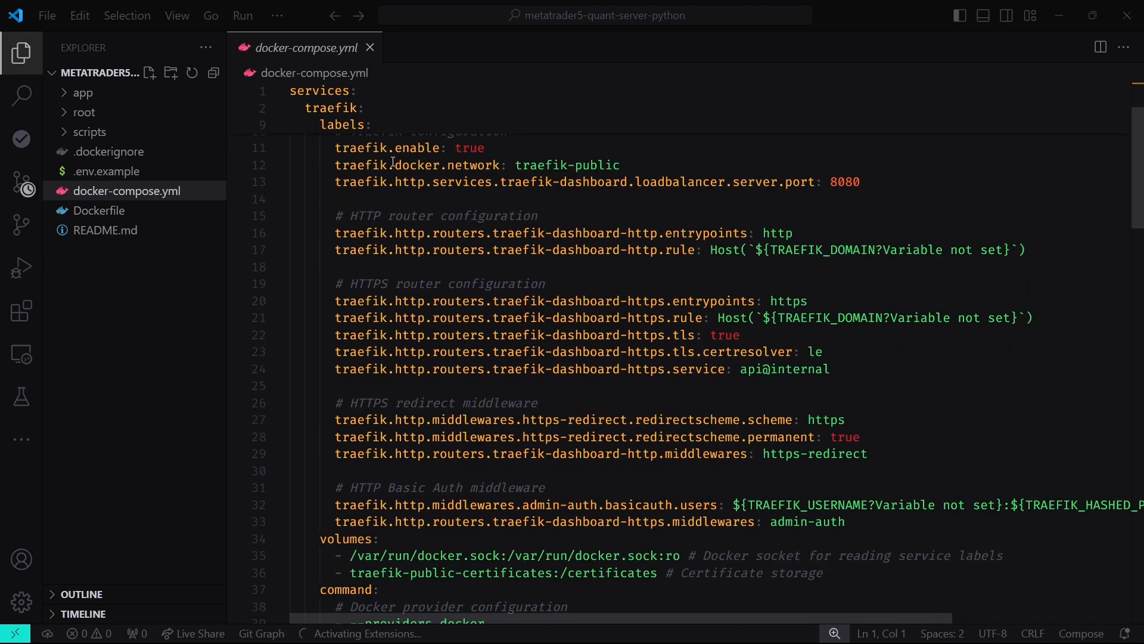
{"action": "scroll", "scroll_direction": "down", "scroll_amount": 3}
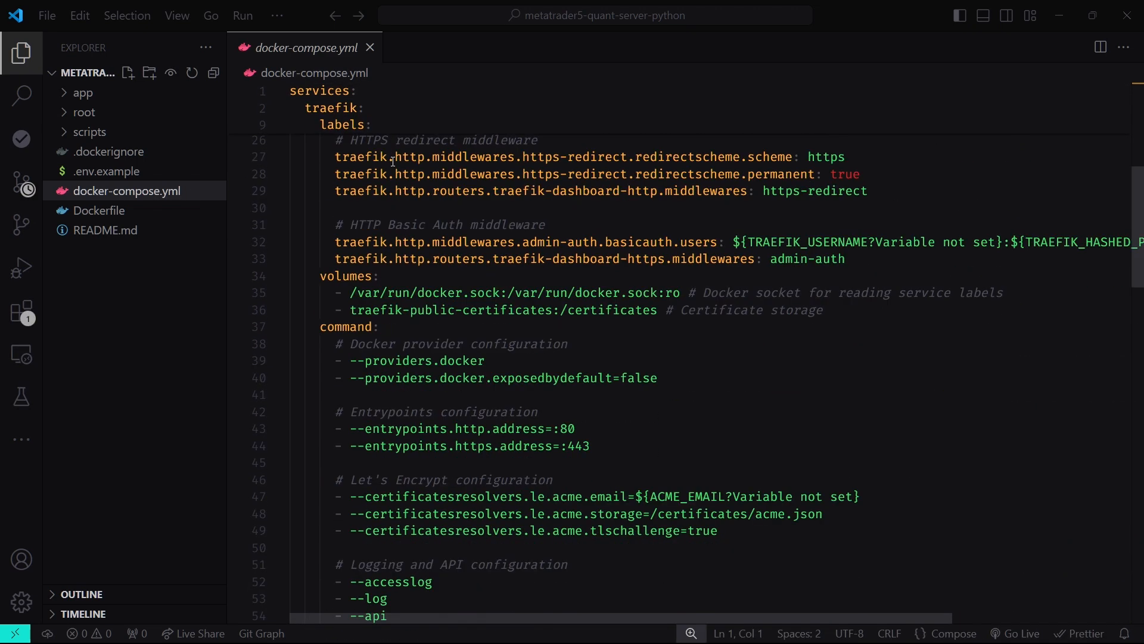
{"action": "scroll", "scroll_direction": "down", "scroll_amount": 3}
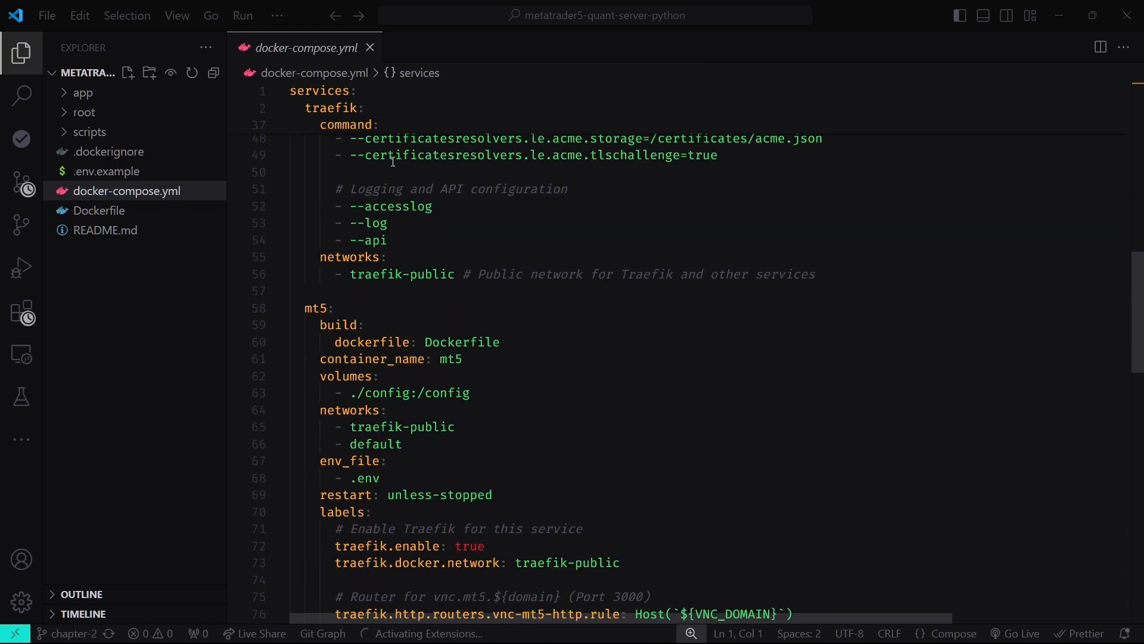
{"action": "scroll", "scroll_direction": "down", "scroll_amount": 3}
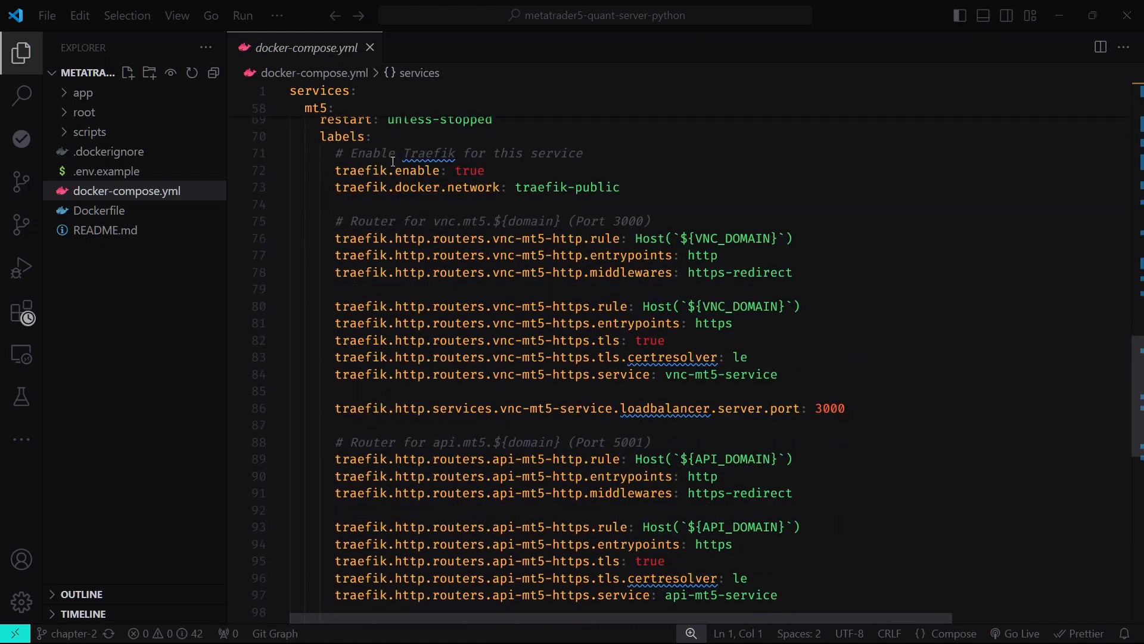
{"action": "scroll", "scroll_direction": "down", "scroll_amount": 3}
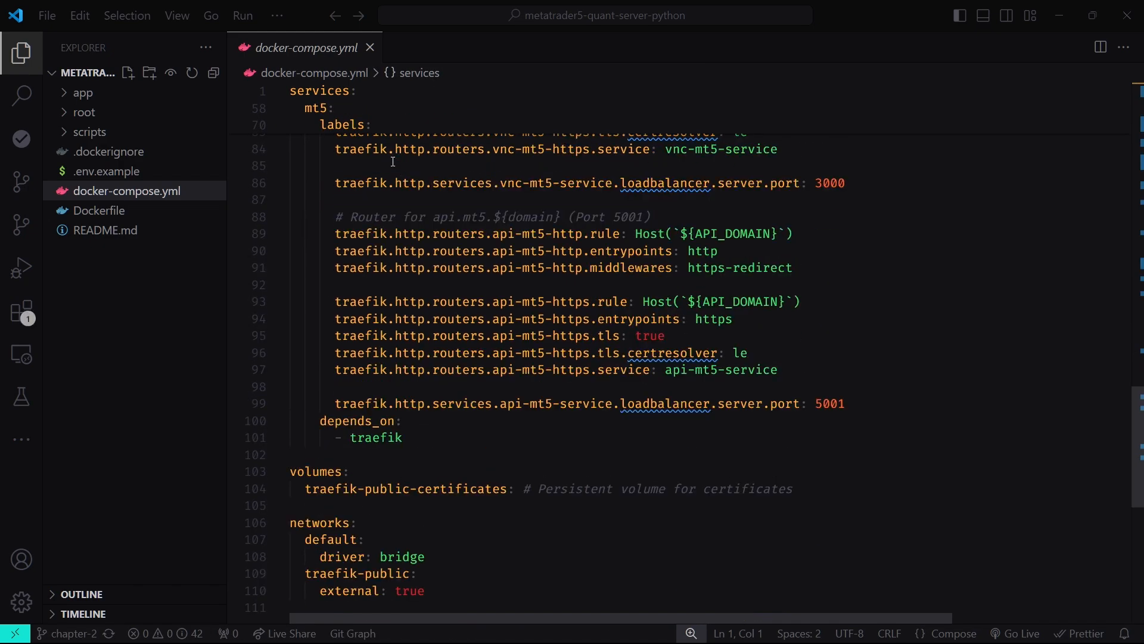
{"action": "scroll", "scroll_direction": "up", "scroll_amount": 3}
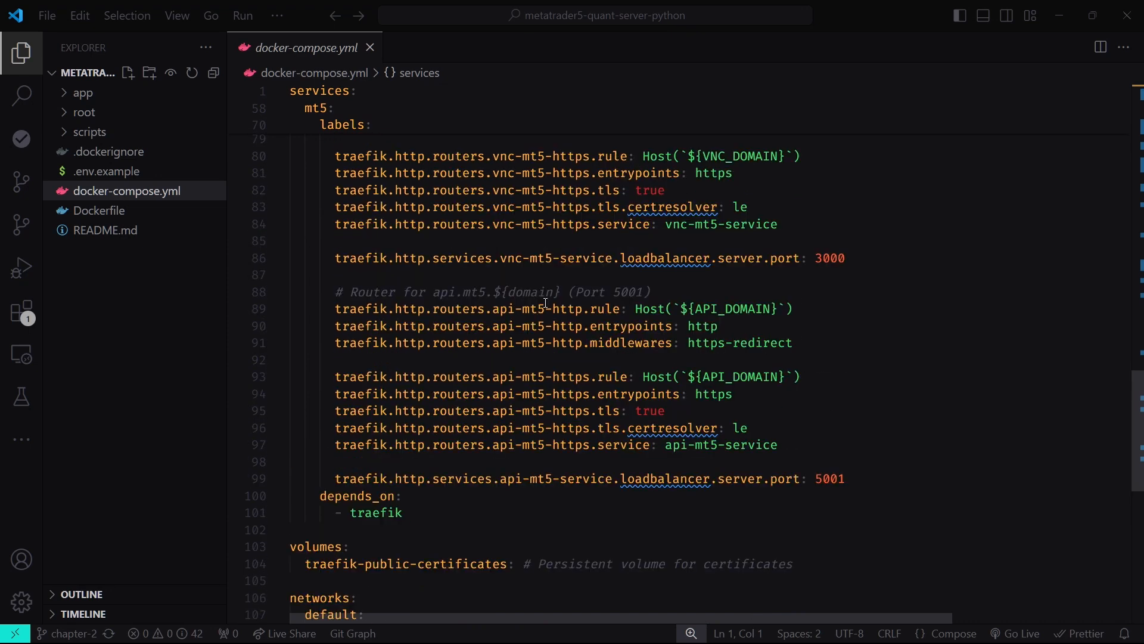
{"action": "scroll", "scroll_direction": "up", "scroll_amount": 3}
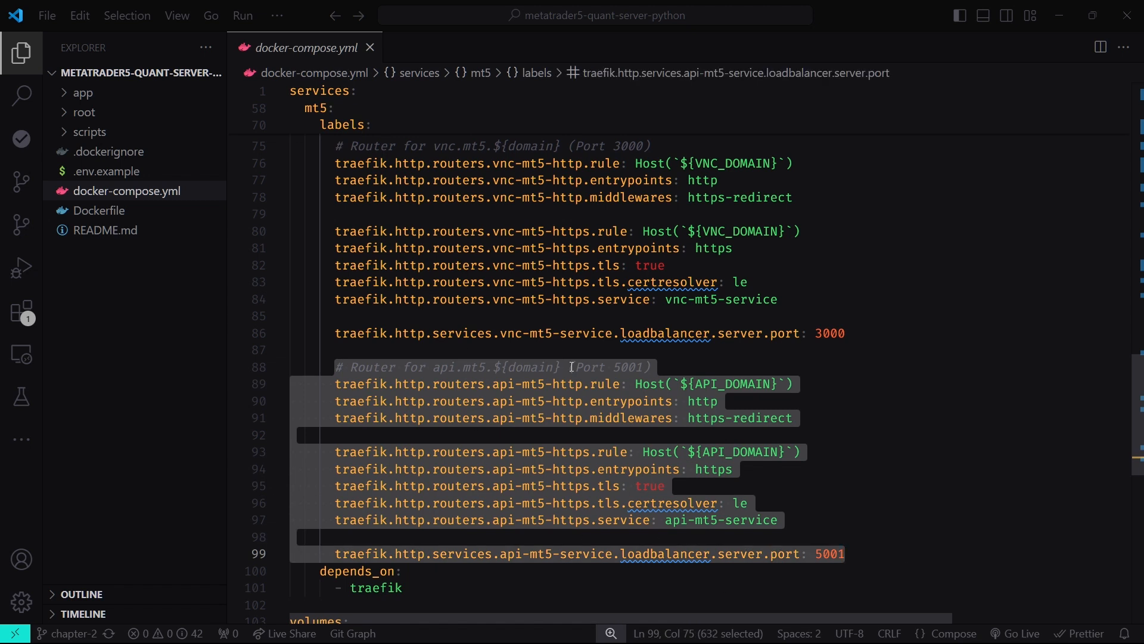
{"action": "mouse_move", "coordinate": [839, 377]}
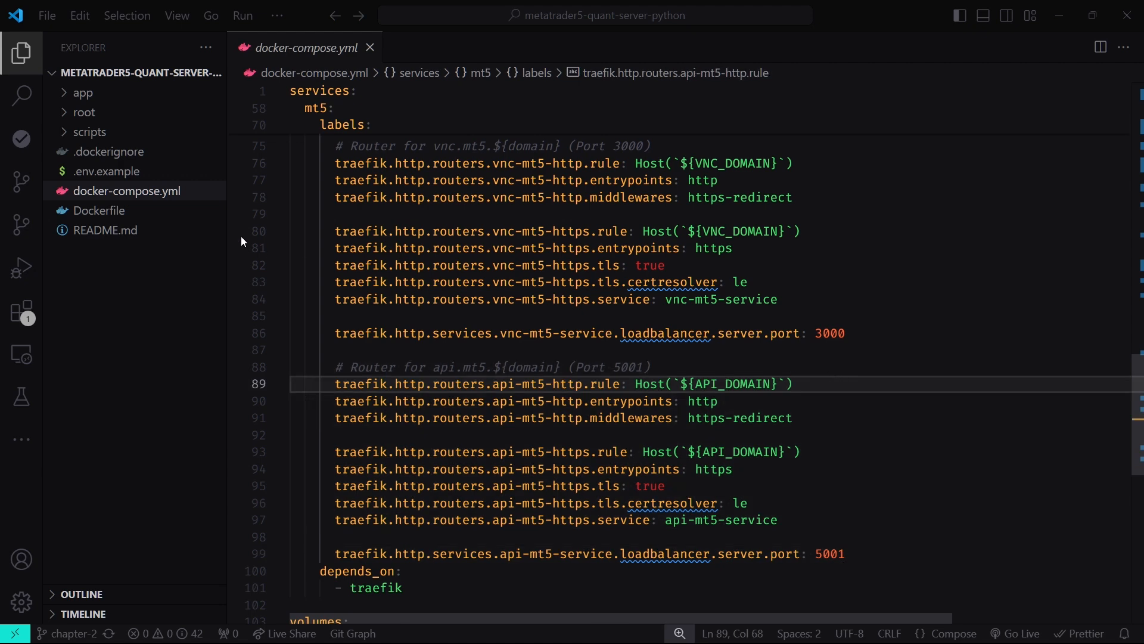
Review the Dockerfile's COPY lines, then open app/requirements.txt and app.py.
{"action": "left_click", "coordinate": [99, 211]}
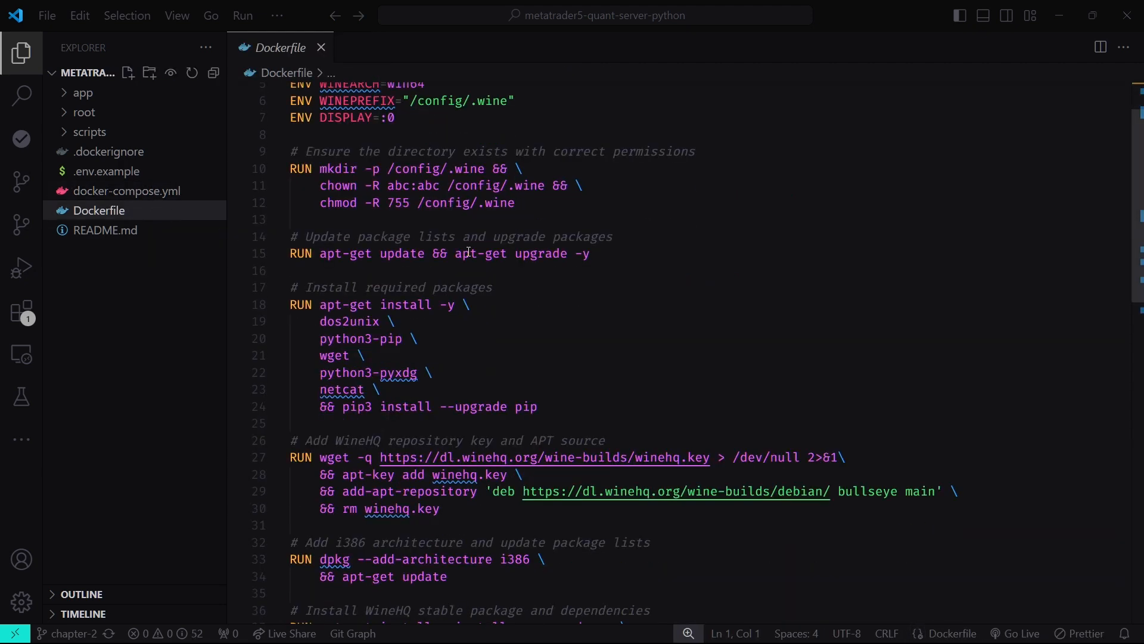
{"action": "scroll", "scroll_direction": "down", "scroll_amount": 3}
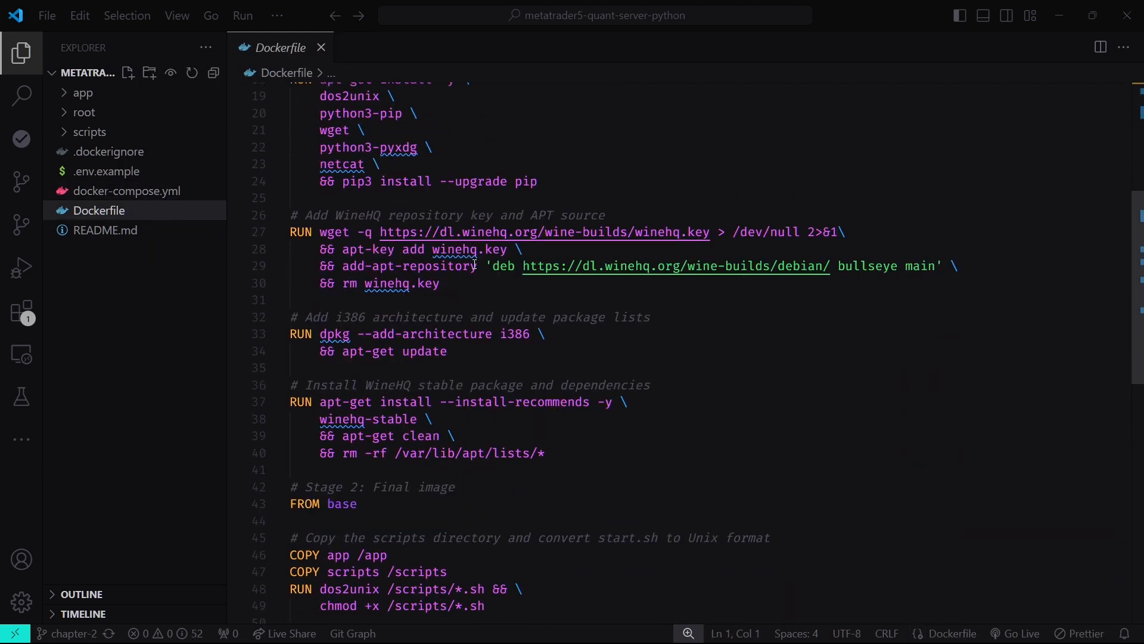
{"action": "scroll", "scroll_direction": "down", "scroll_amount": 3}
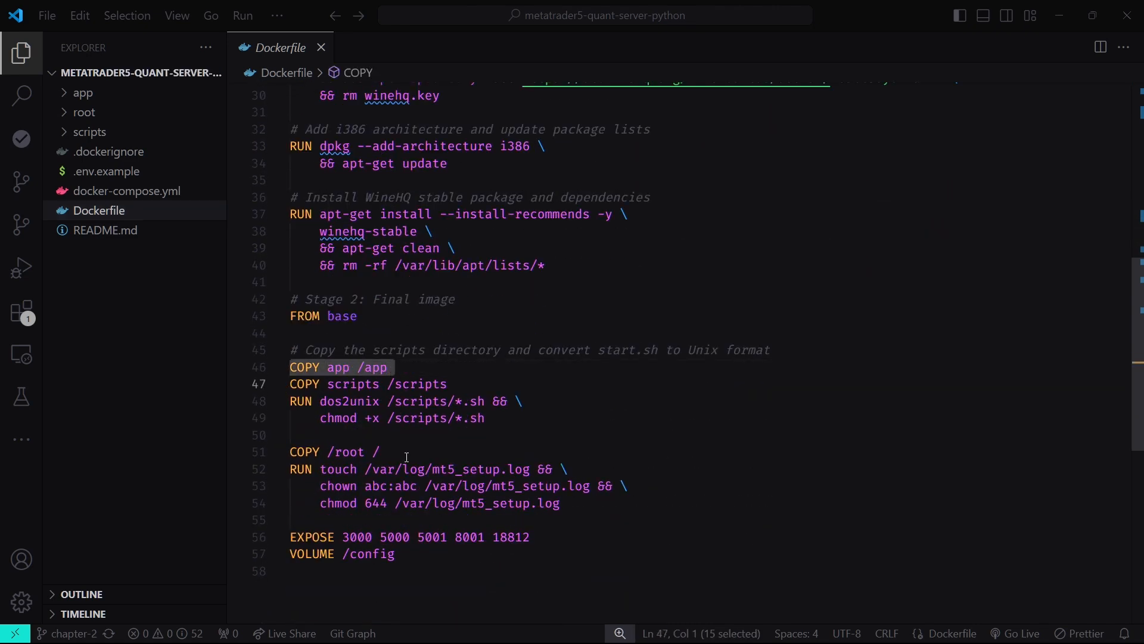
{"action": "left_click", "coordinate": [82, 93]}
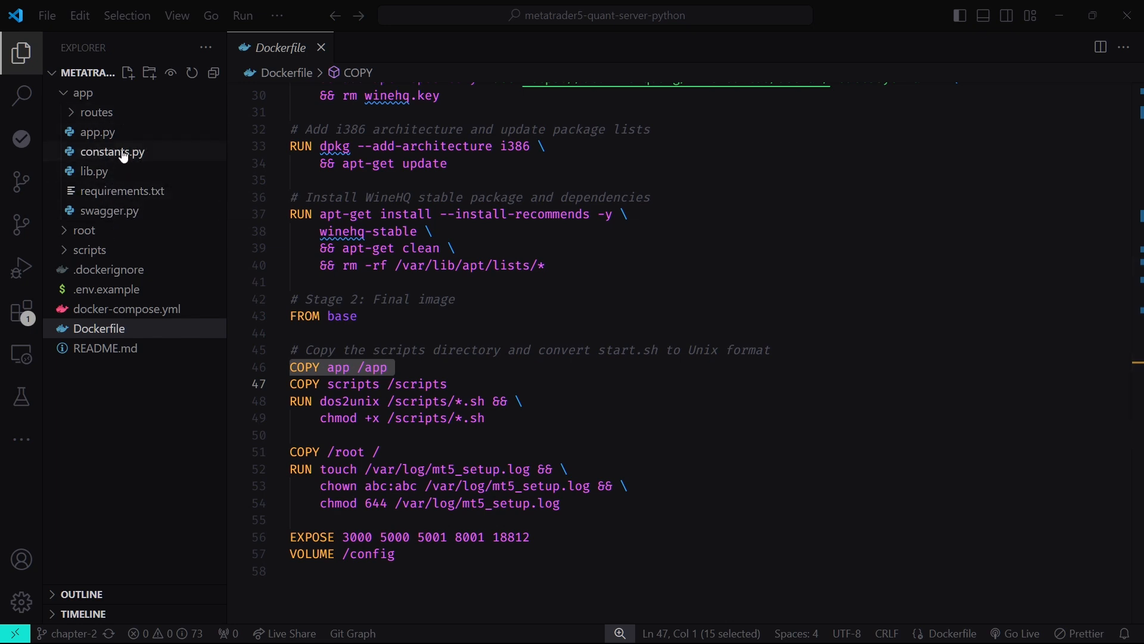
{"action": "left_click", "coordinate": [121, 190]}
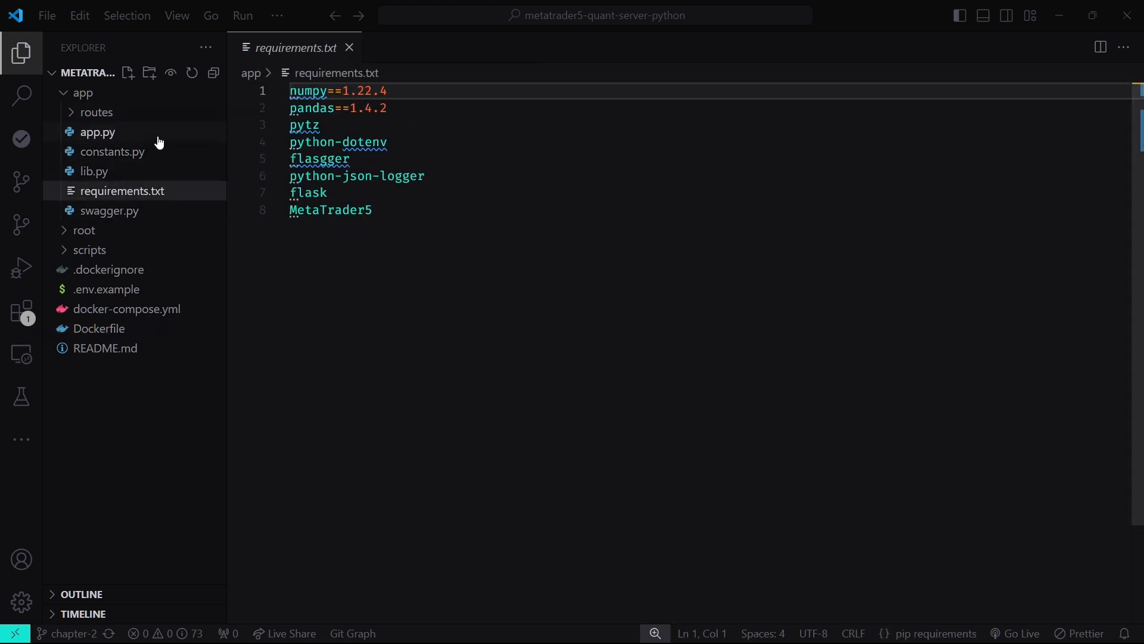
{"action": "left_click", "coordinate": [97, 132]}
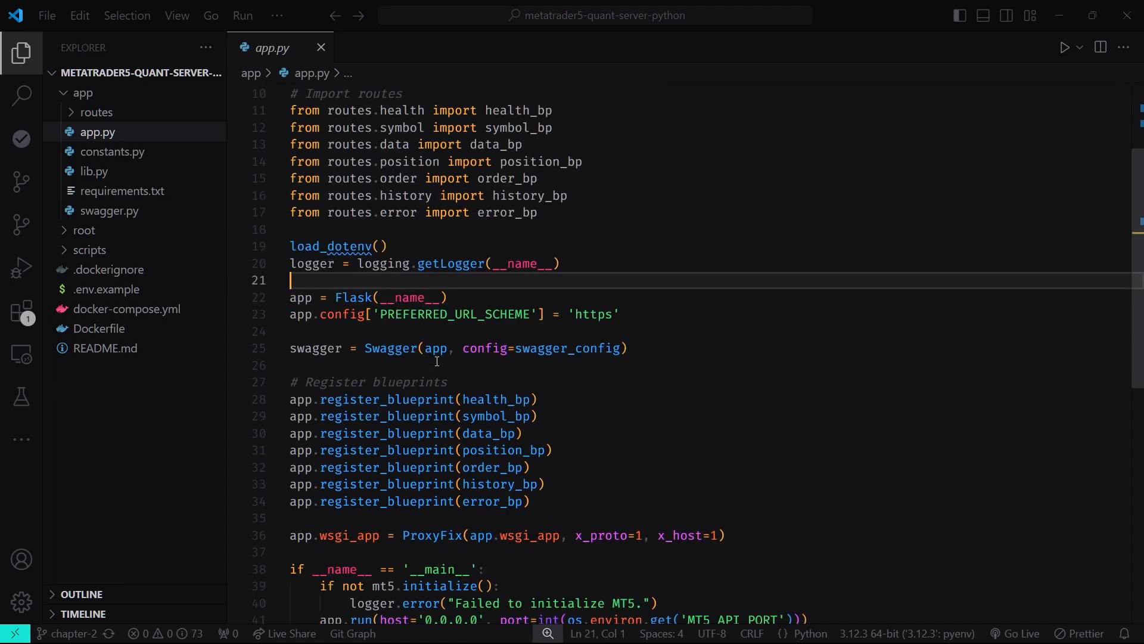
{"action": "scroll", "scroll_direction": "down", "scroll_amount": 3}
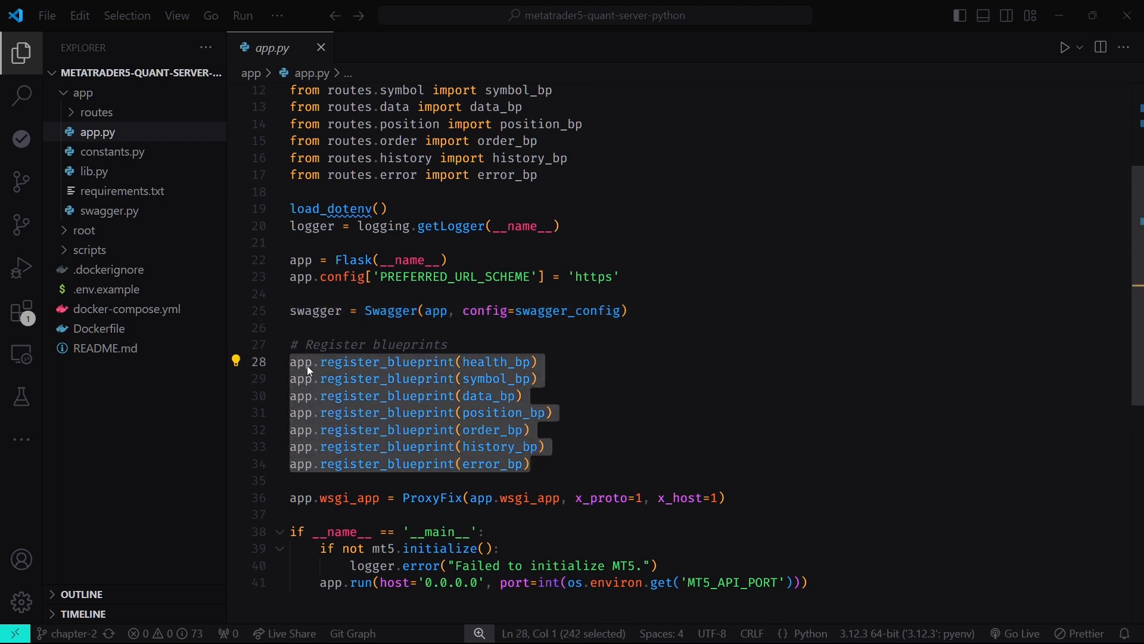
{"action": "left_click", "coordinate": [537, 378]}
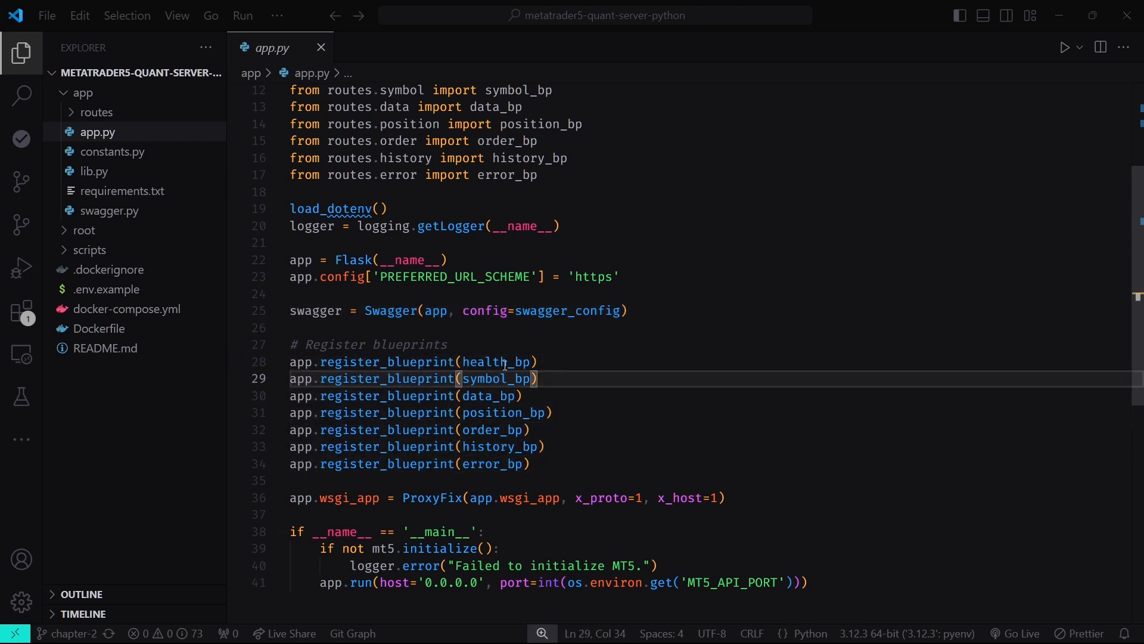
{"action": "double_click", "coordinate": [482, 396]}
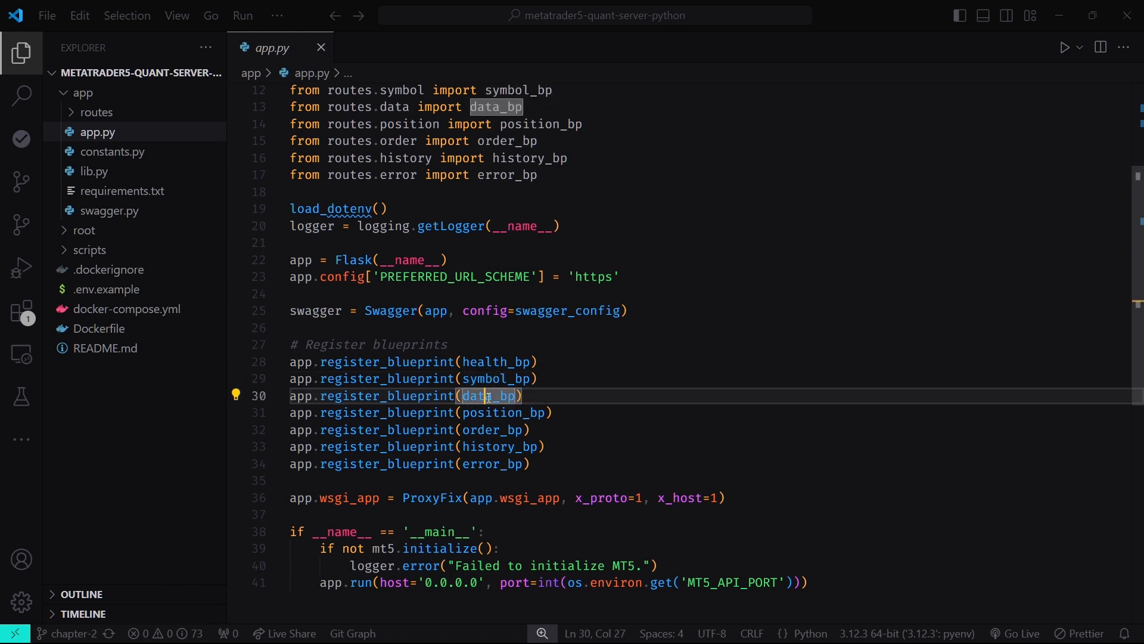
{"action": "left_click", "coordinate": [491, 429]}
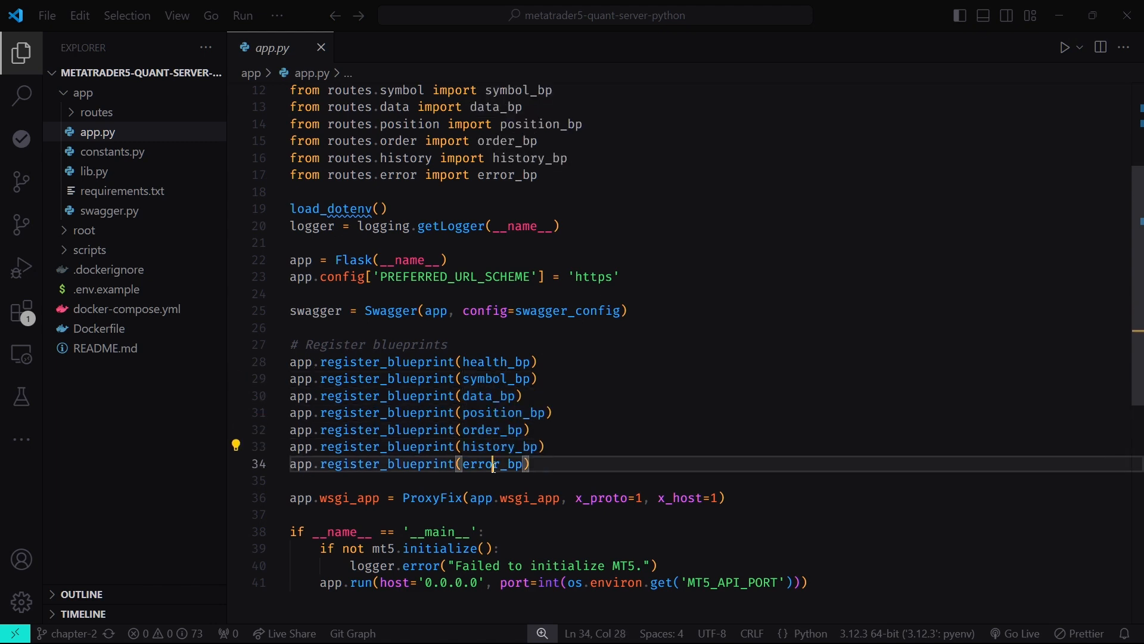
{"action": "double_click", "coordinate": [494, 464]}
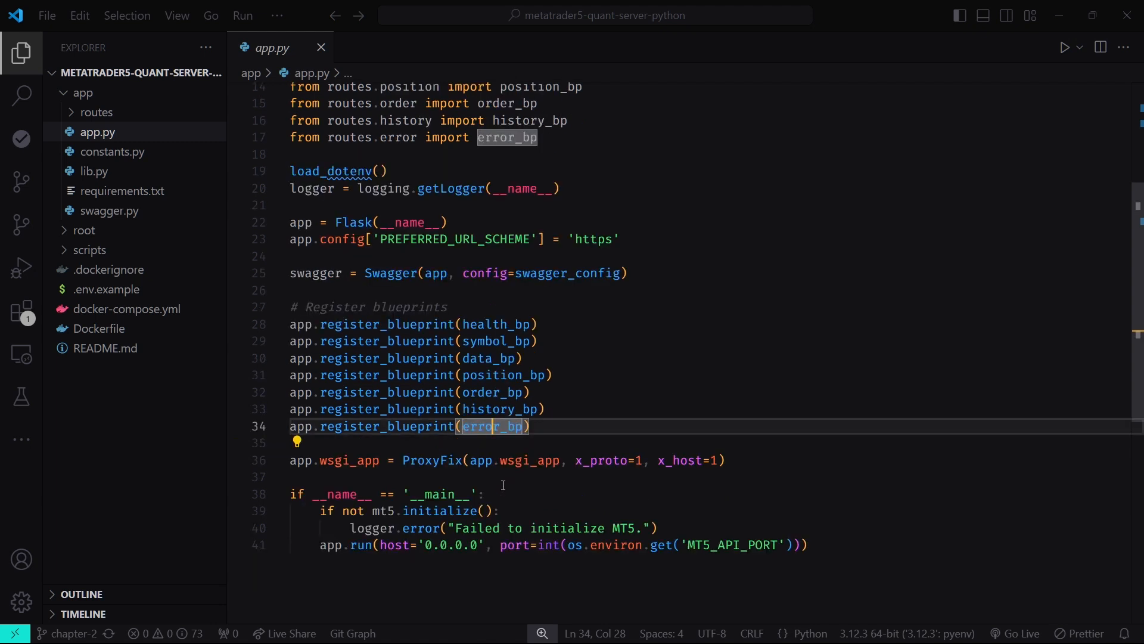
{"action": "mouse_move", "coordinate": [517, 491]}
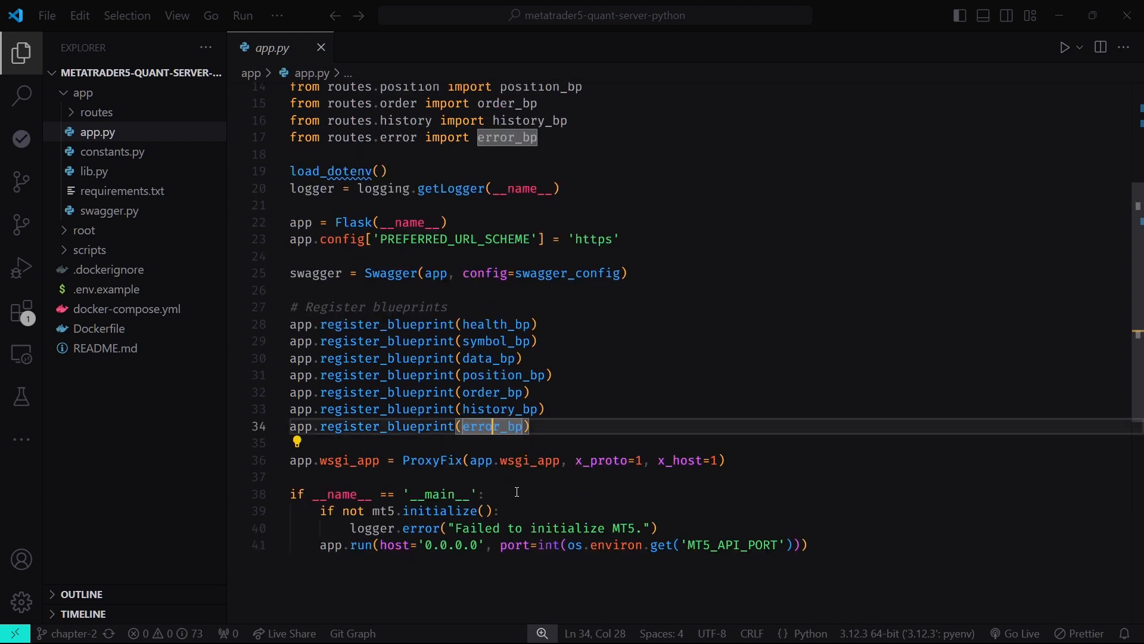
{"action": "left_click", "coordinate": [484, 494]}
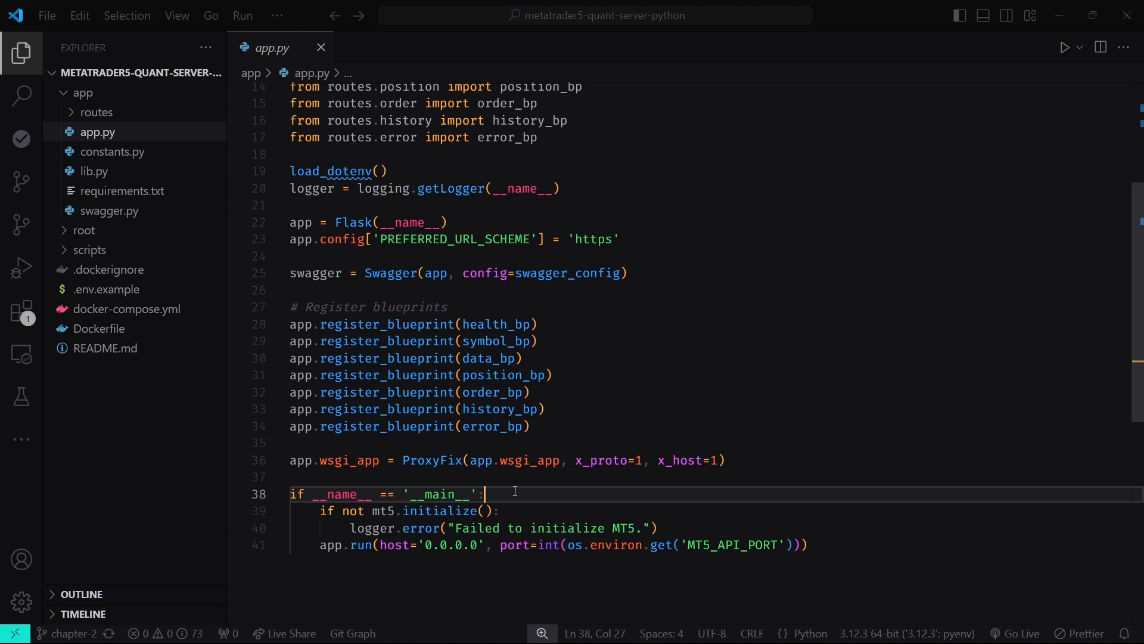
{"action": "mouse_move", "coordinate": [223, 261]}
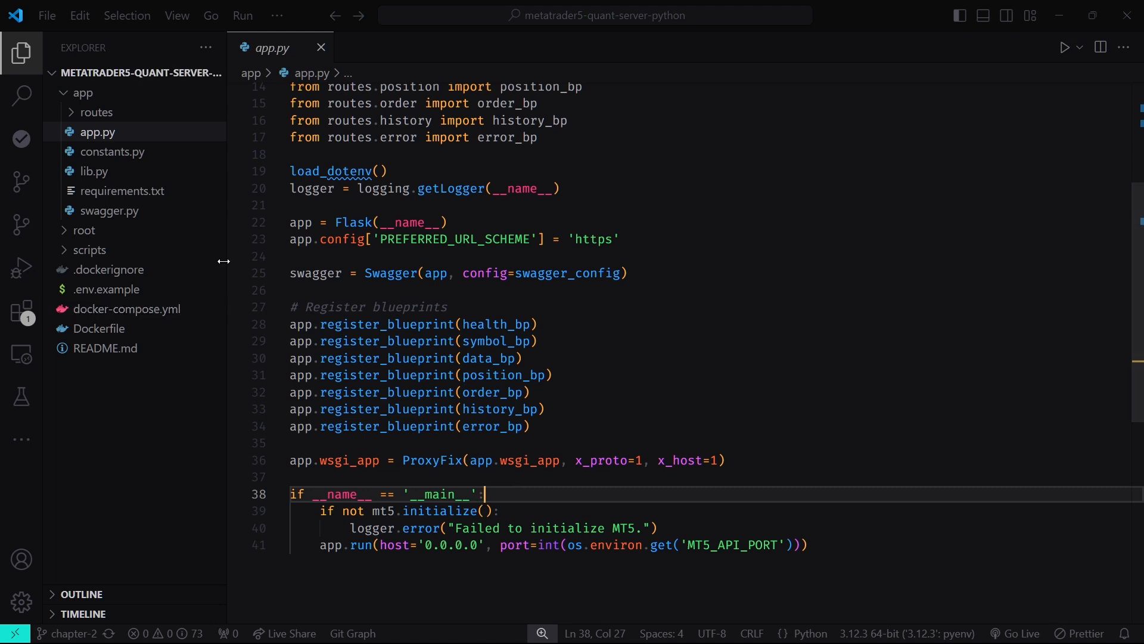
{"action": "left_click", "coordinate": [110, 210]}
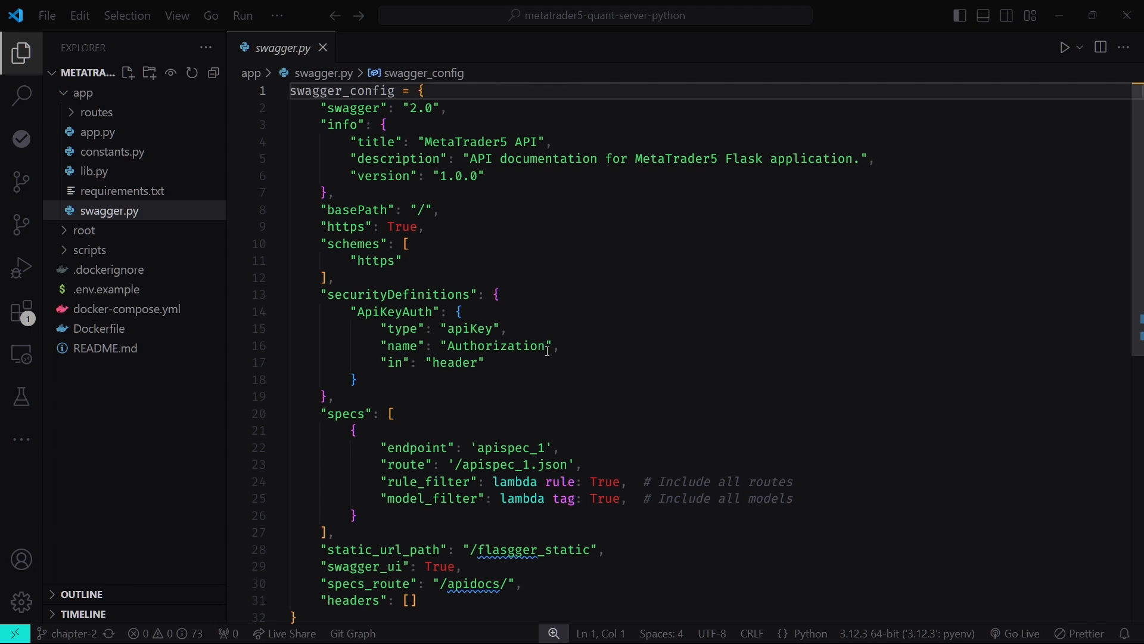
{"action": "mouse_move", "coordinate": [711, 211]}
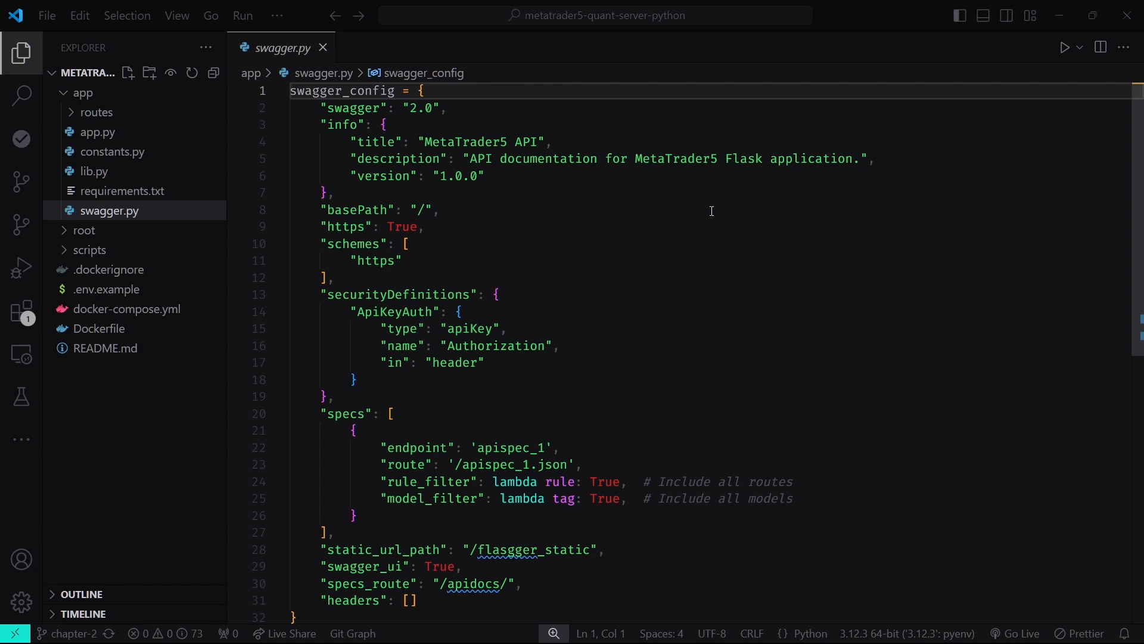
{"action": "mouse_move", "coordinate": [613, 210]}
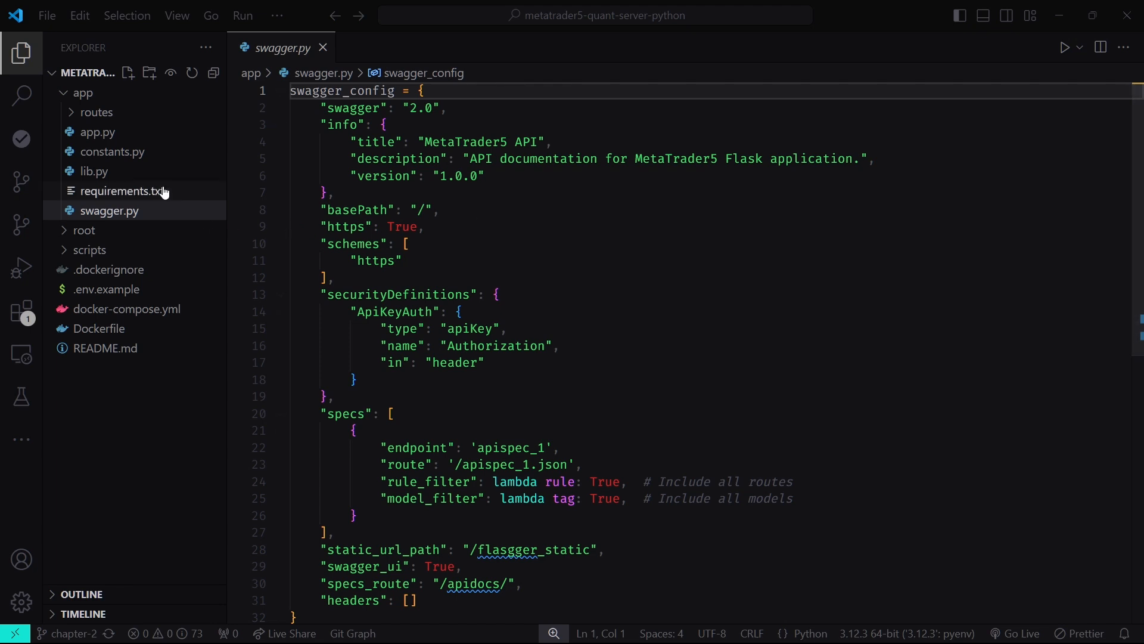
Open requirements.txt, which pins numpy 1.22.4, pandas 1.4.2 and python-dotenv.
{"action": "left_click", "coordinate": [122, 191]}
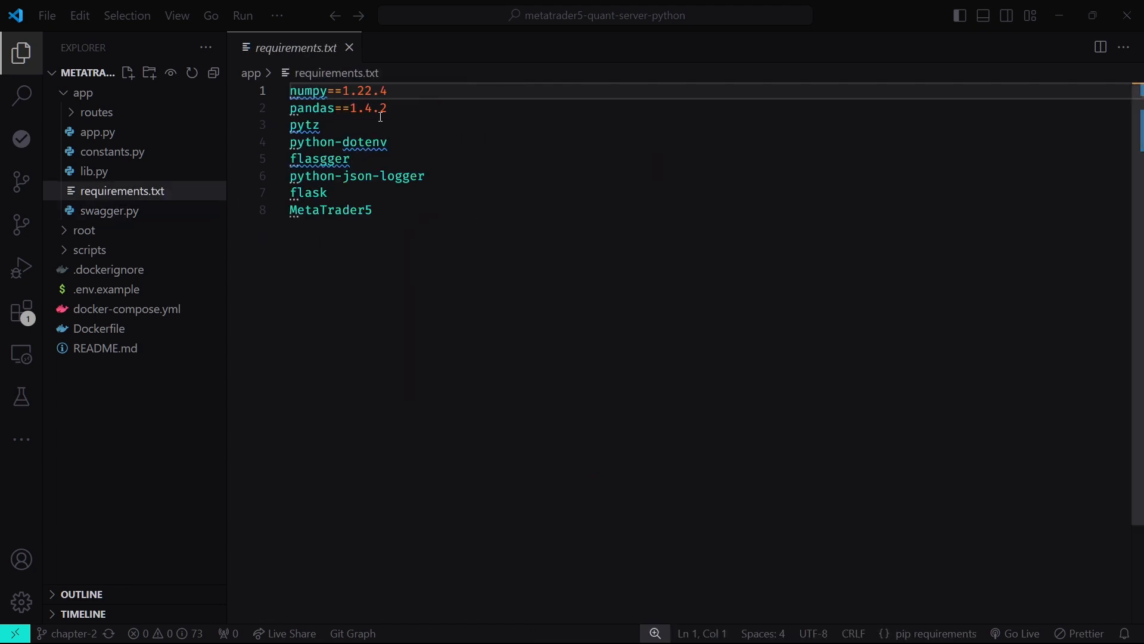
{"action": "mouse_move", "coordinate": [498, 177]}
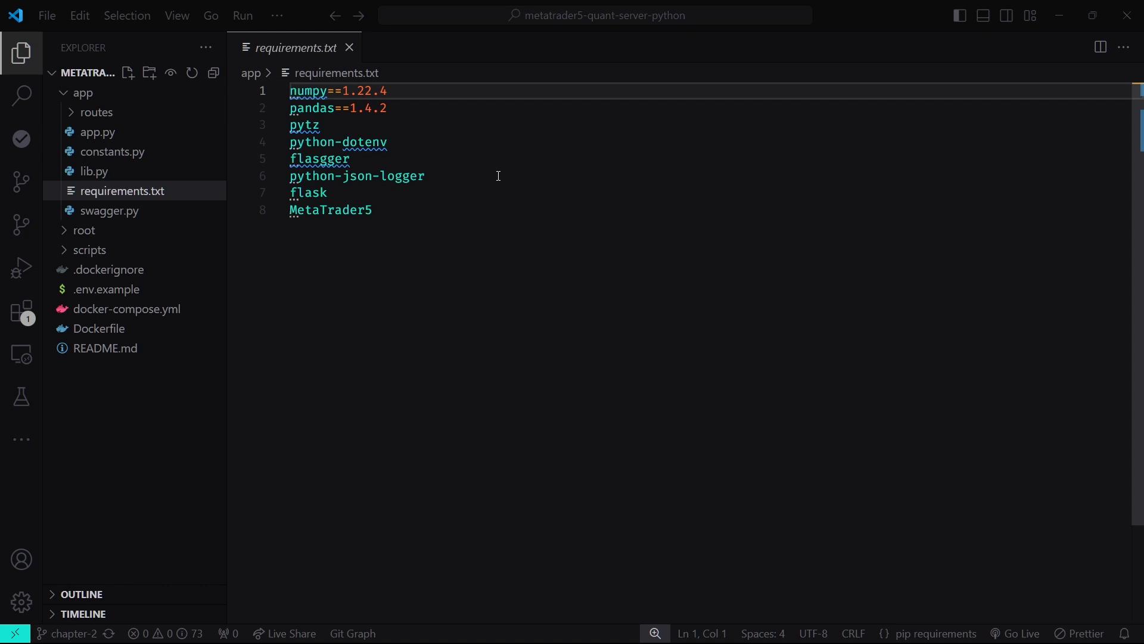
{"action": "mouse_move", "coordinate": [495, 158]}
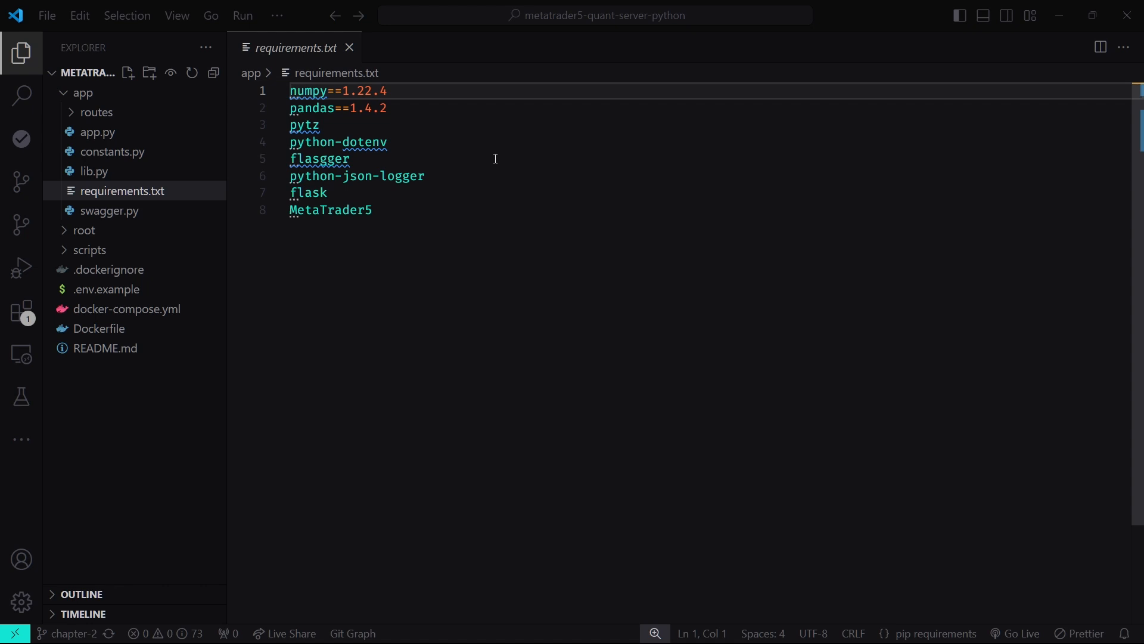
{"action": "mouse_move", "coordinate": [486, 168]}
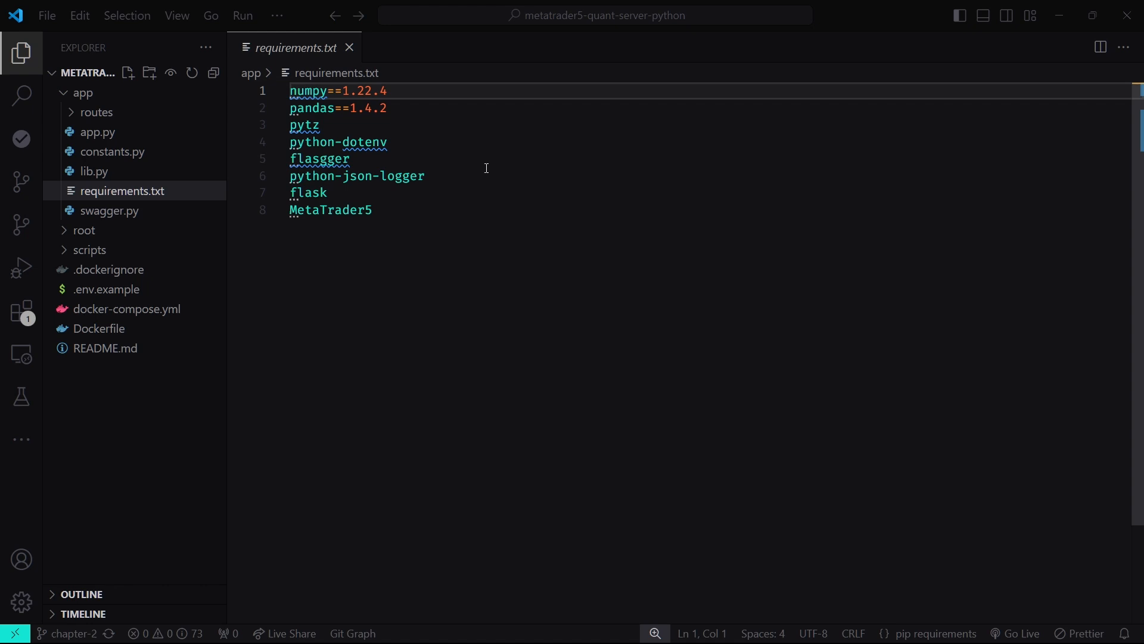
{"action": "mouse_move", "coordinate": [188, 159]}
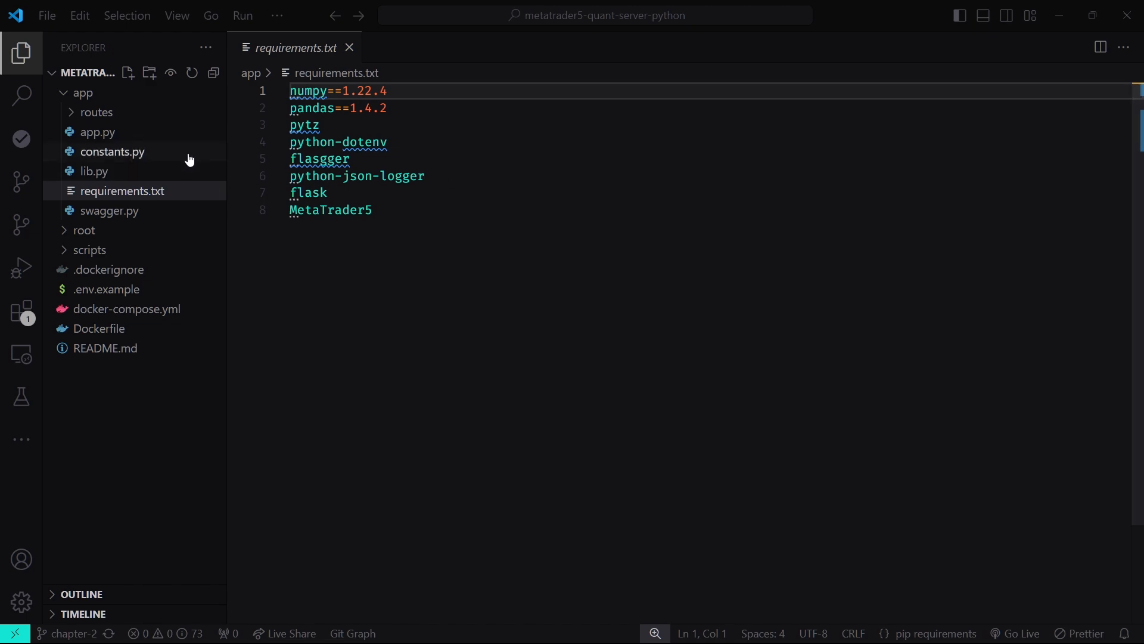
Open constants.py and scroll through the MT5Timeframe enum and TRADE_RETCODE_DESCRIPTION mappings.
{"action": "left_click", "coordinate": [113, 152]}
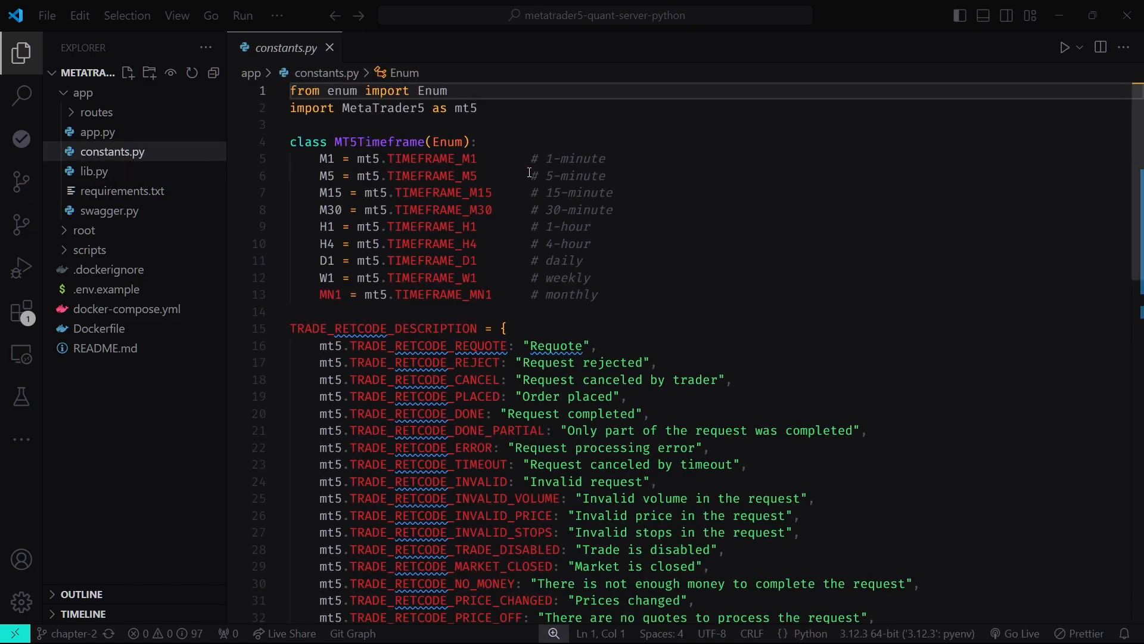
{"action": "scroll", "scroll_direction": "down", "scroll_amount": 3}
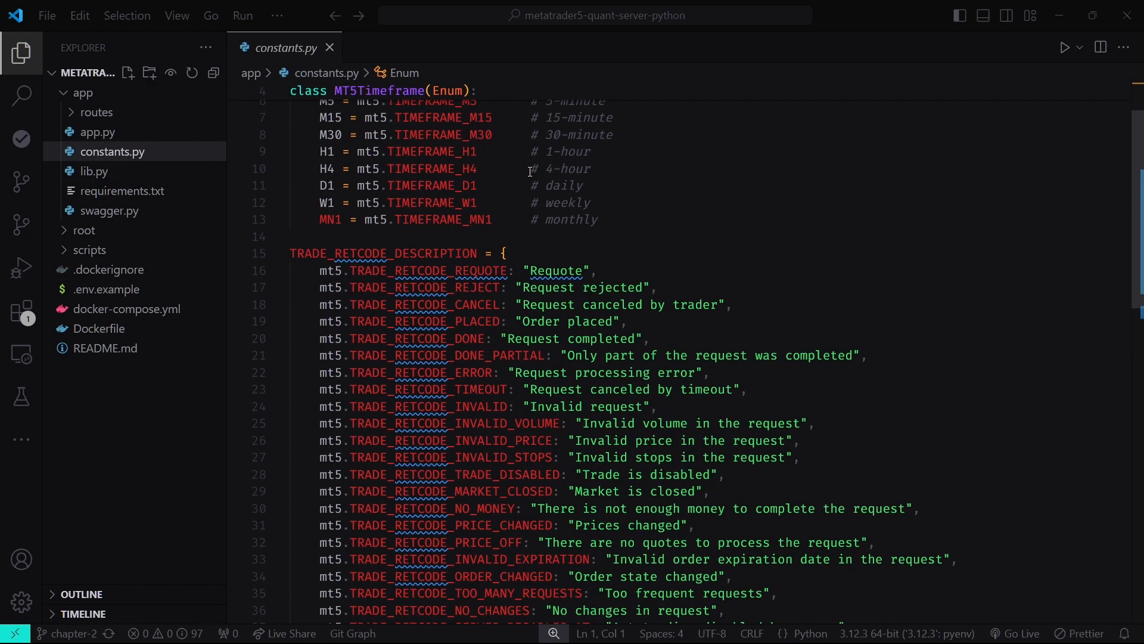
{"action": "scroll", "scroll_direction": "down", "scroll_amount": 3}
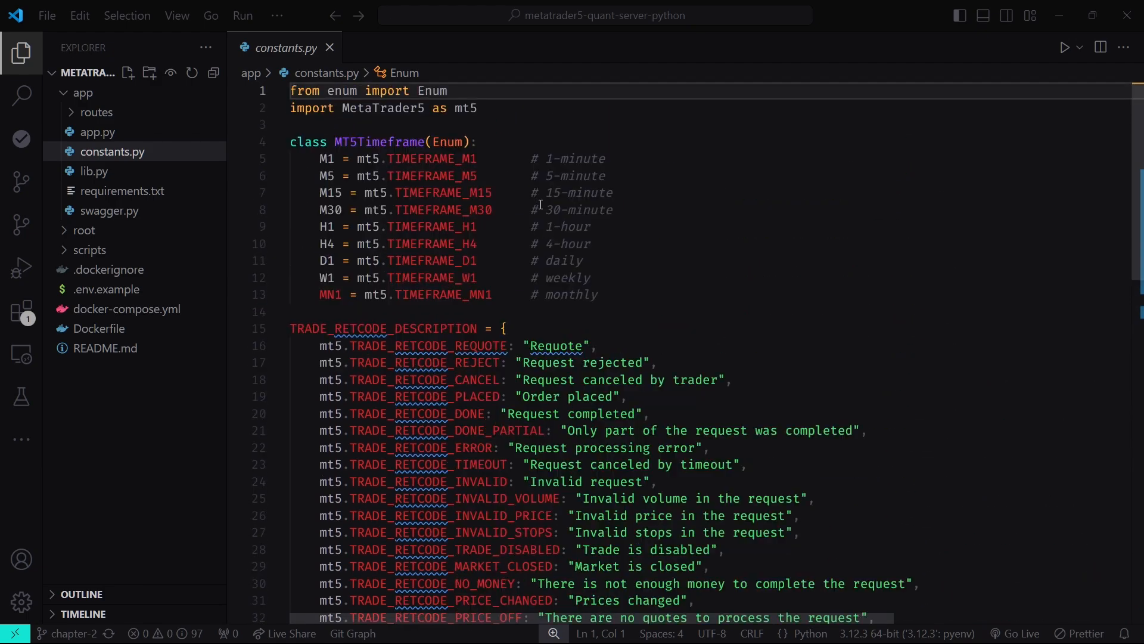
{"action": "mouse_move", "coordinate": [684, 215]}
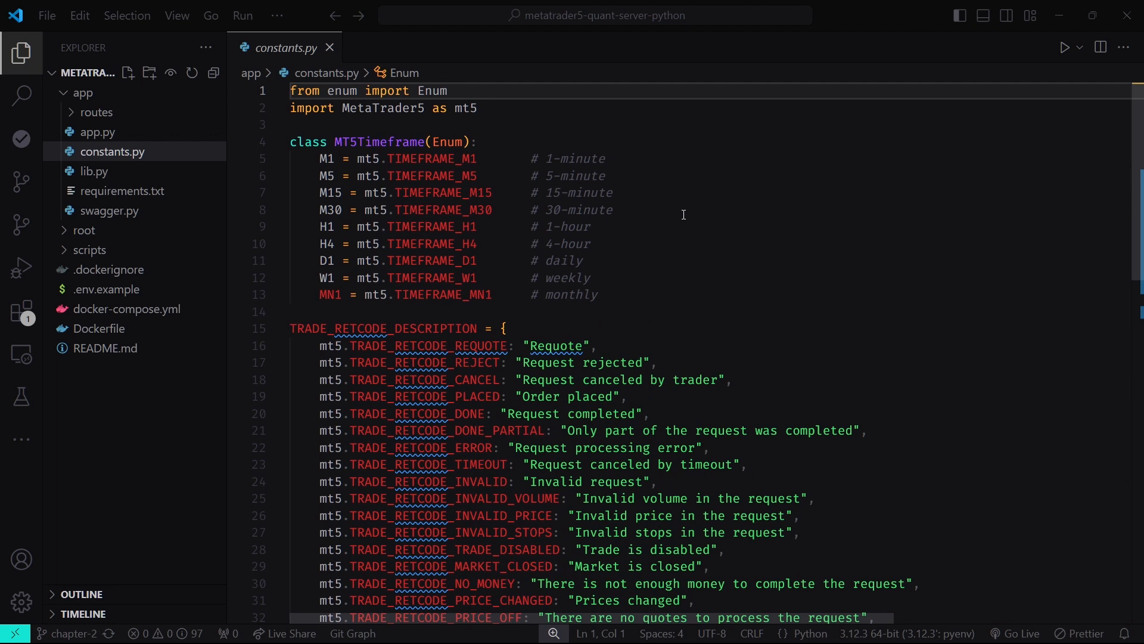
{"action": "scroll", "scroll_direction": "down", "scroll_amount": 3}
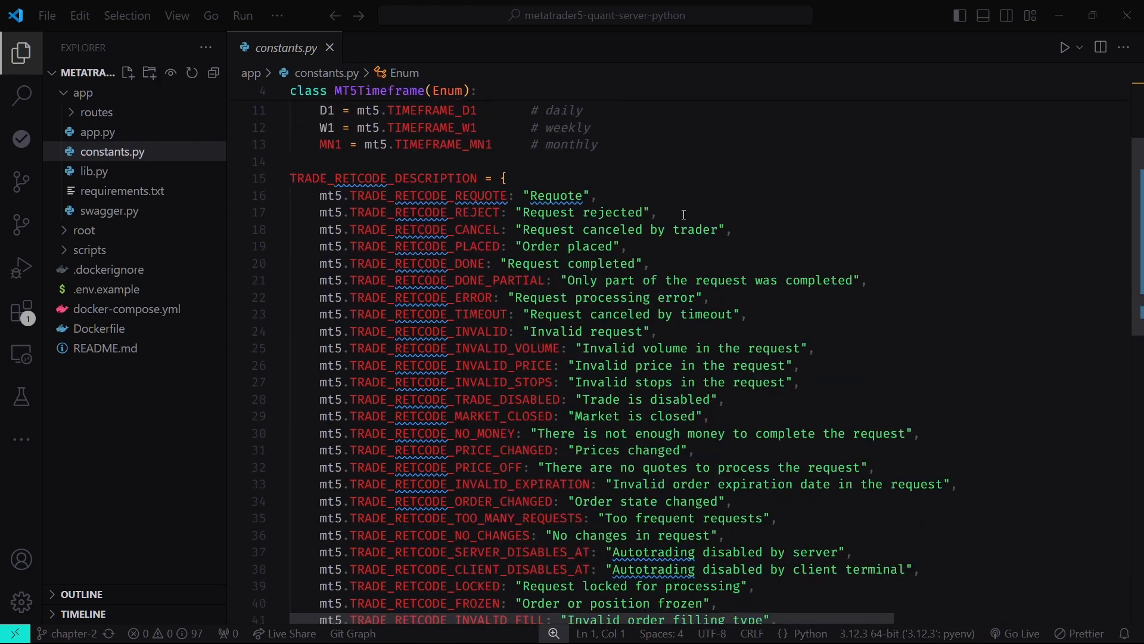
{"action": "mouse_move", "coordinate": [160, 179]}
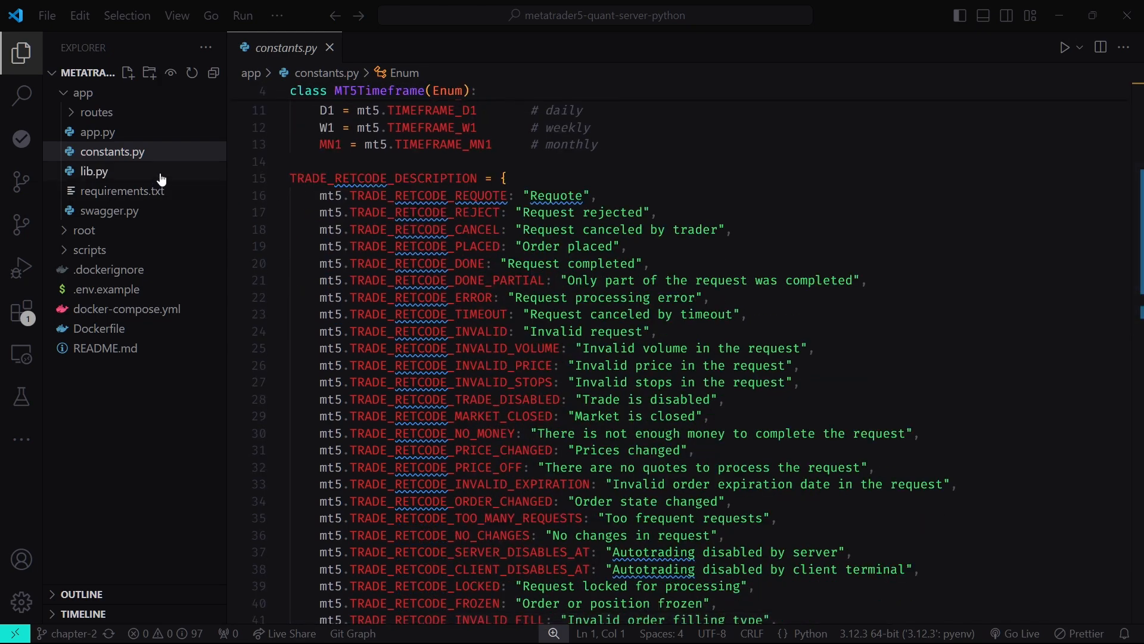
Scroll lib.py's position, deal and order helpers to the end, then reopen app.py.
{"action": "left_click", "coordinate": [94, 171]}
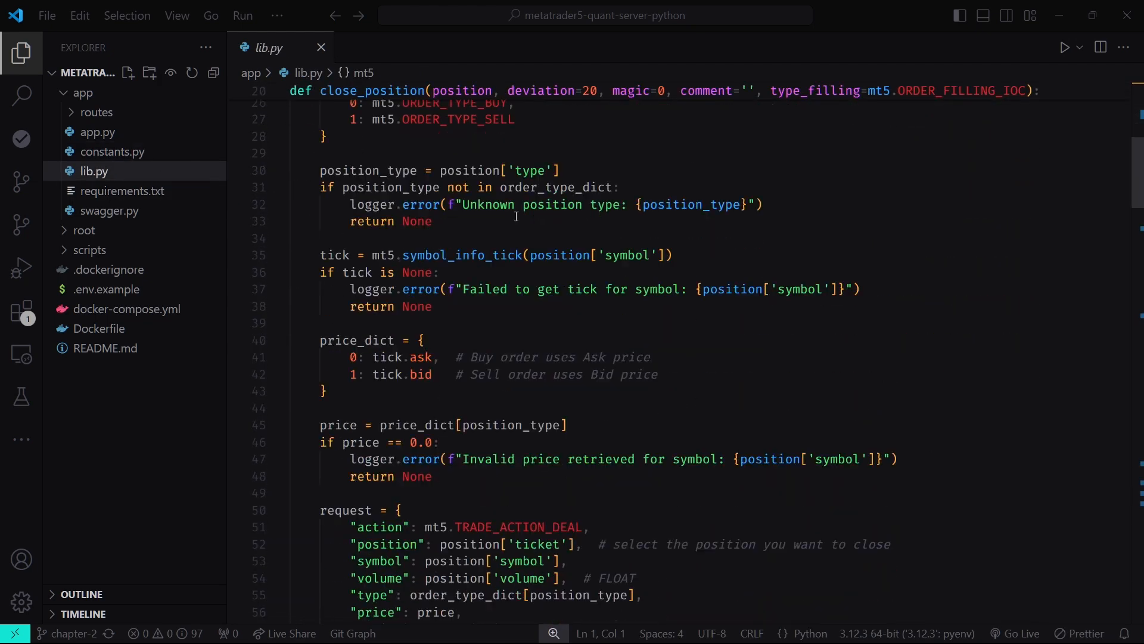
{"action": "scroll", "scroll_direction": "down", "scroll_amount": 3}
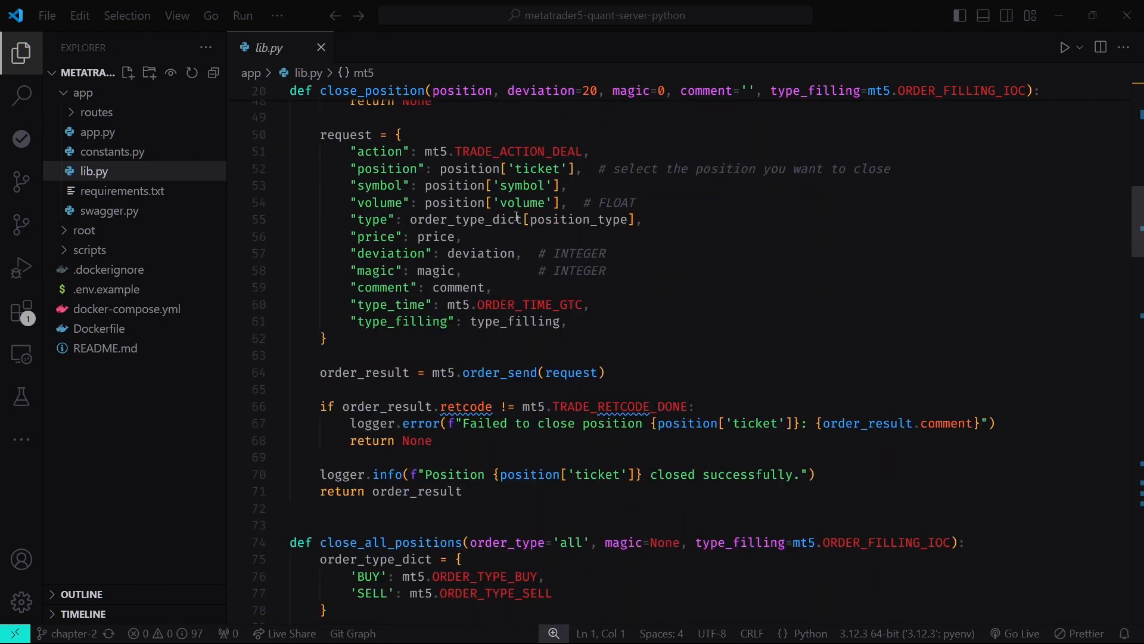
{"action": "scroll", "scroll_direction": "down", "scroll_amount": 3}
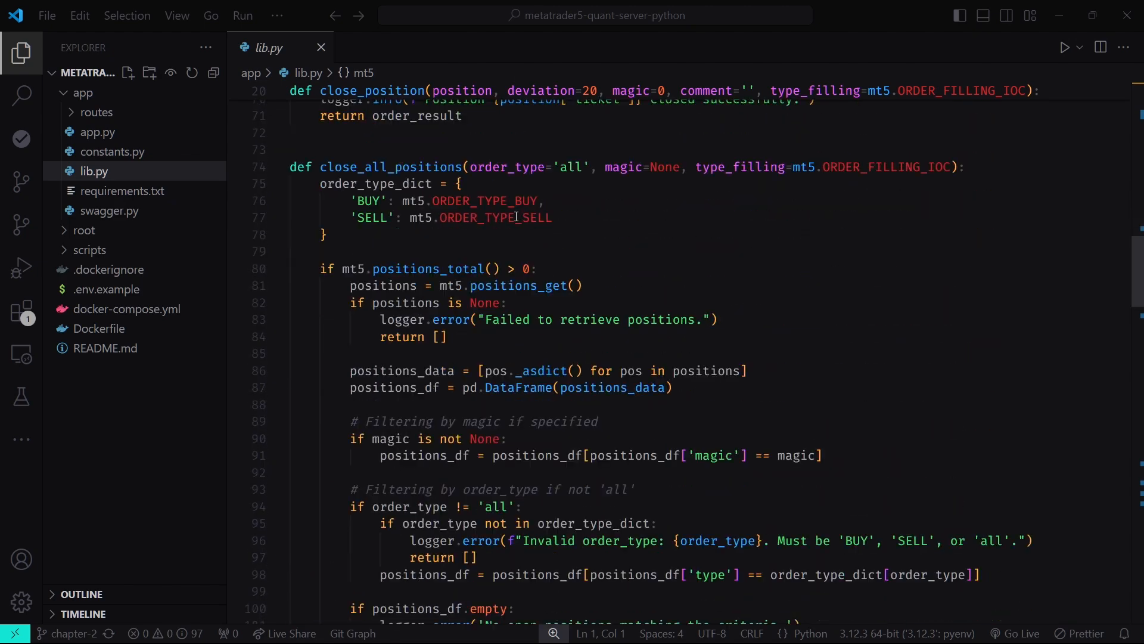
{"action": "scroll", "scroll_direction": "down", "scroll_amount": 3}
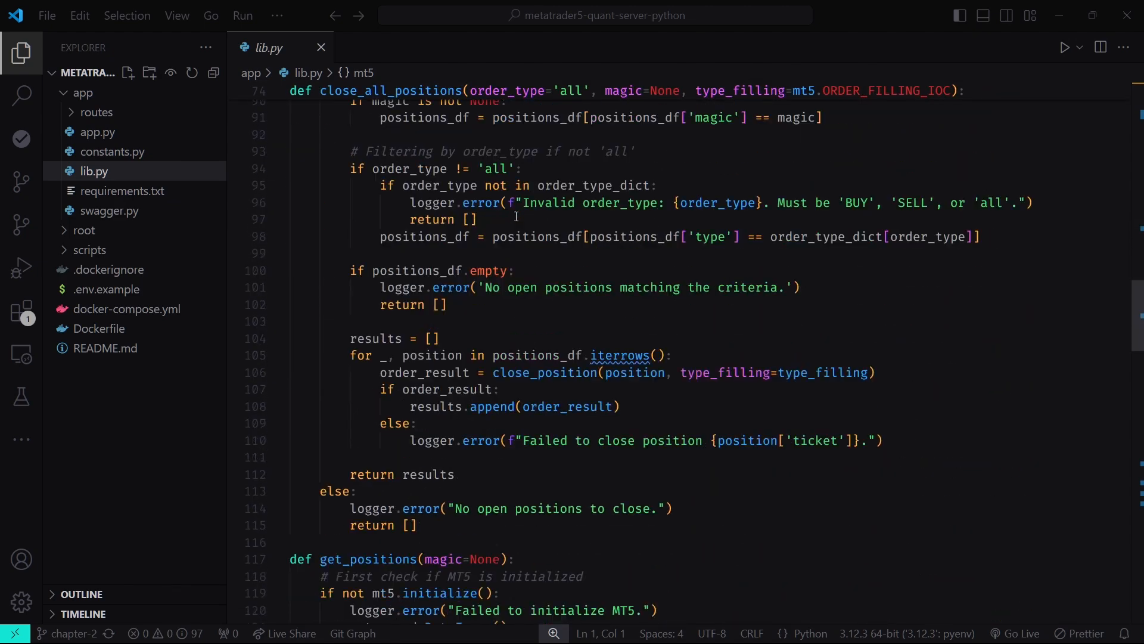
{"action": "scroll", "scroll_direction": "down", "scroll_amount": 3}
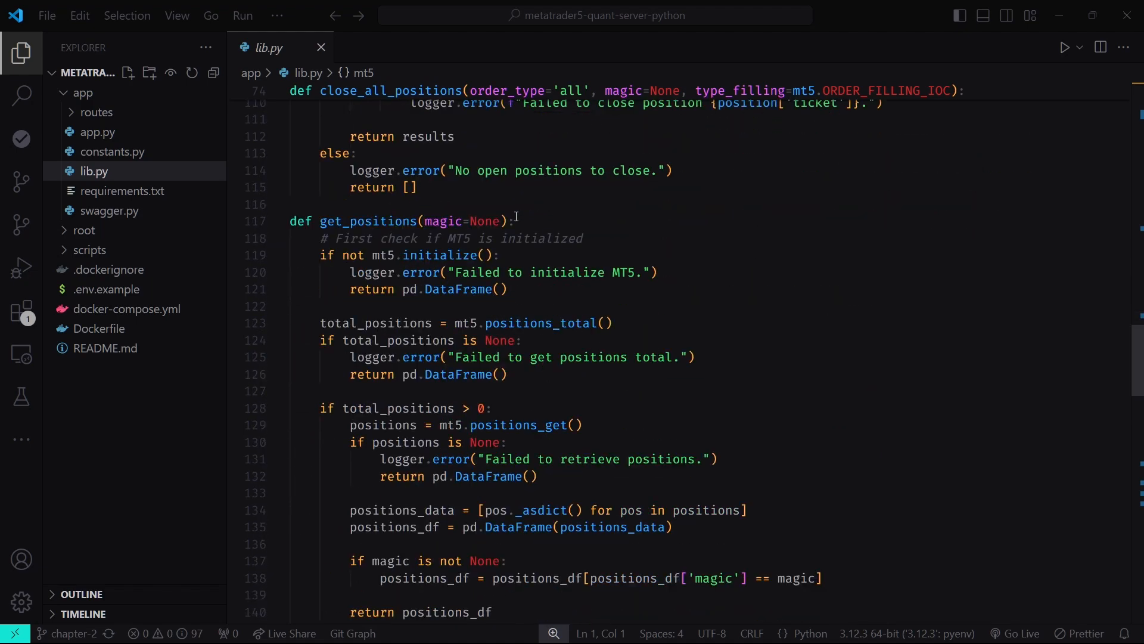
{"action": "scroll", "scroll_direction": "down", "scroll_amount": 3}
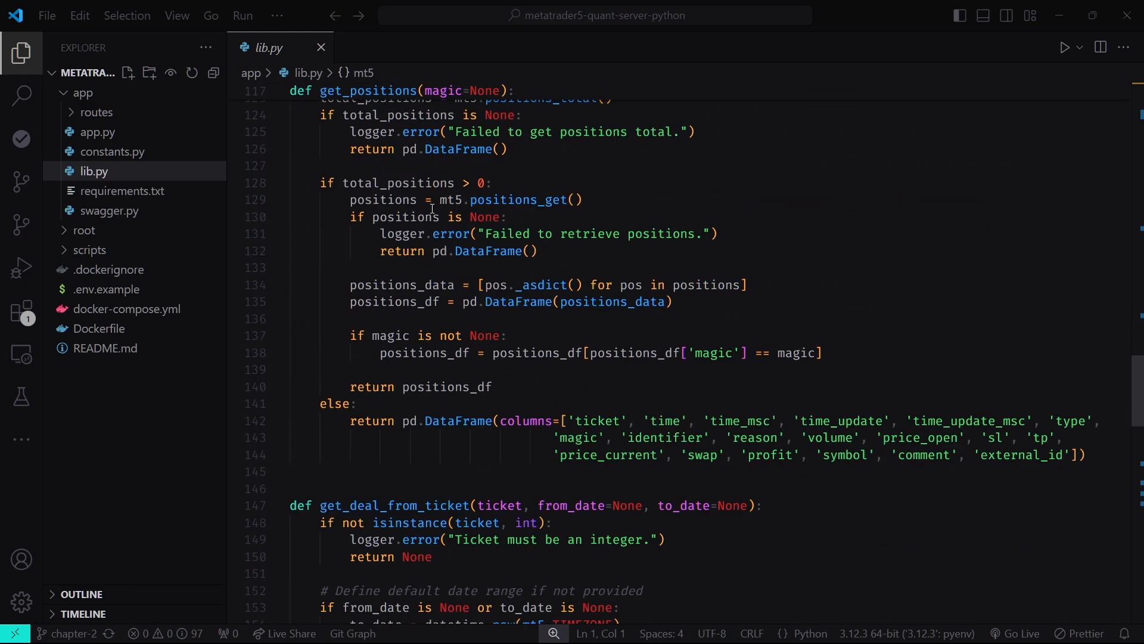
{"action": "scroll", "scroll_direction": "down", "scroll_amount": 3}
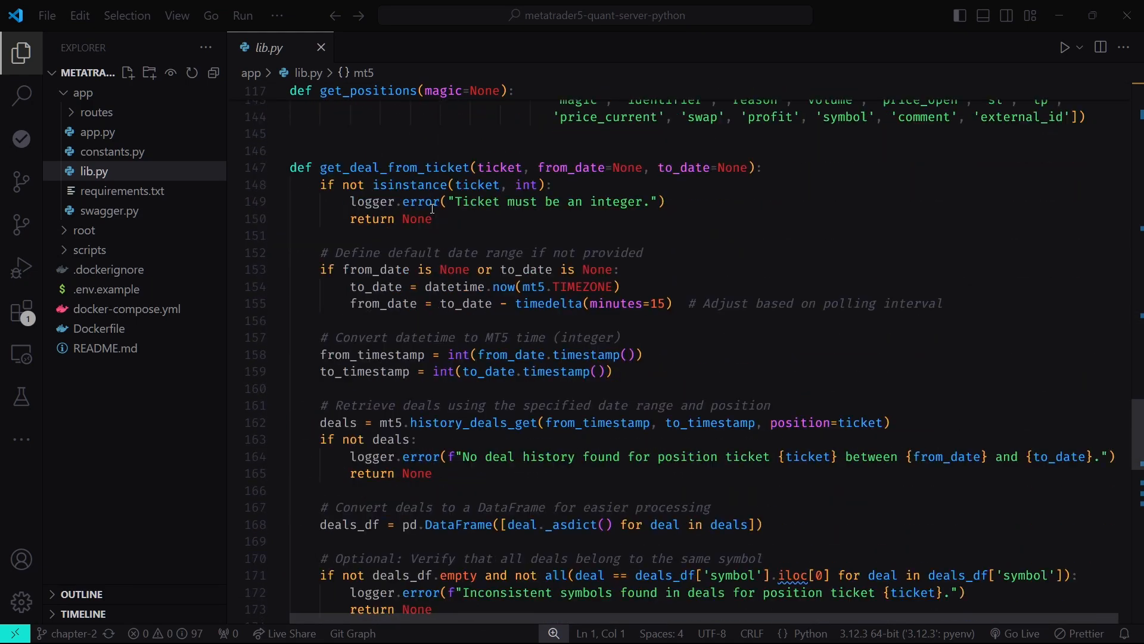
{"action": "scroll", "scroll_direction": "down", "scroll_amount": 3}
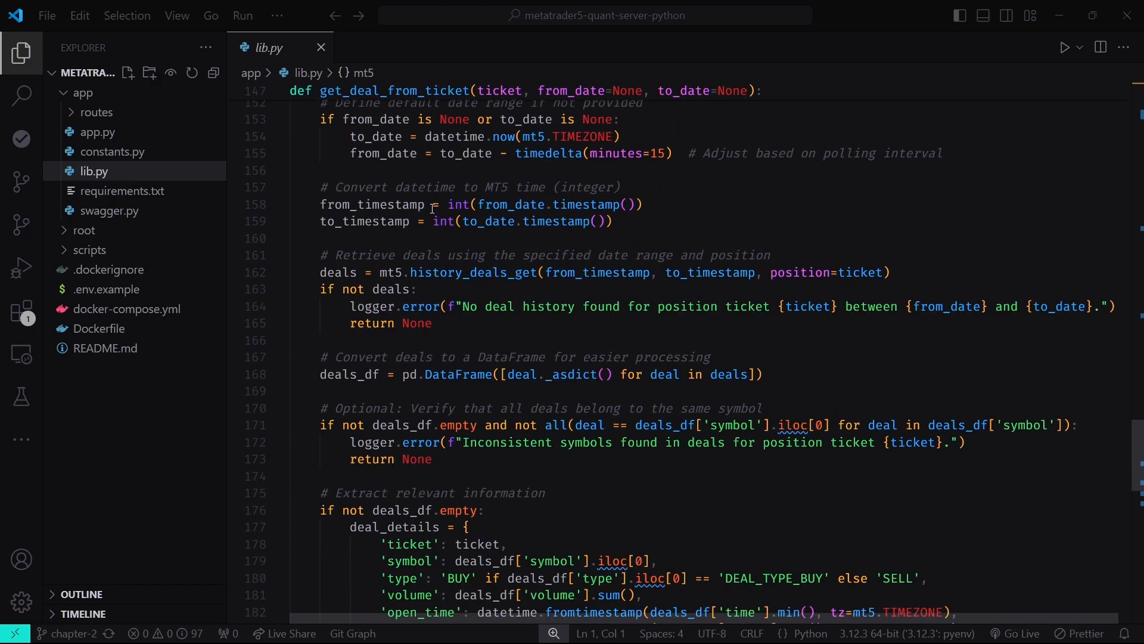
{"action": "scroll", "scroll_direction": "down", "scroll_amount": 3}
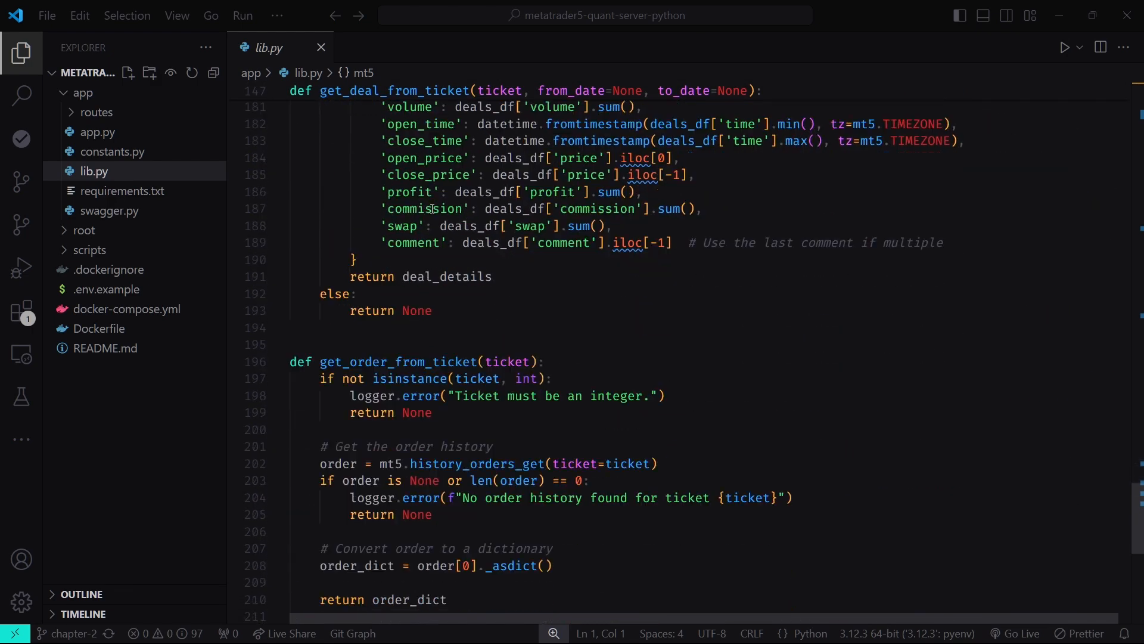
{"action": "scroll", "scroll_direction": "down", "scroll_amount": 3}
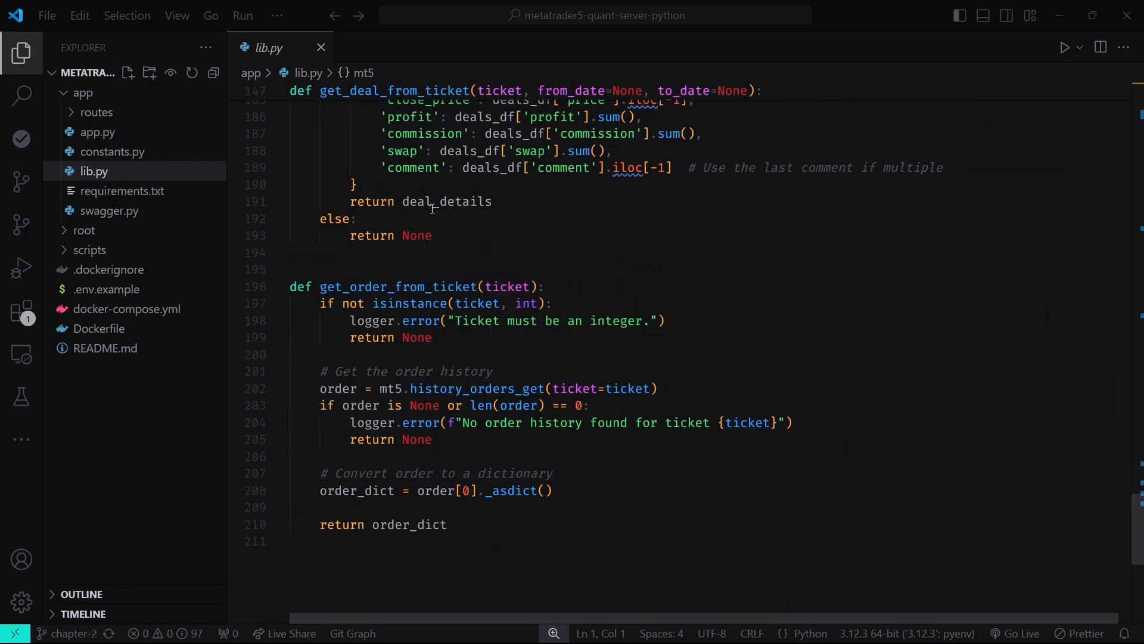
{"action": "left_click", "coordinate": [97, 132]}
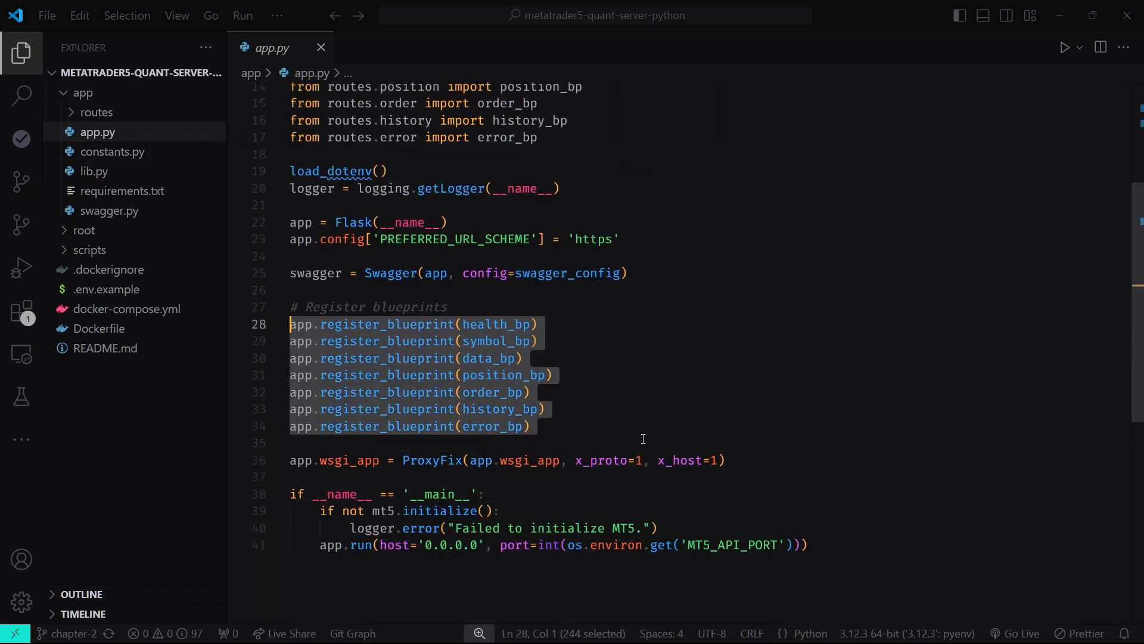
Open routes/health.py and scroll through the /health endpoint and its Swagger schema.
{"action": "left_click", "coordinate": [96, 112]}
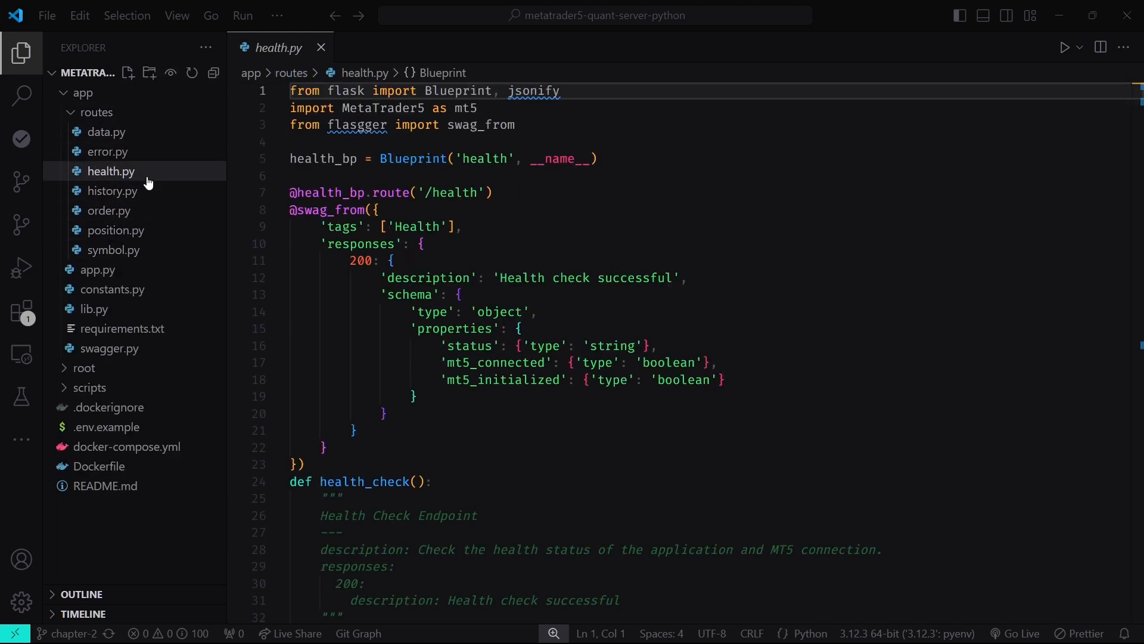
{"action": "mouse_move", "coordinate": [376, 158]}
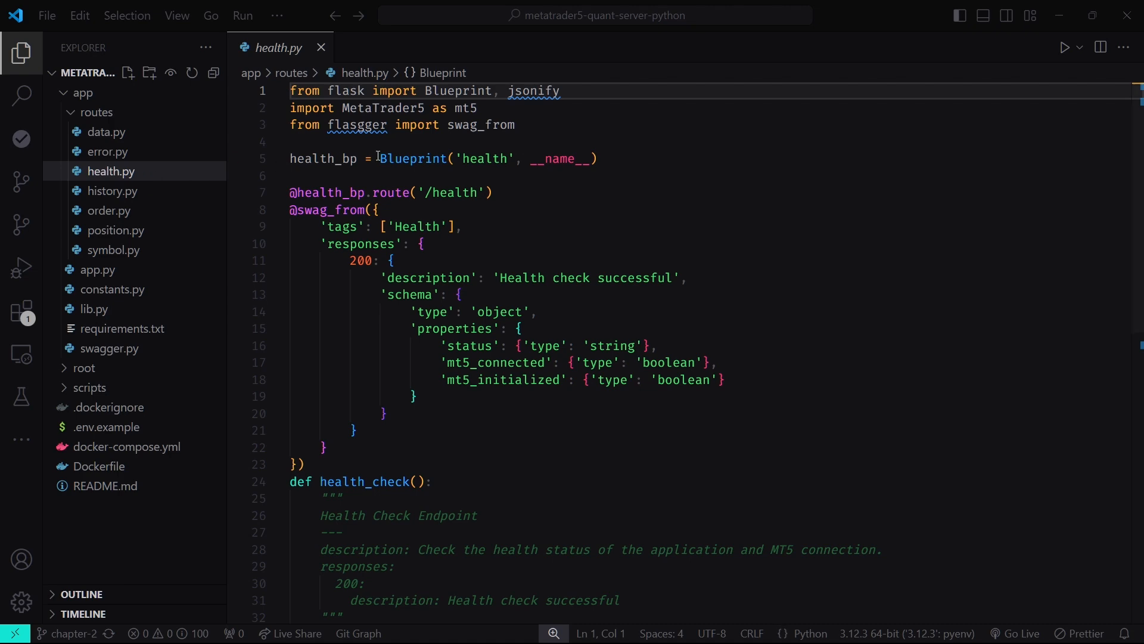
{"action": "scroll", "scroll_direction": "down", "scroll_amount": 3}
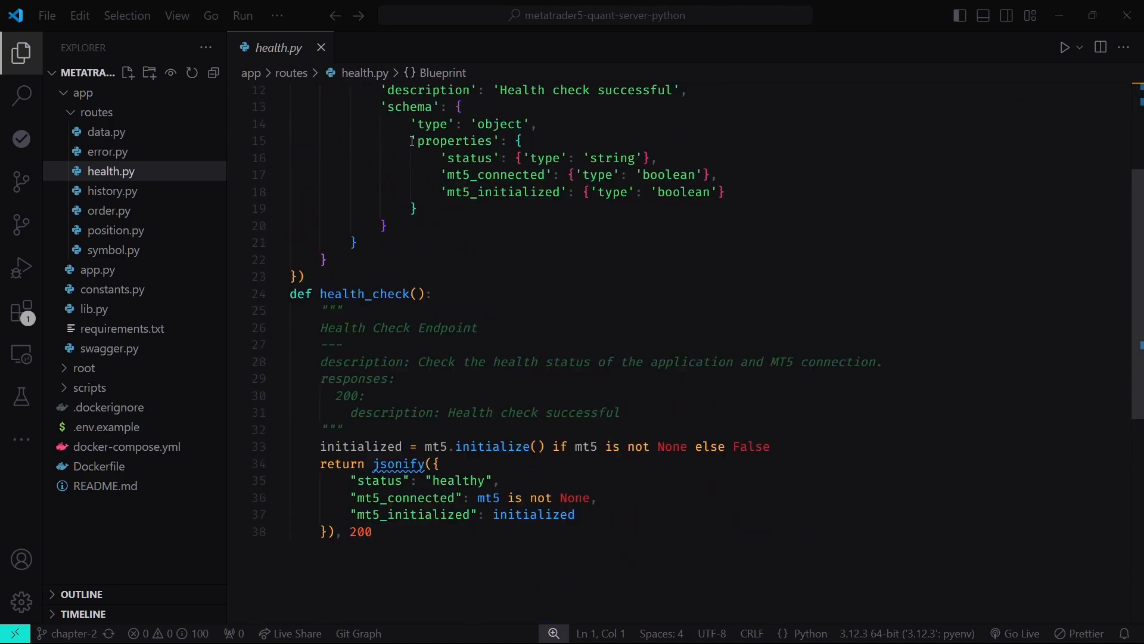
{"action": "scroll", "scroll_direction": "up", "scroll_amount": 3}
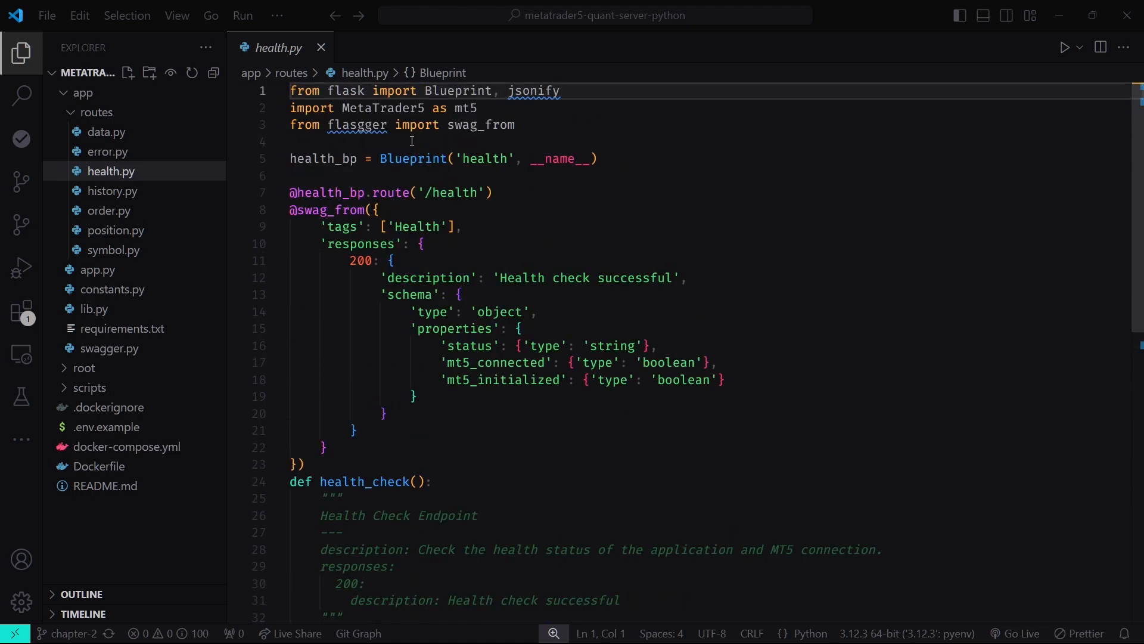
{"action": "scroll", "scroll_direction": "down", "scroll_amount": 3}
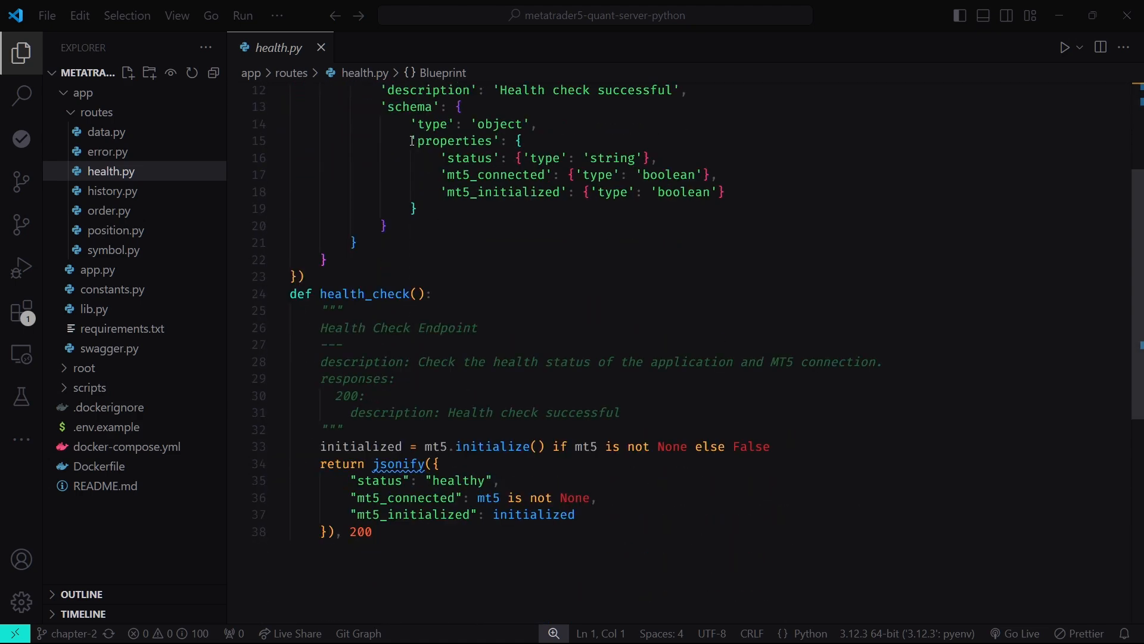
{"action": "mouse_move", "coordinate": [558, 497]}
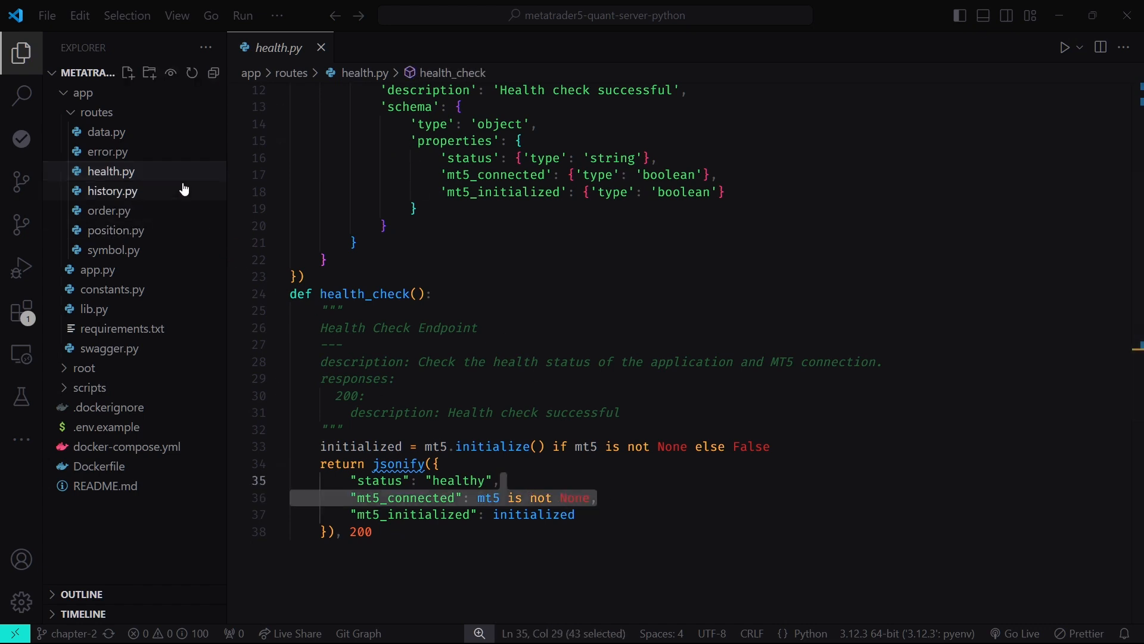
{"action": "mouse_move", "coordinate": [178, 253]}
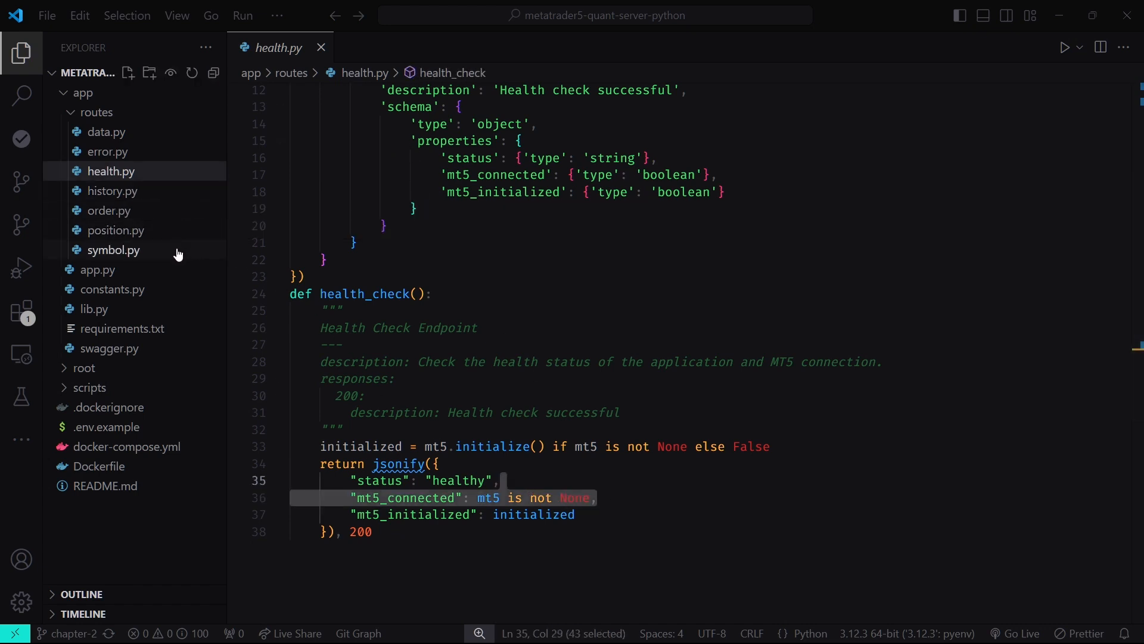
{"action": "left_click", "coordinate": [113, 249]}
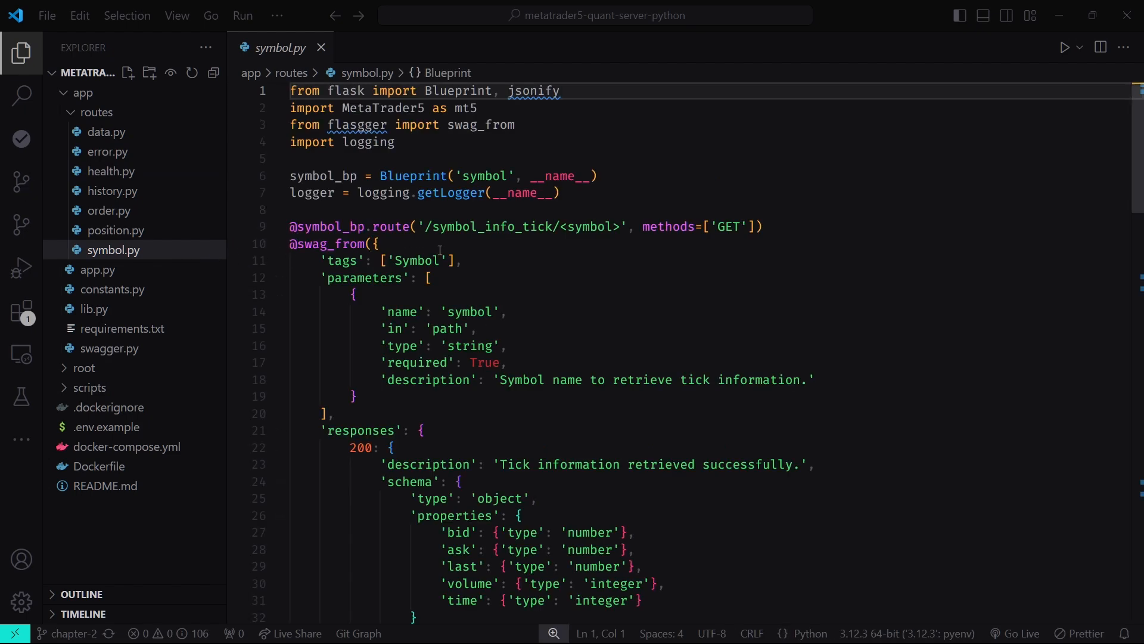
{"action": "scroll", "scroll_direction": "down", "scroll_amount": 3}
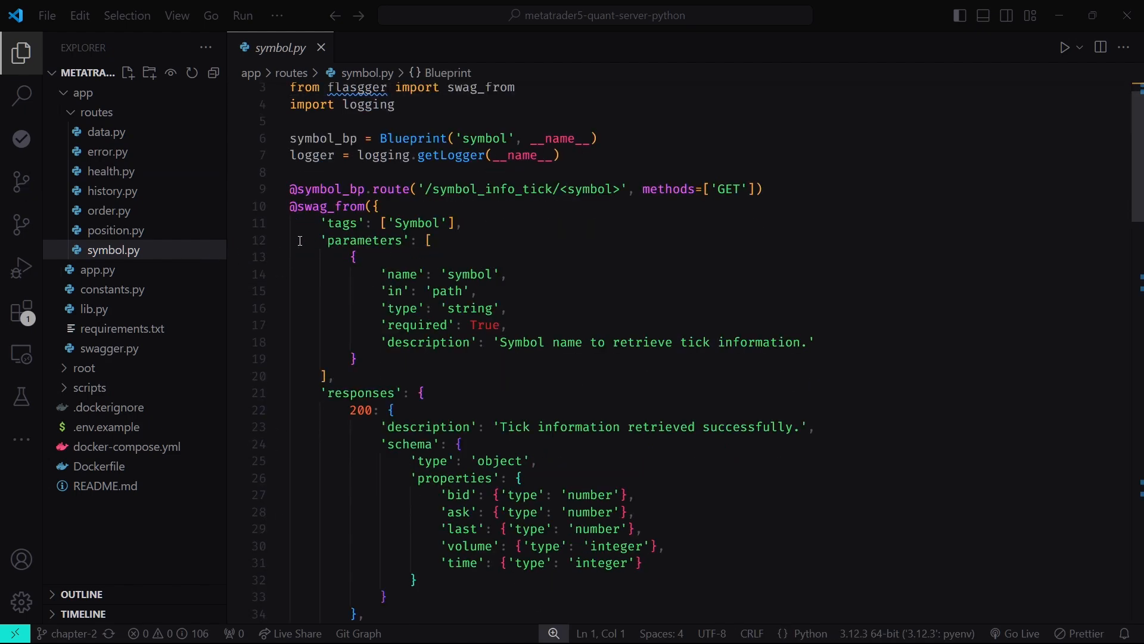
{"action": "left_click", "coordinate": [279, 207]}
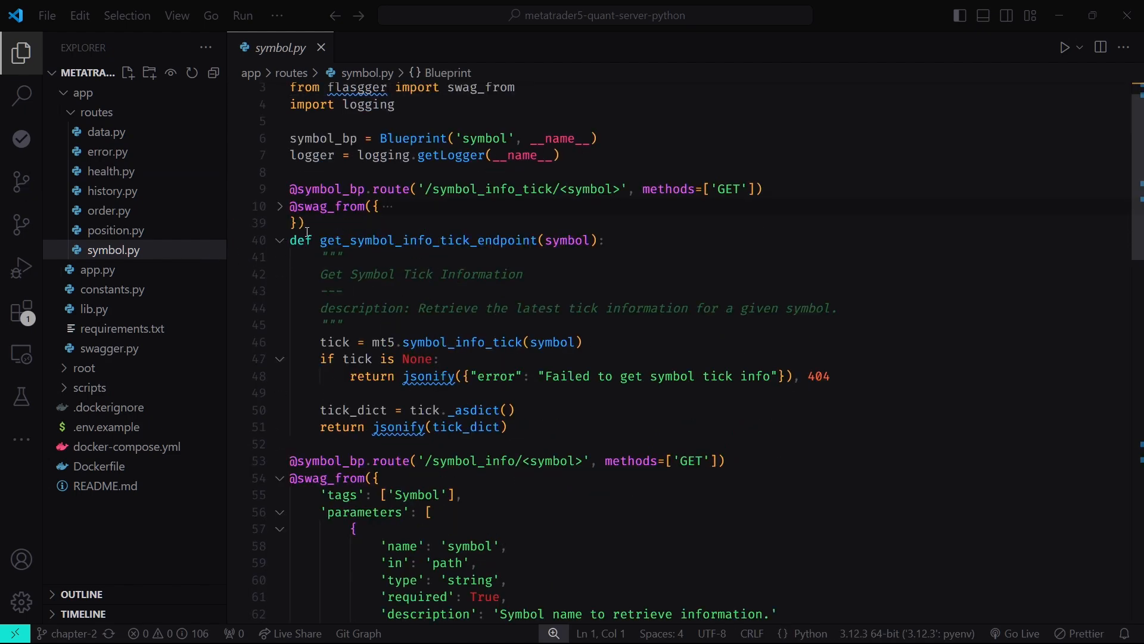
{"action": "double_click", "coordinate": [428, 240]}
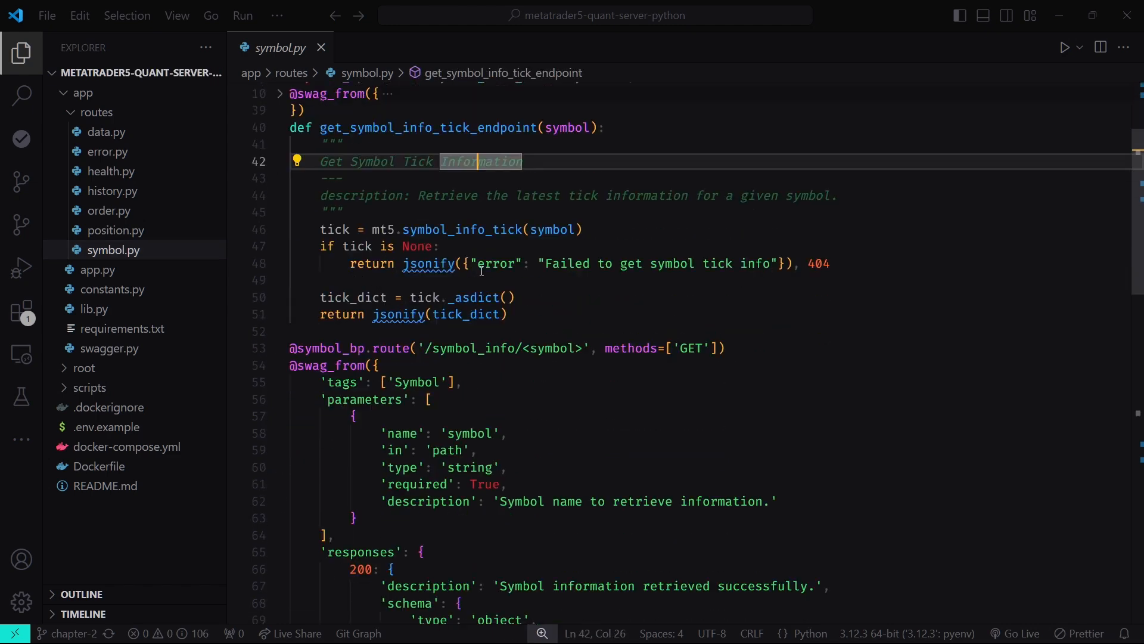
{"action": "scroll", "scroll_direction": "down", "scroll_amount": 3}
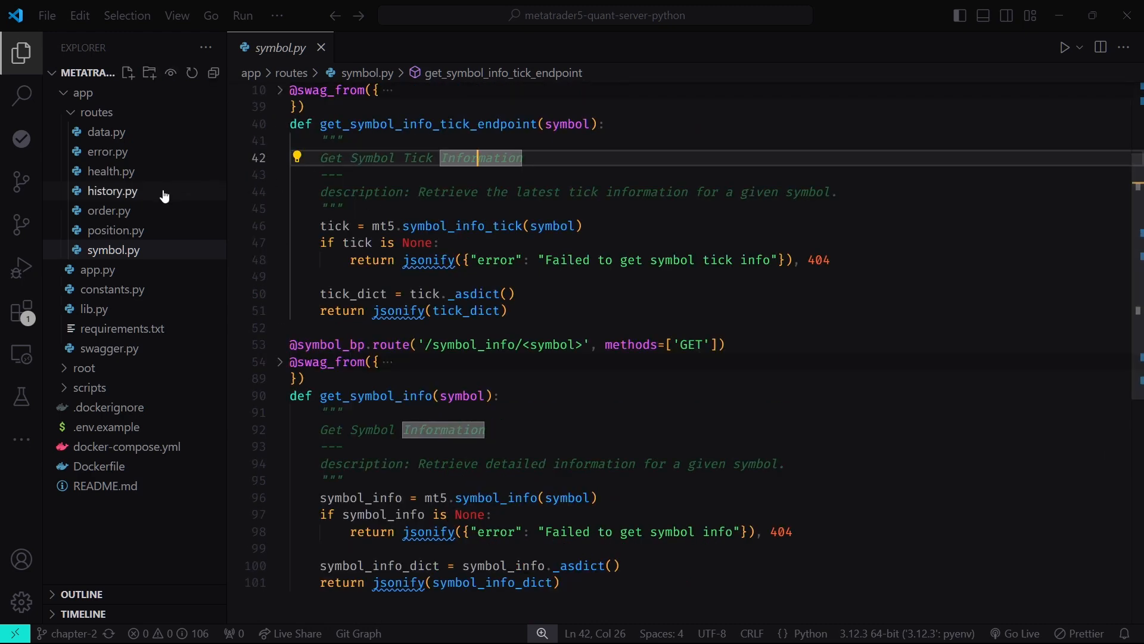
Open data.py, fold the fetch_data_pos Swagger spec, and scroll to fetch_data_range_endpoint.
{"action": "left_click", "coordinate": [105, 132]}
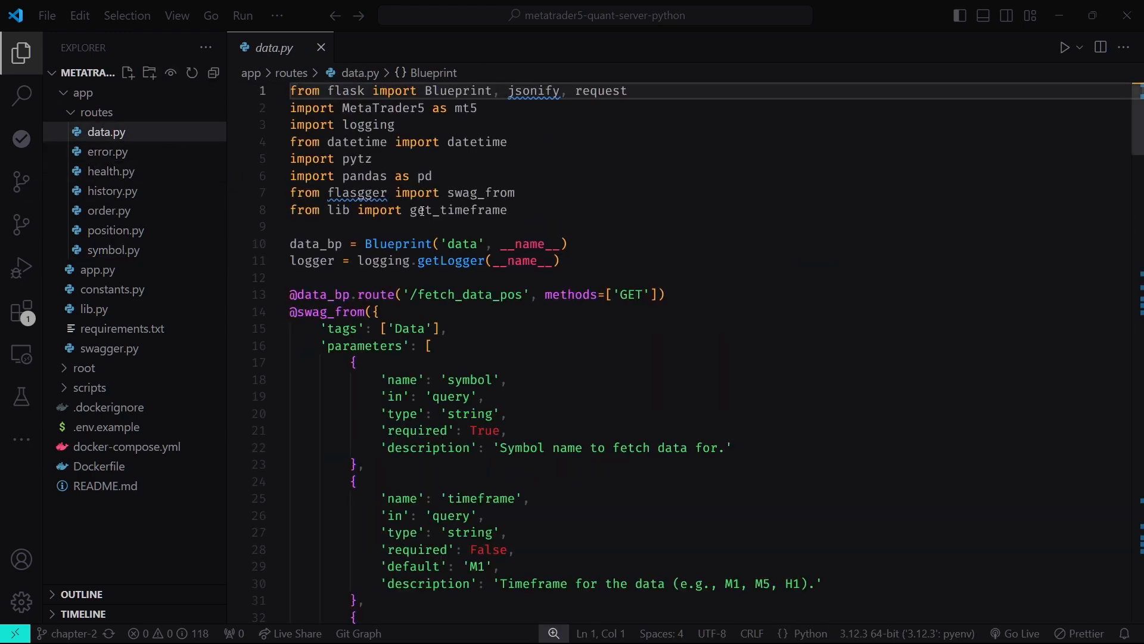
{"action": "scroll", "scroll_direction": "down", "scroll_amount": 3}
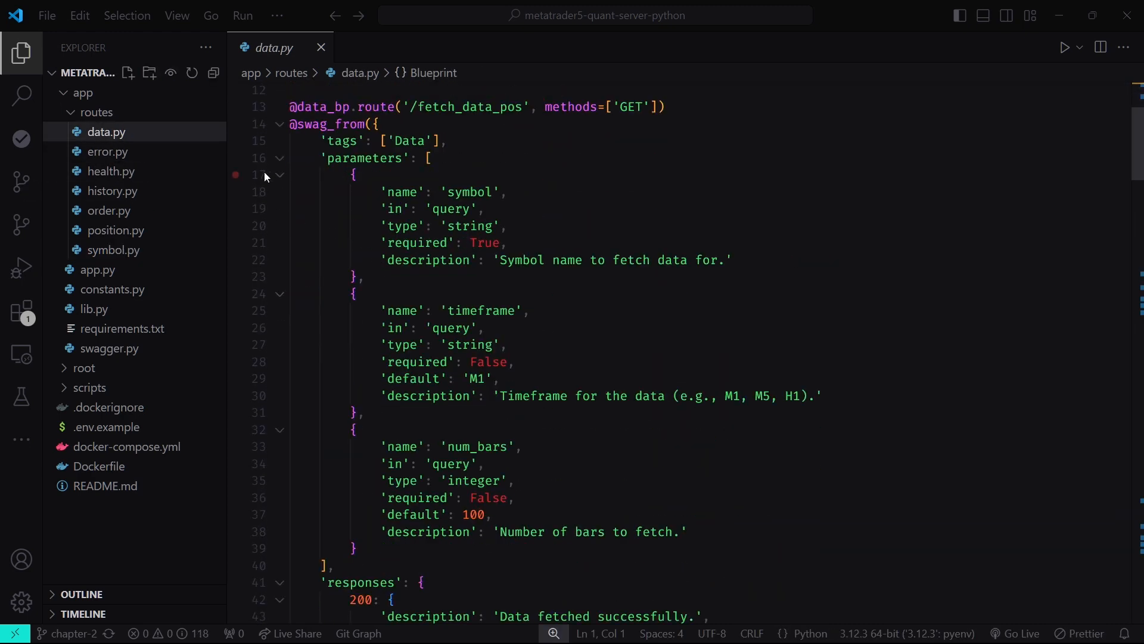
{"action": "left_click", "coordinate": [279, 162]}
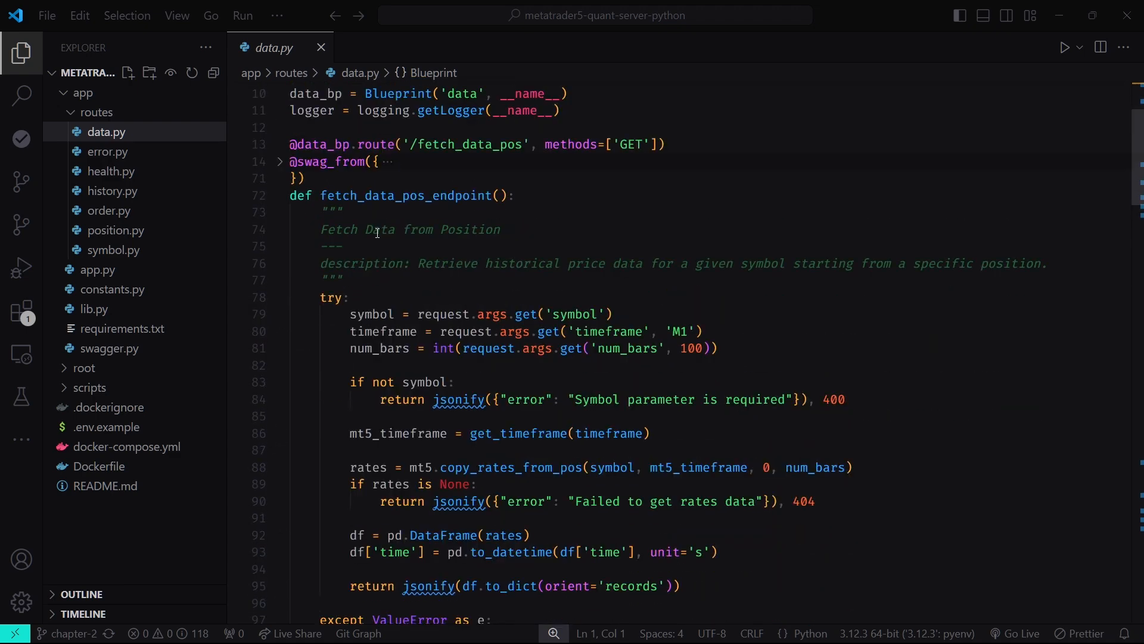
{"action": "scroll", "scroll_direction": "down", "scroll_amount": 3}
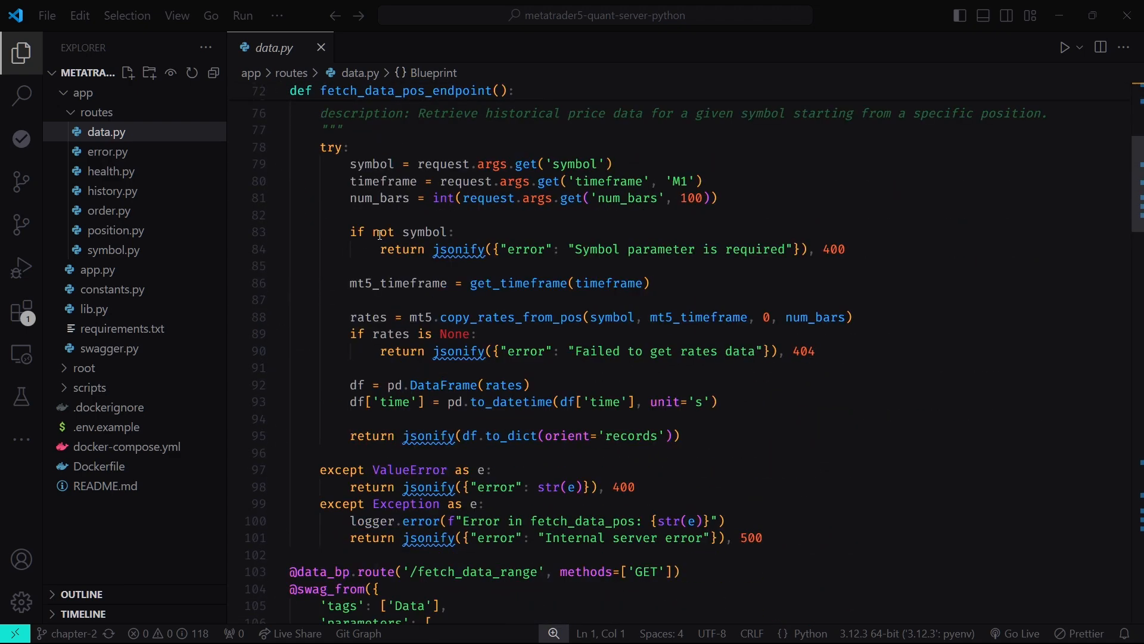
{"action": "scroll", "scroll_direction": "down", "scroll_amount": 3}
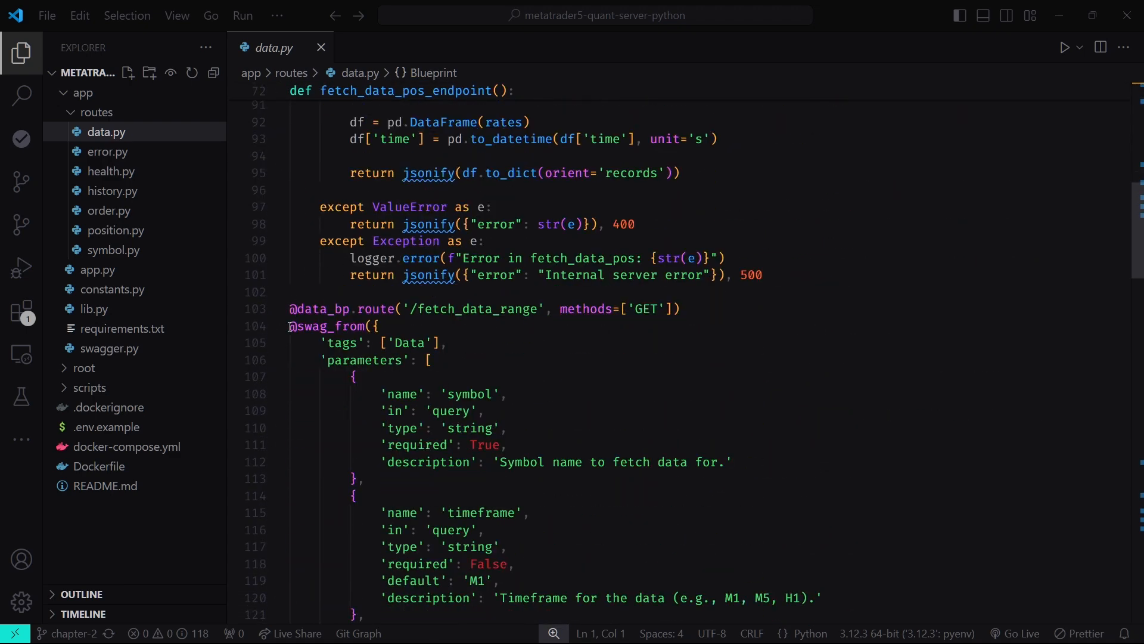
{"action": "scroll", "scroll_direction": "down", "scroll_amount": 3}
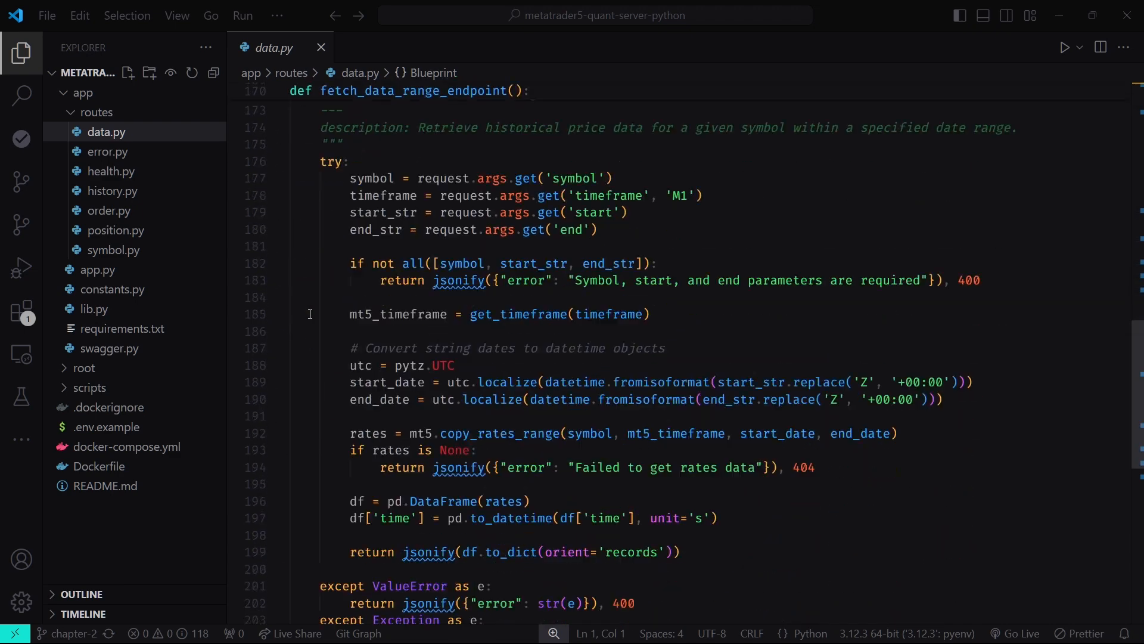
{"action": "scroll", "scroll_direction": "down", "scroll_amount": 3}
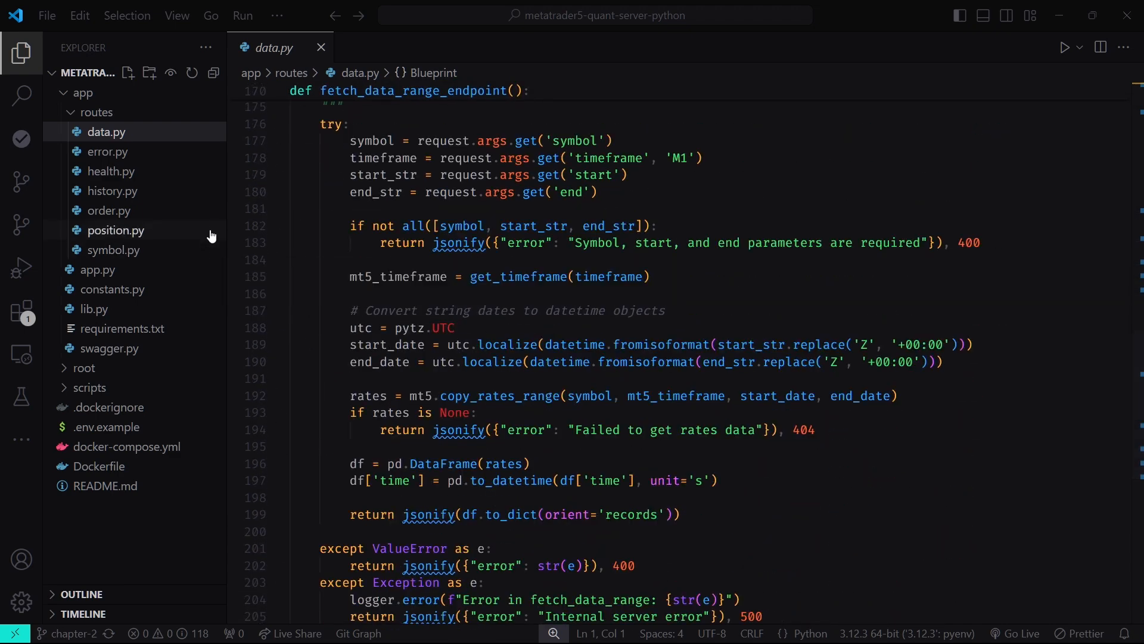
{"action": "left_click", "coordinate": [115, 230]}
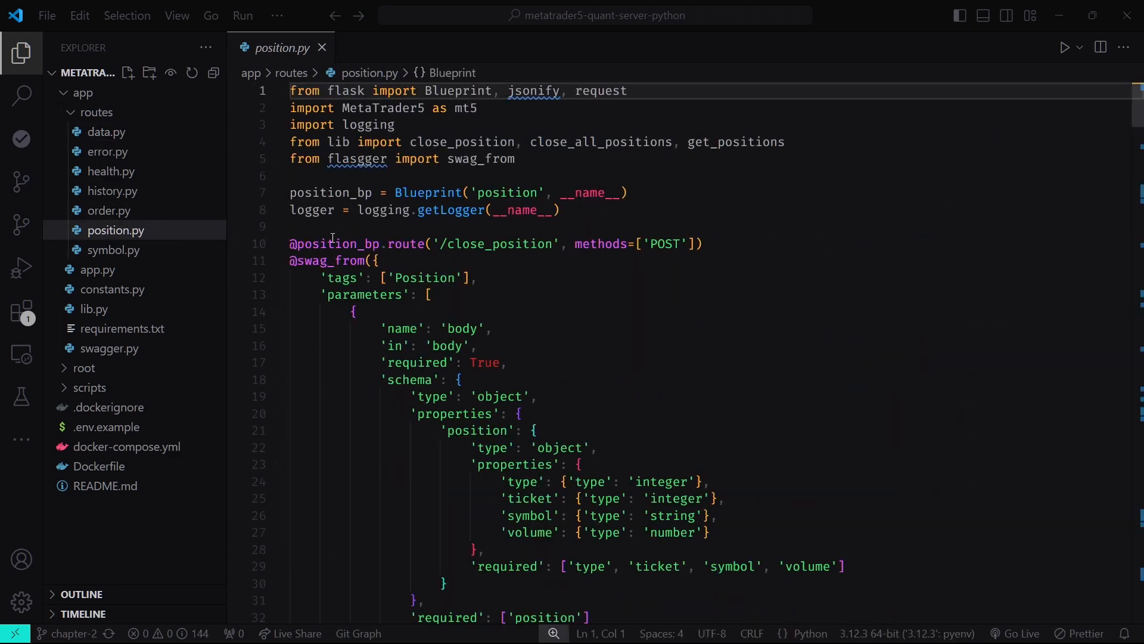
{"action": "left_click", "coordinate": [279, 261]}
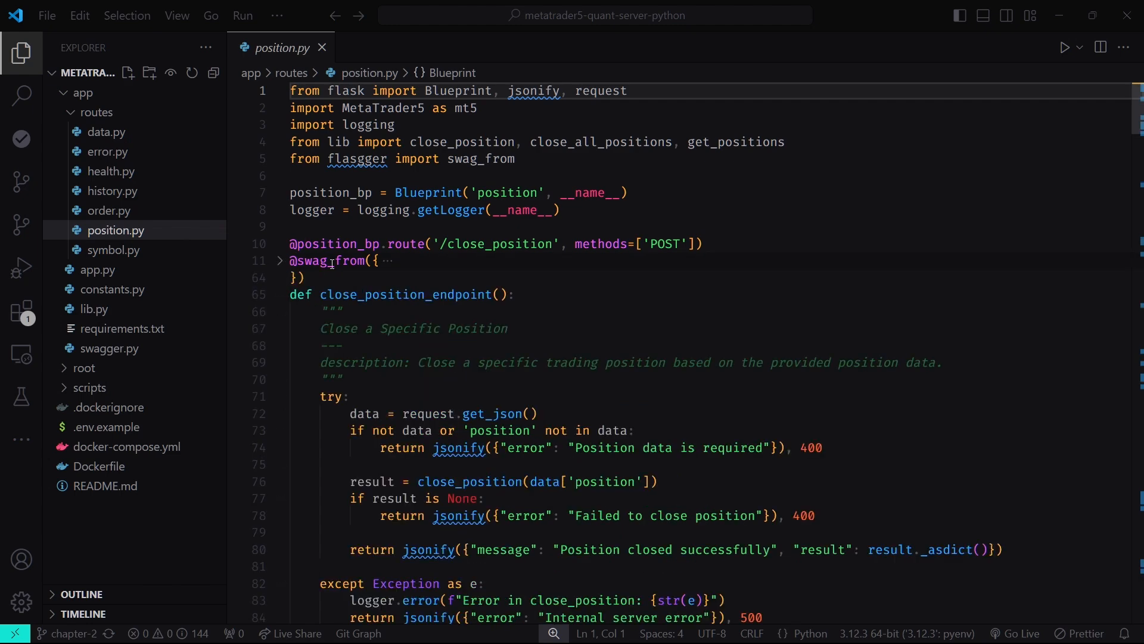
{"action": "scroll", "scroll_direction": "down", "scroll_amount": 3}
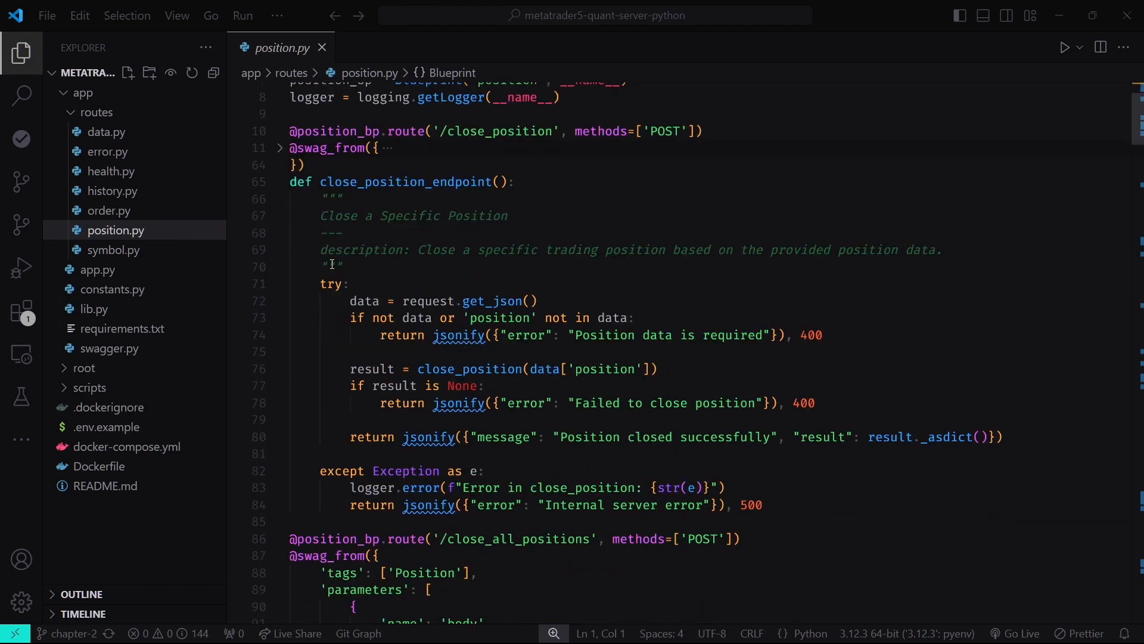
{"action": "scroll", "scroll_direction": "down", "scroll_amount": 3}
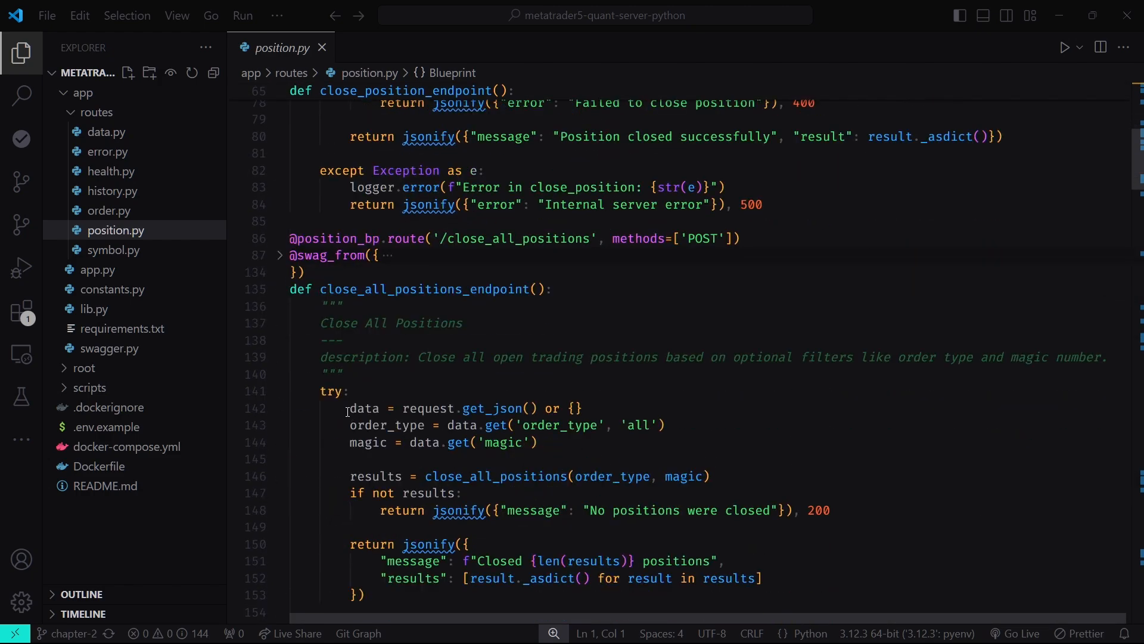
{"action": "scroll", "scroll_direction": "down", "scroll_amount": 3}
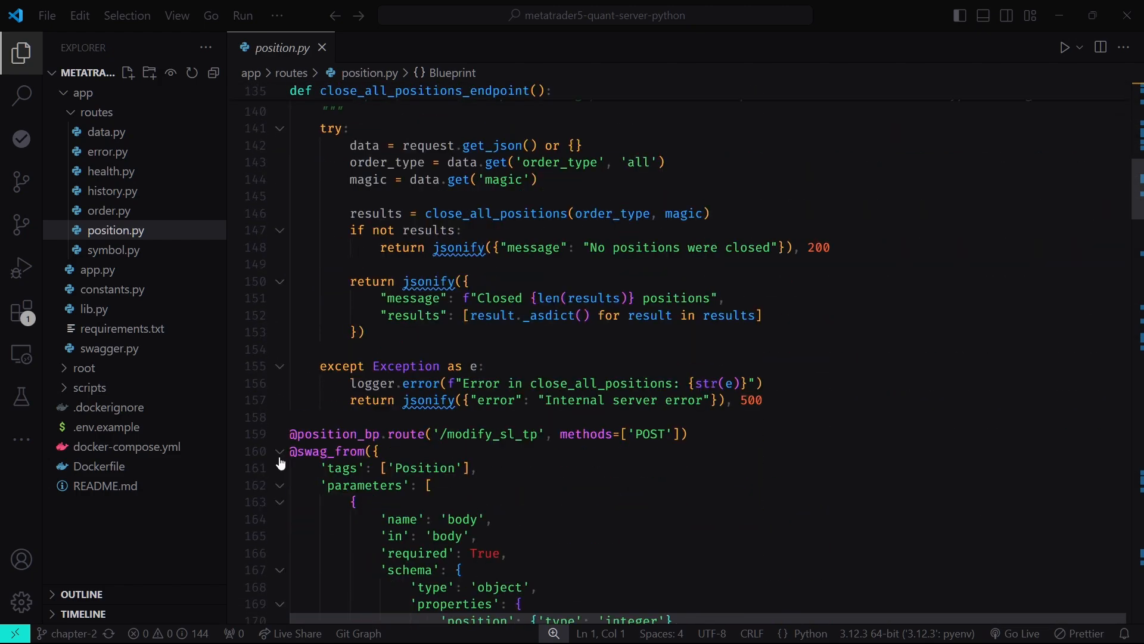
{"action": "scroll", "scroll_direction": "down", "scroll_amount": 3}
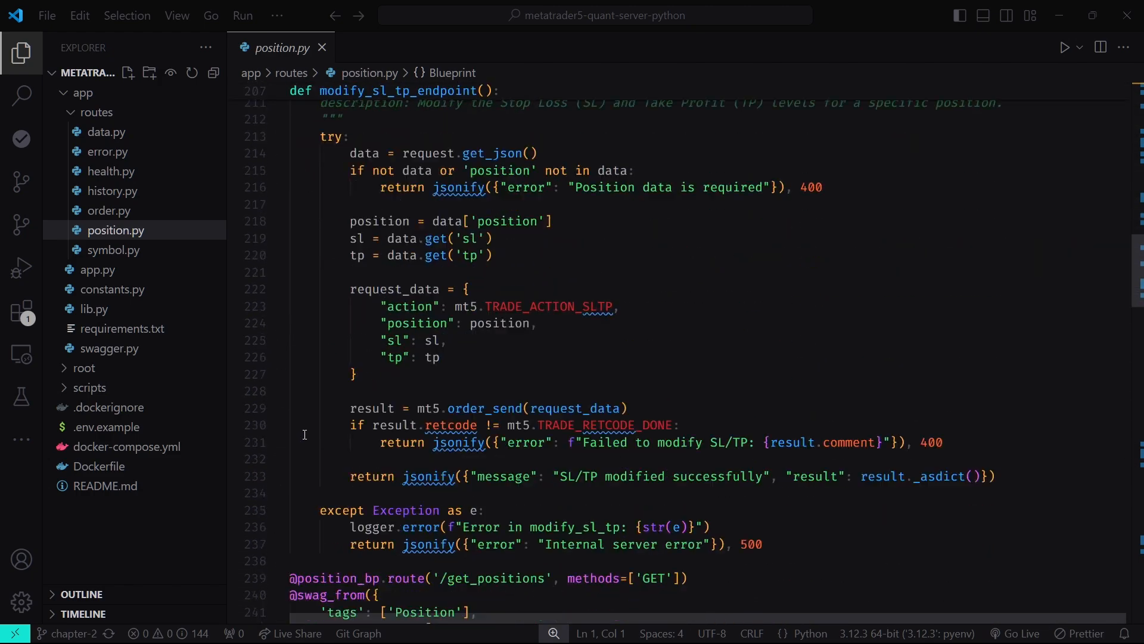
{"action": "scroll", "scroll_direction": "down", "scroll_amount": 3}
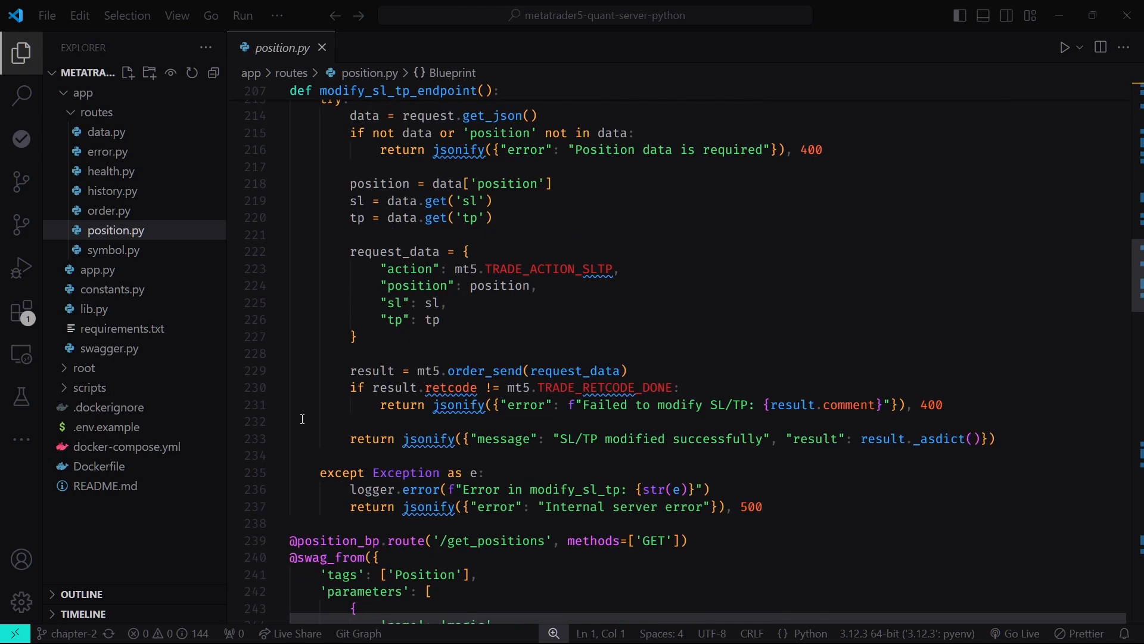
{"action": "scroll", "scroll_direction": "down", "scroll_amount": 3}
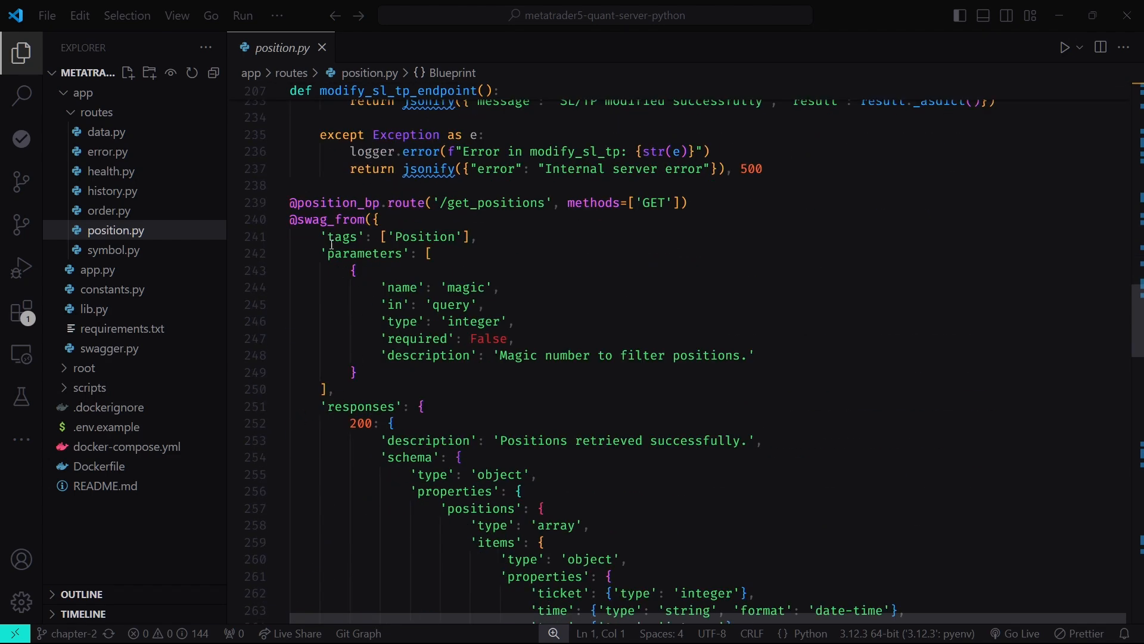
{"action": "left_click", "coordinate": [458, 457]}
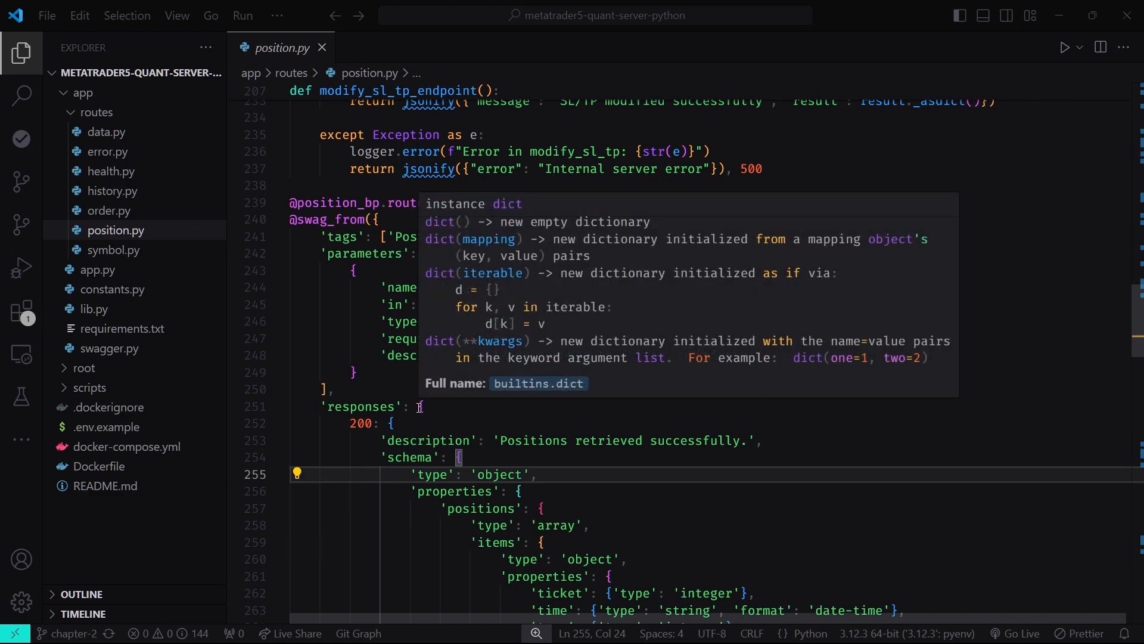
Open order.py and read send_market_order_endpoint from request validation to exception handling.
{"action": "left_click", "coordinate": [109, 210]}
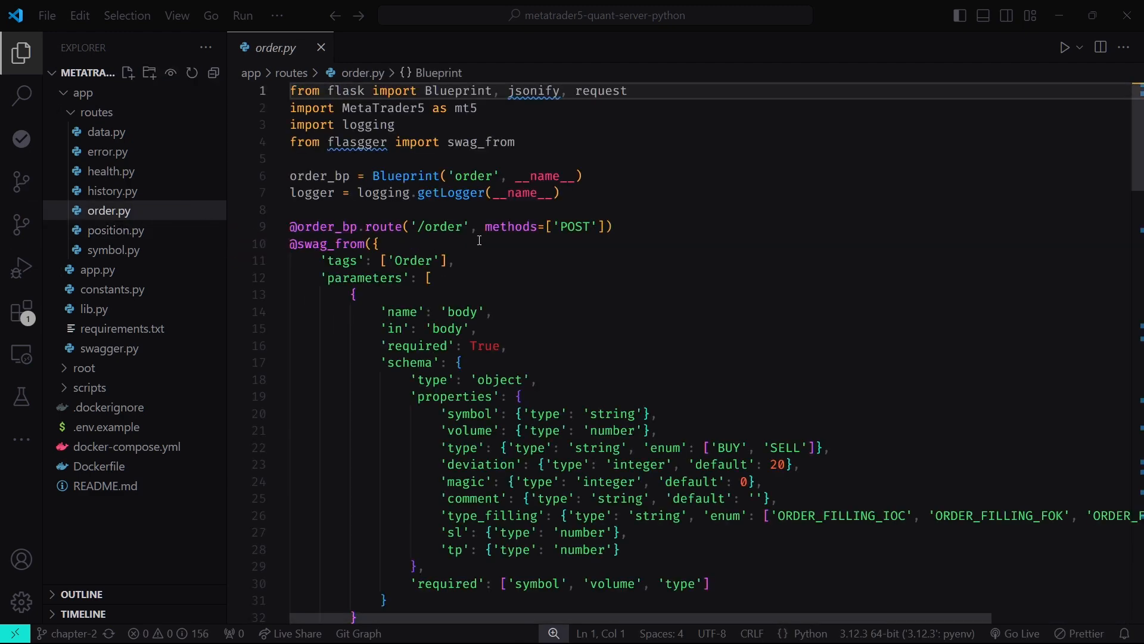
{"action": "mouse_move", "coordinate": [539, 245]}
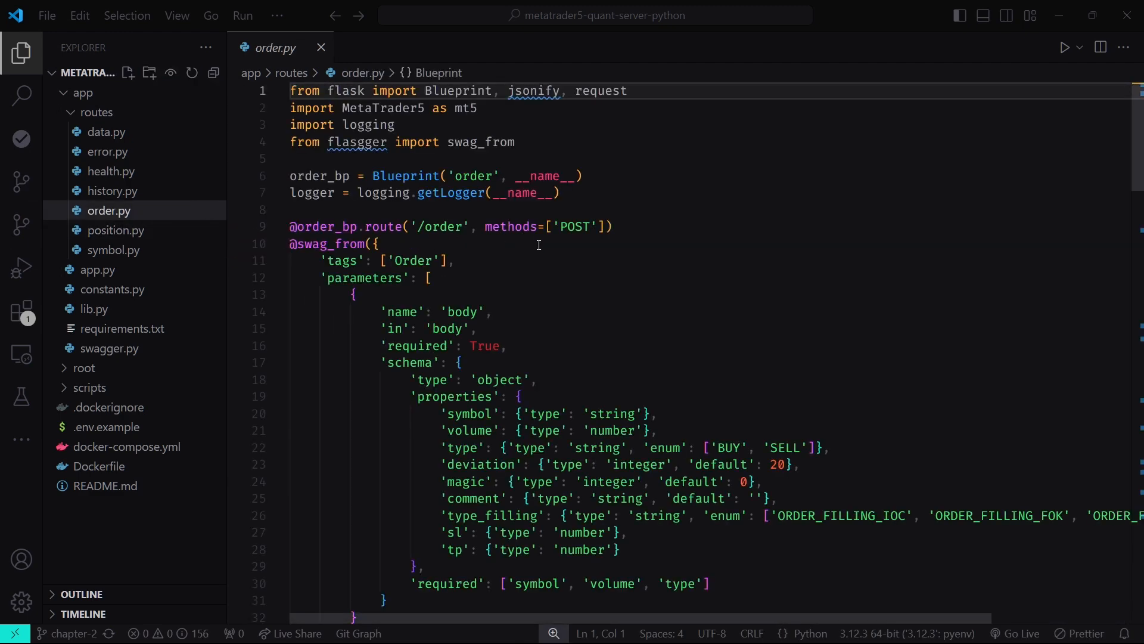
{"action": "scroll", "scroll_direction": "down", "scroll_amount": 3}
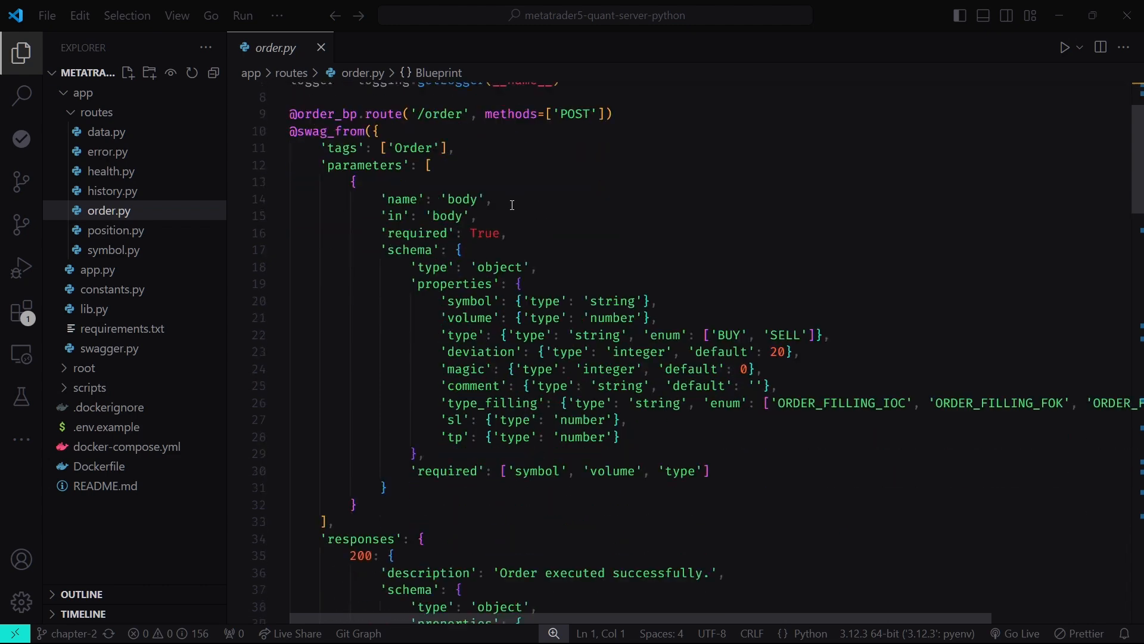
{"action": "scroll", "scroll_direction": "up", "scroll_amount": 3}
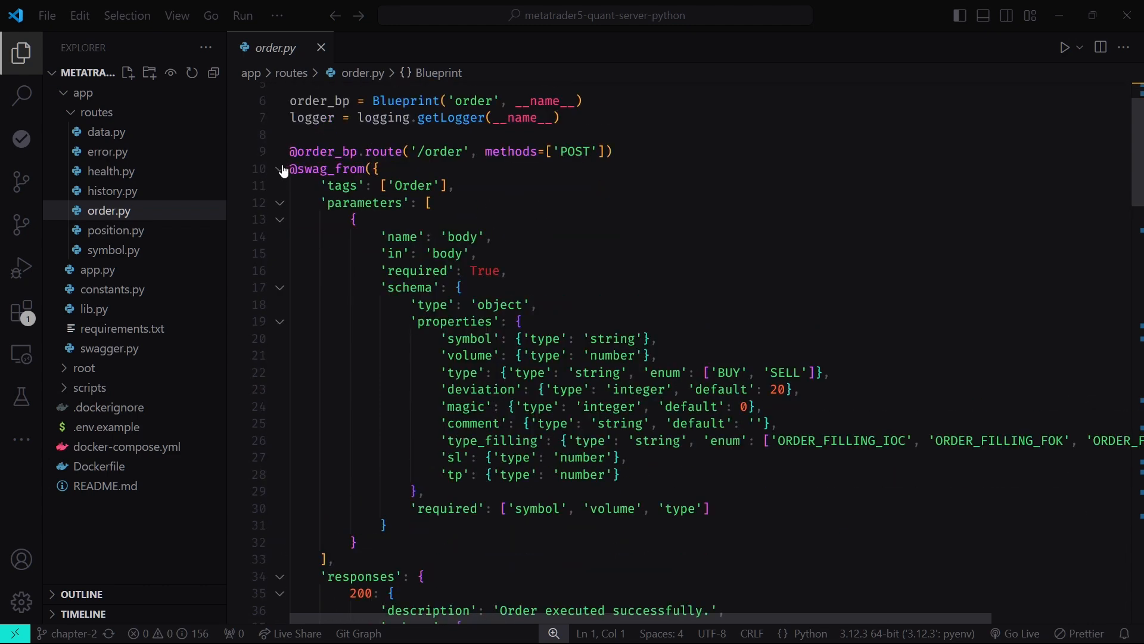
{"action": "scroll", "scroll_direction": "down", "scroll_amount": 3}
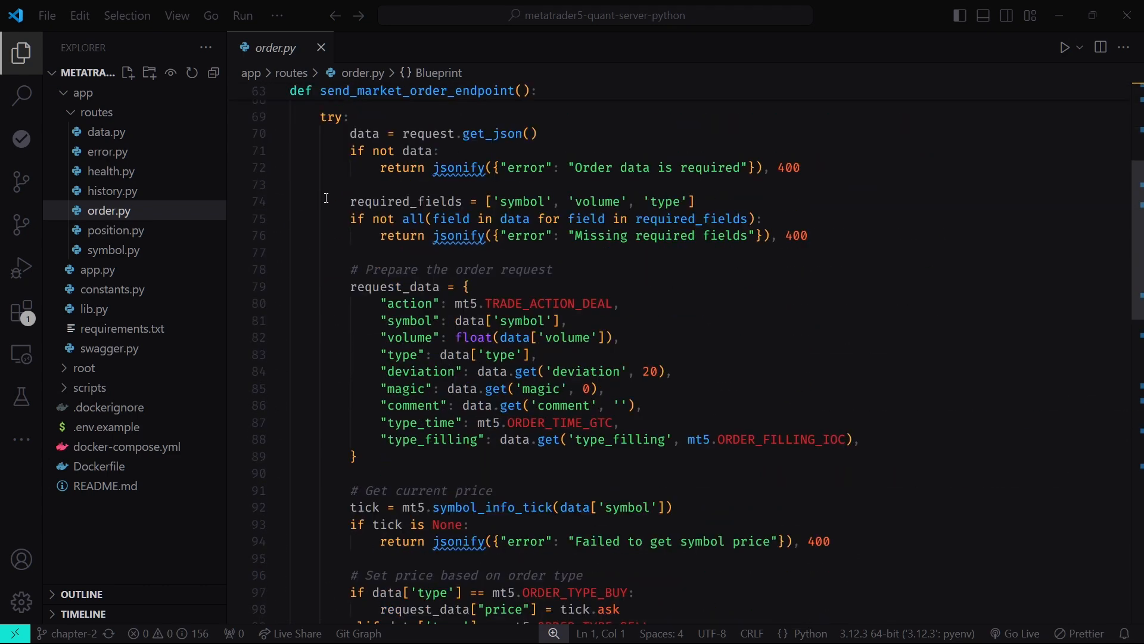
{"action": "scroll", "scroll_direction": "down", "scroll_amount": 3}
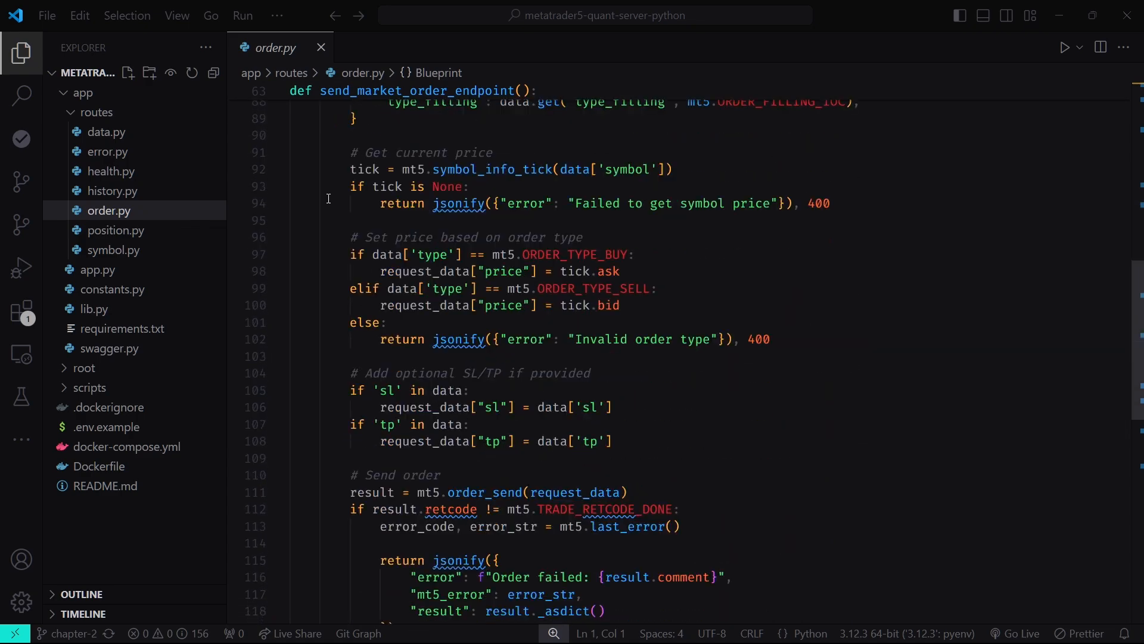
{"action": "scroll", "scroll_direction": "down", "scroll_amount": 3}
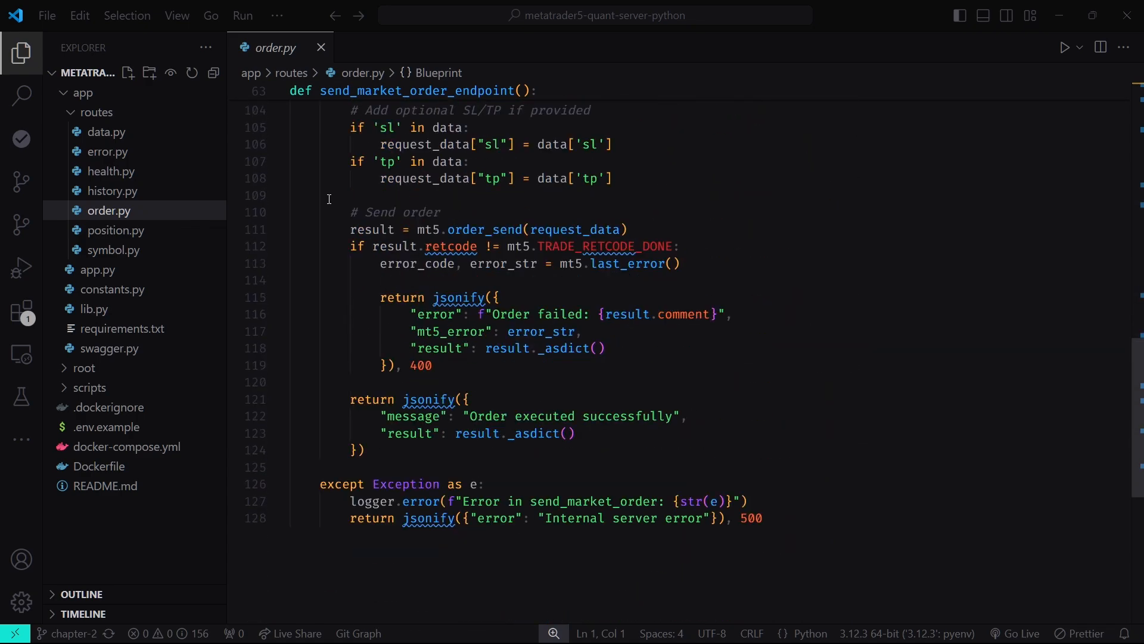
{"action": "scroll", "scroll_direction": "up", "scroll_amount": 3}
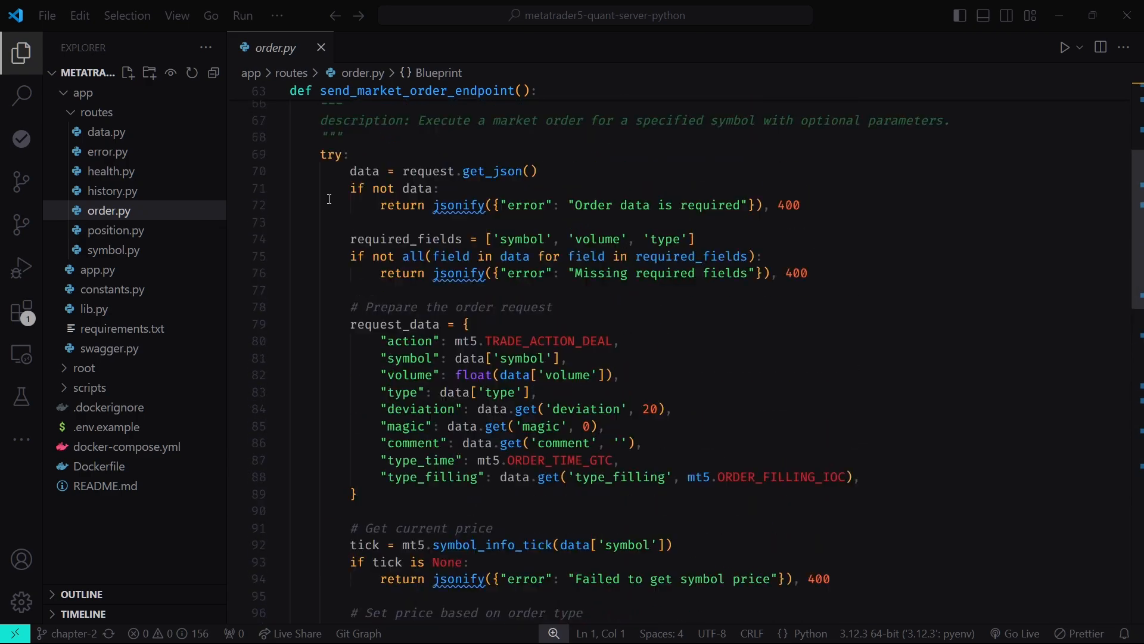
{"action": "scroll", "scroll_direction": "up", "scroll_amount": 3}
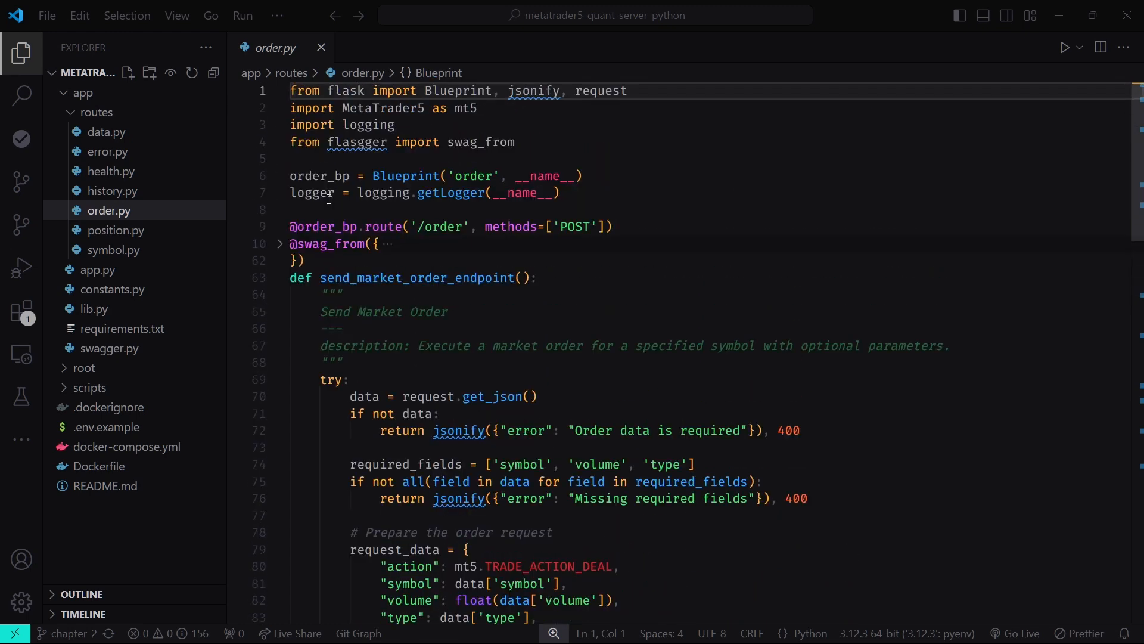
{"action": "scroll", "scroll_direction": "down", "scroll_amount": 3}
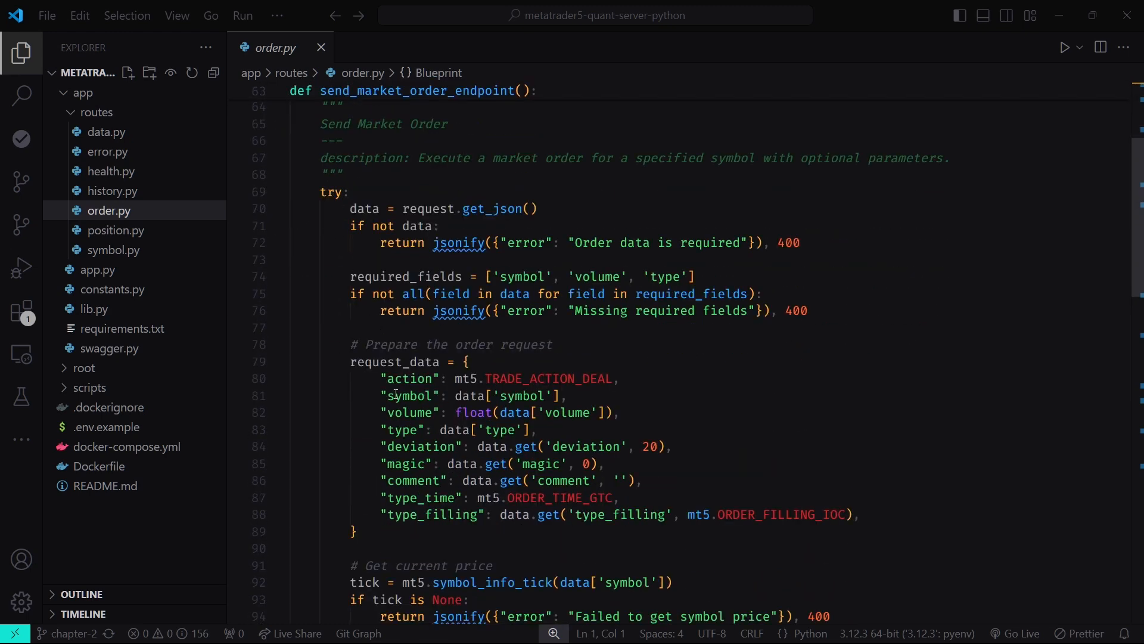
{"action": "scroll", "scroll_direction": "down", "scroll_amount": 3}
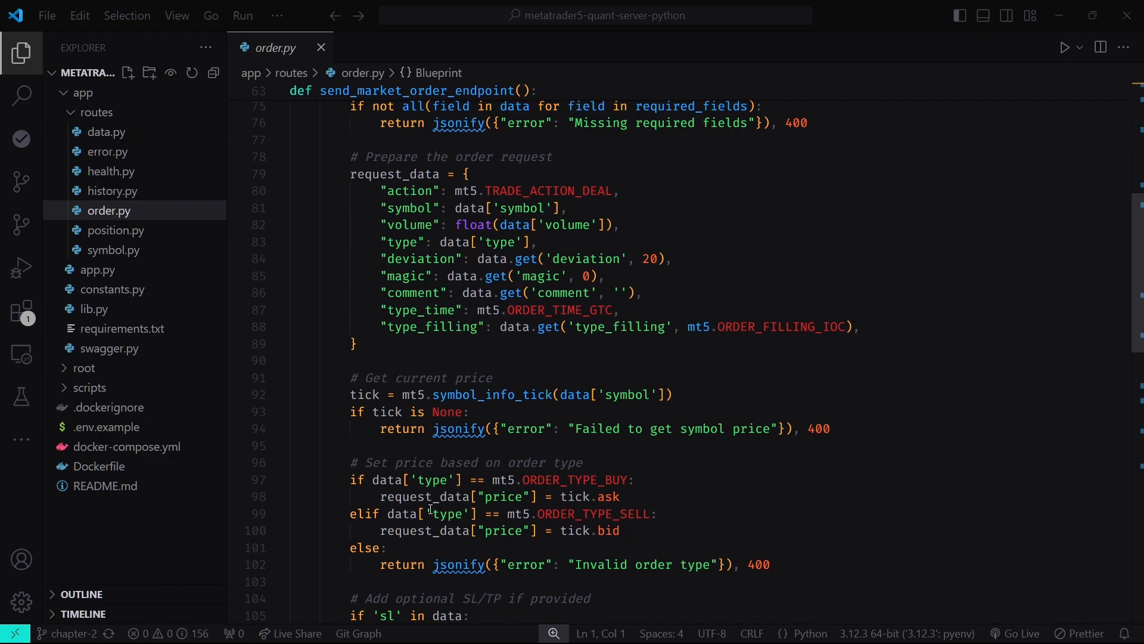
{"action": "scroll", "scroll_direction": "up", "scroll_amount": 3}
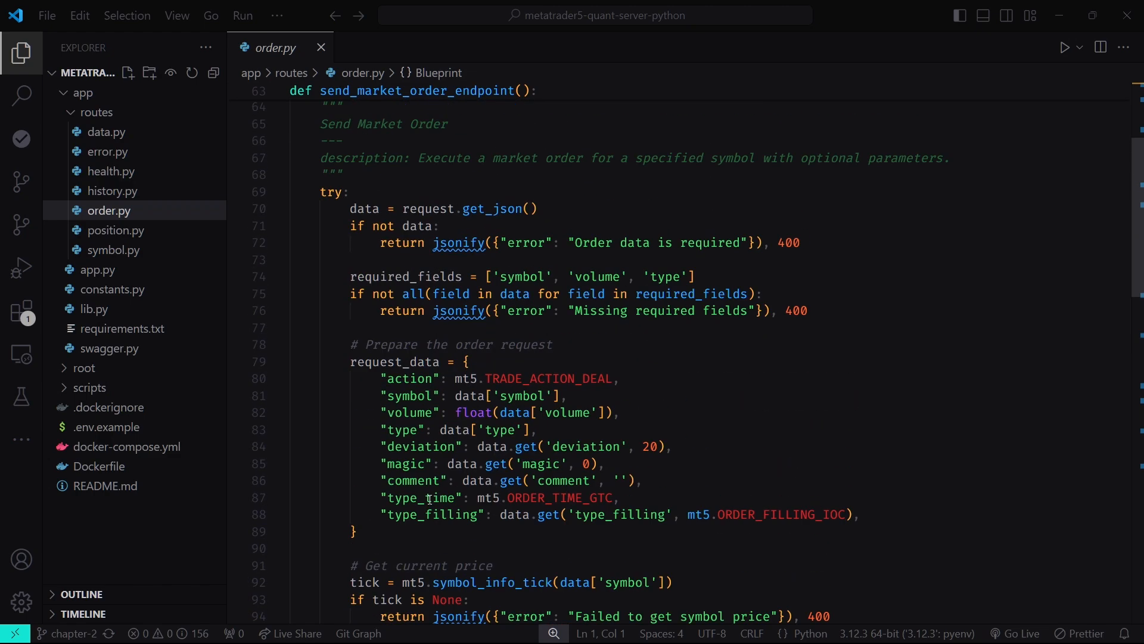
{"action": "scroll", "scroll_direction": "up", "scroll_amount": 3}
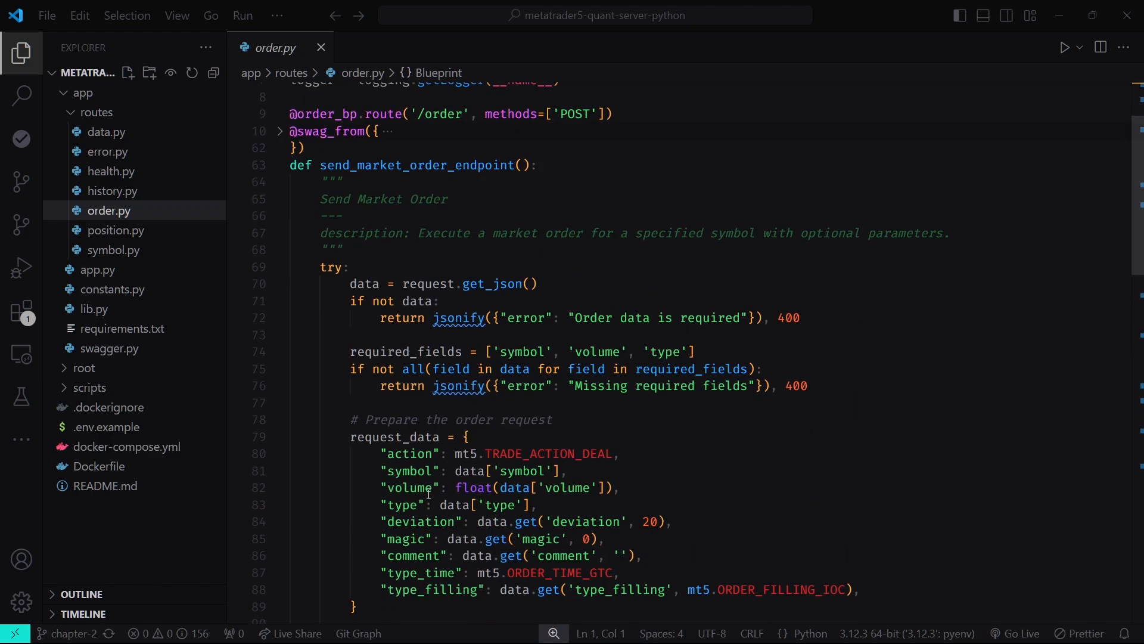
{"action": "scroll", "scroll_direction": "down", "scroll_amount": 3}
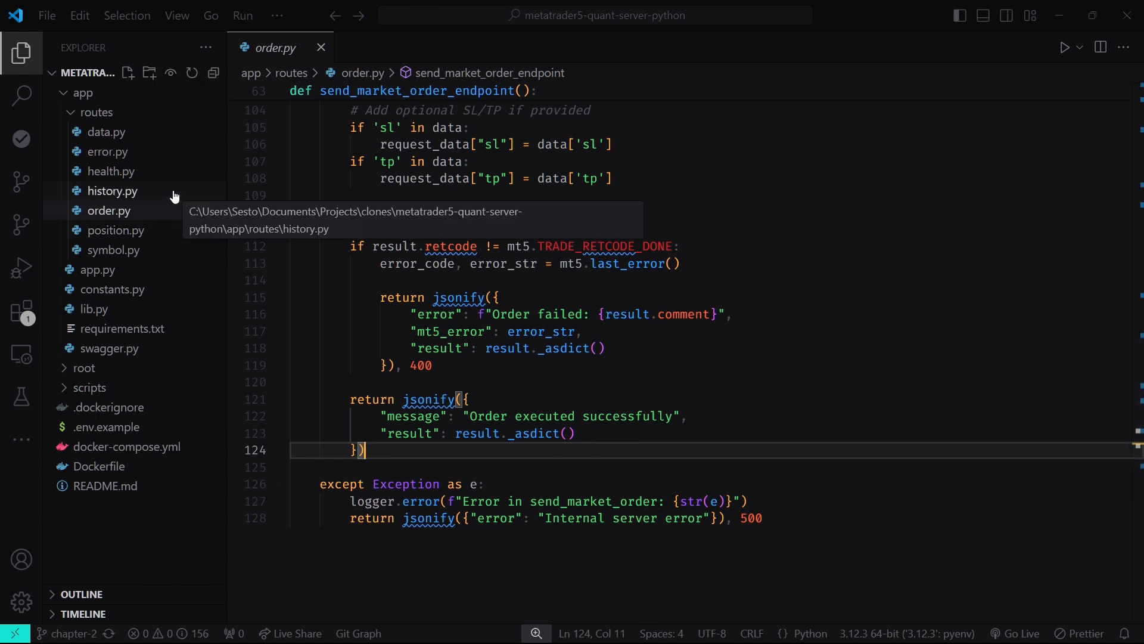
Open history.py and fold the deal and order from-ticket Swagger spec blocks.
{"action": "left_click", "coordinate": [111, 191]}
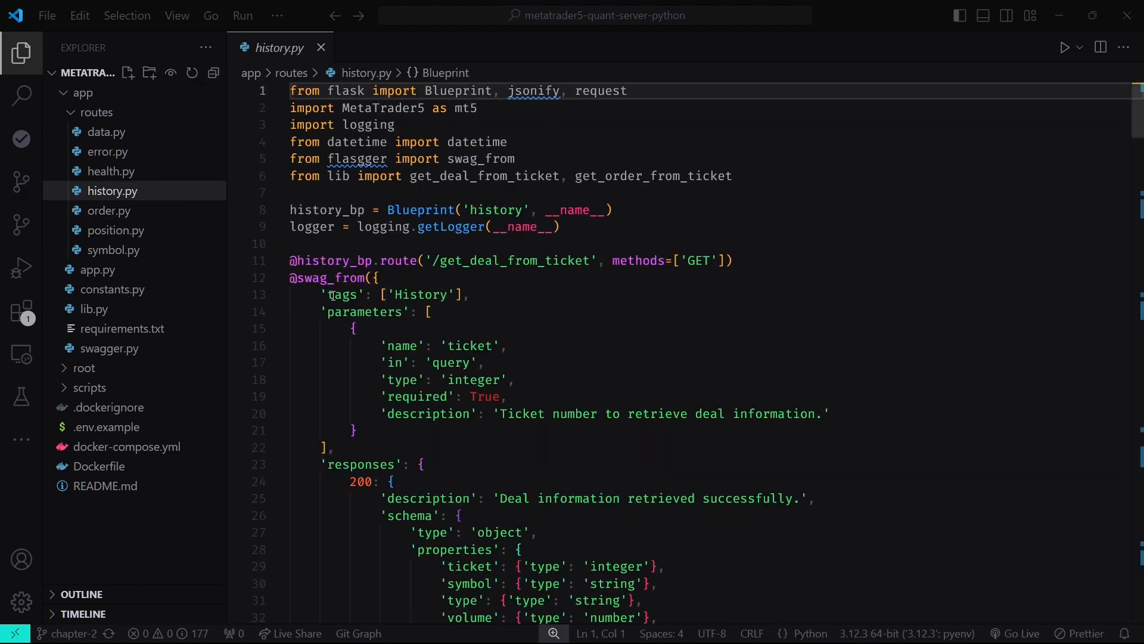
{"action": "left_click", "coordinate": [279, 240]}
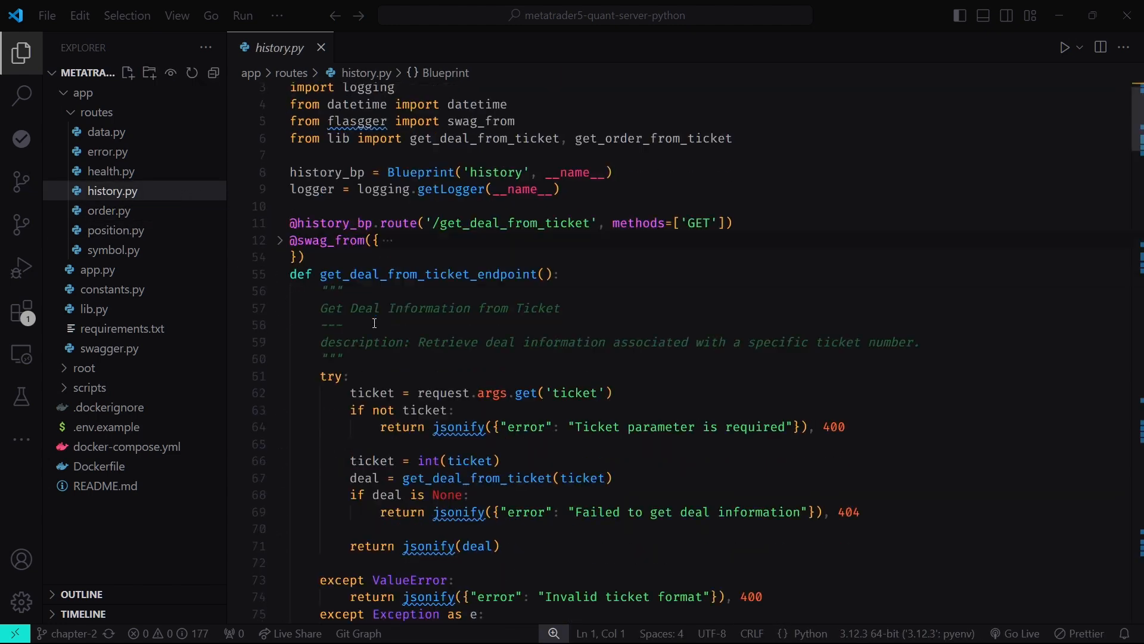
{"action": "scroll", "scroll_direction": "down", "scroll_amount": 3}
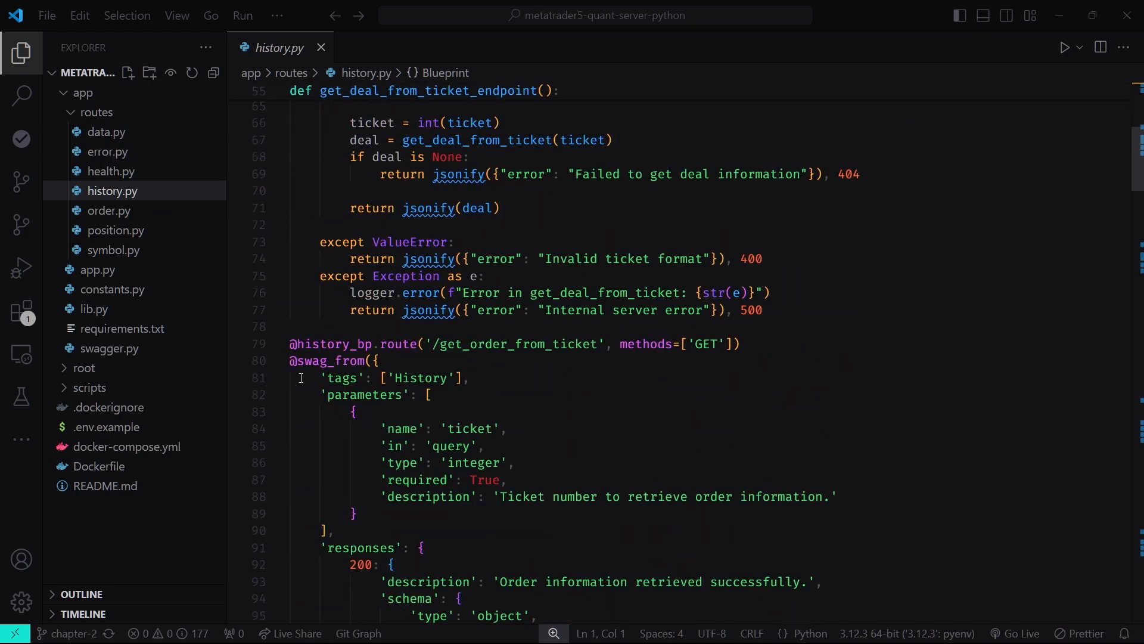
{"action": "left_click", "coordinate": [279, 173]}
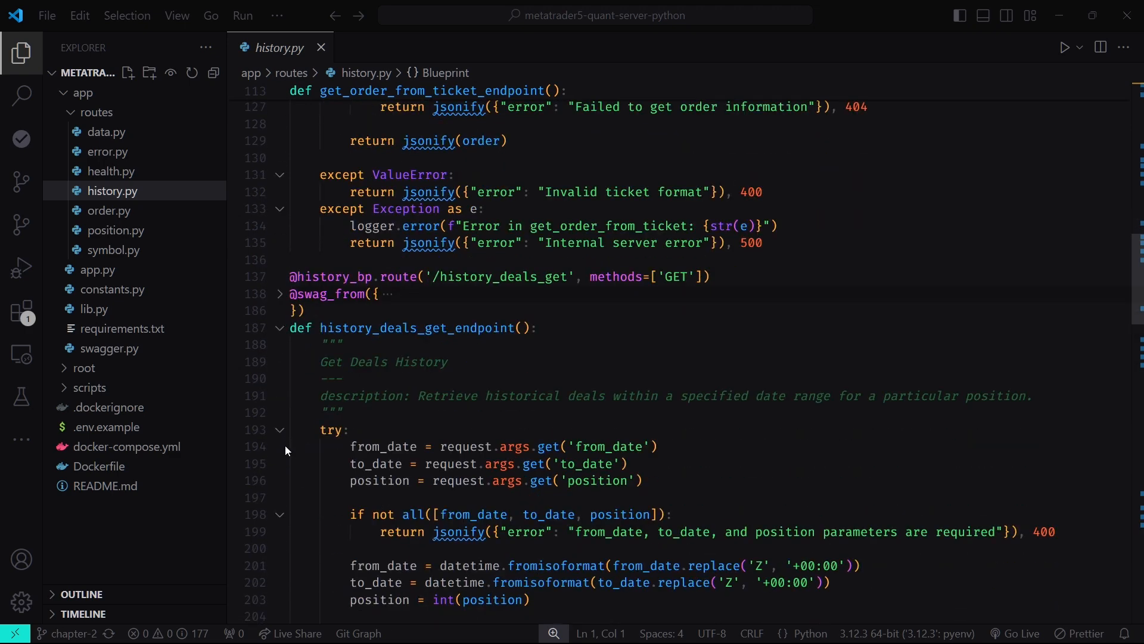
Read through the deals-history and orders-history endpoints, then expand the scripts folder.
{"action": "scroll", "scroll_direction": "down", "scroll_amount": 3}
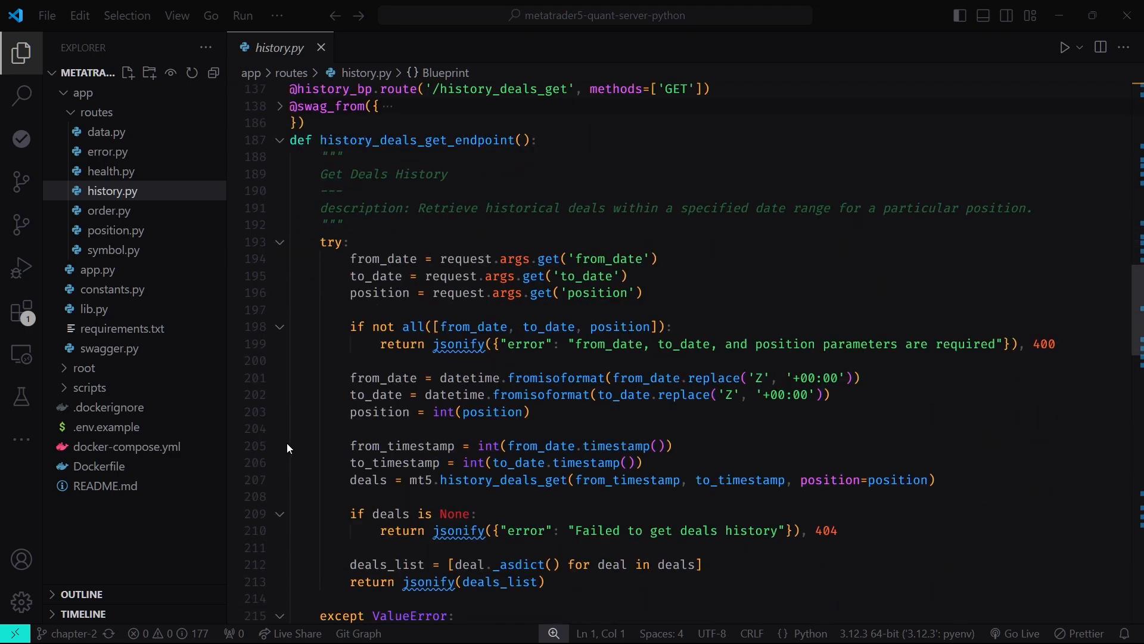
{"action": "scroll", "scroll_direction": "down", "scroll_amount": 3}
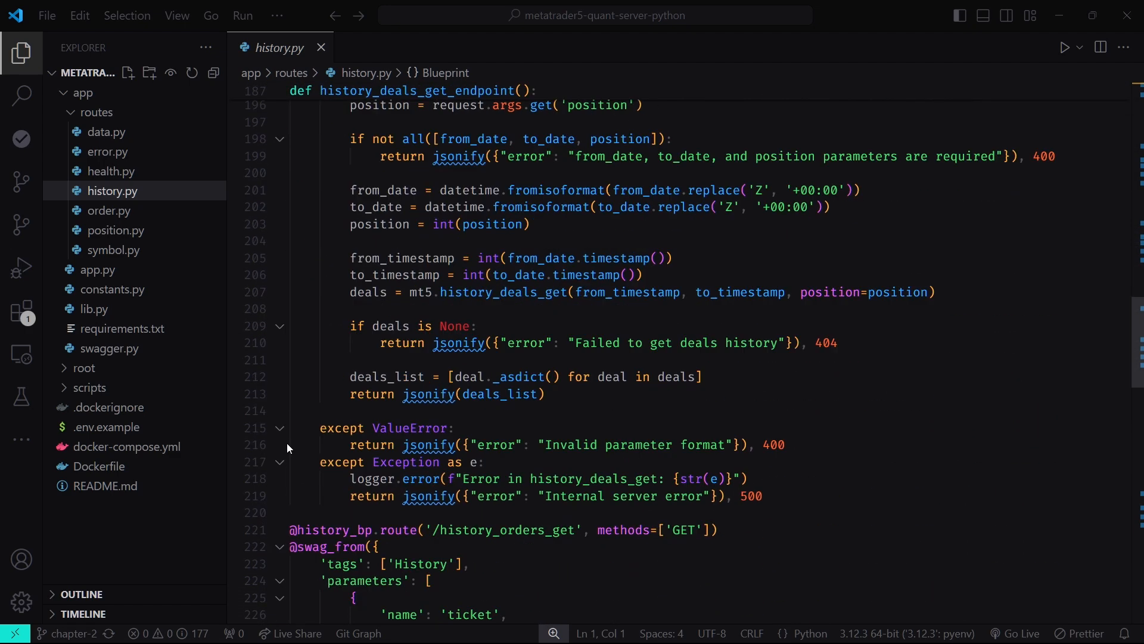
{"action": "scroll", "scroll_direction": "down", "scroll_amount": 3}
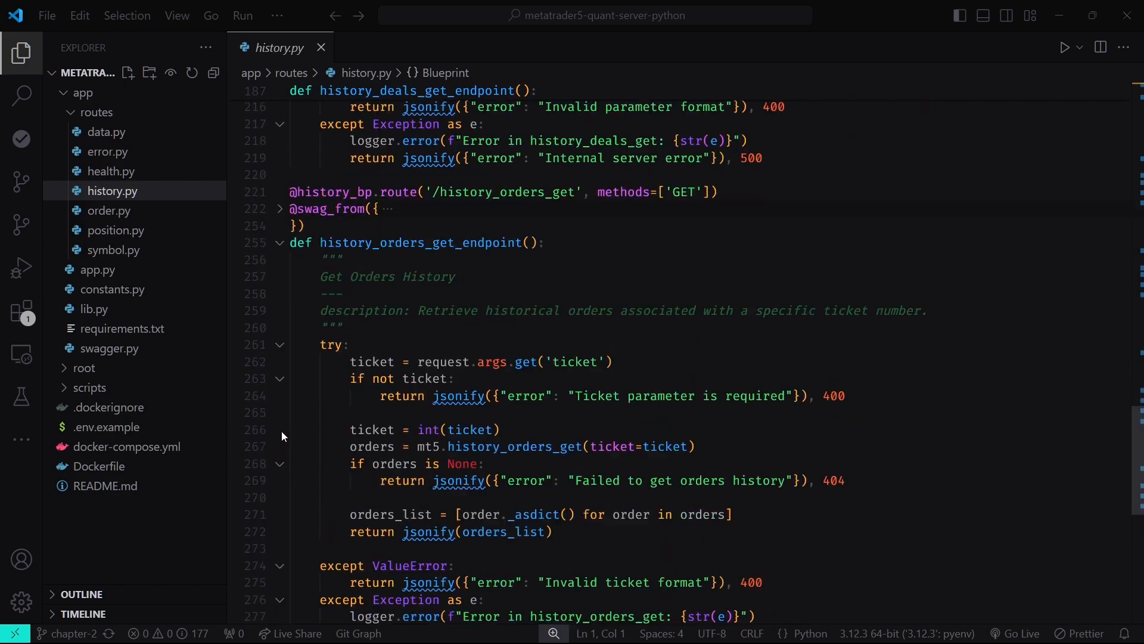
{"action": "scroll", "scroll_direction": "down", "scroll_amount": 3}
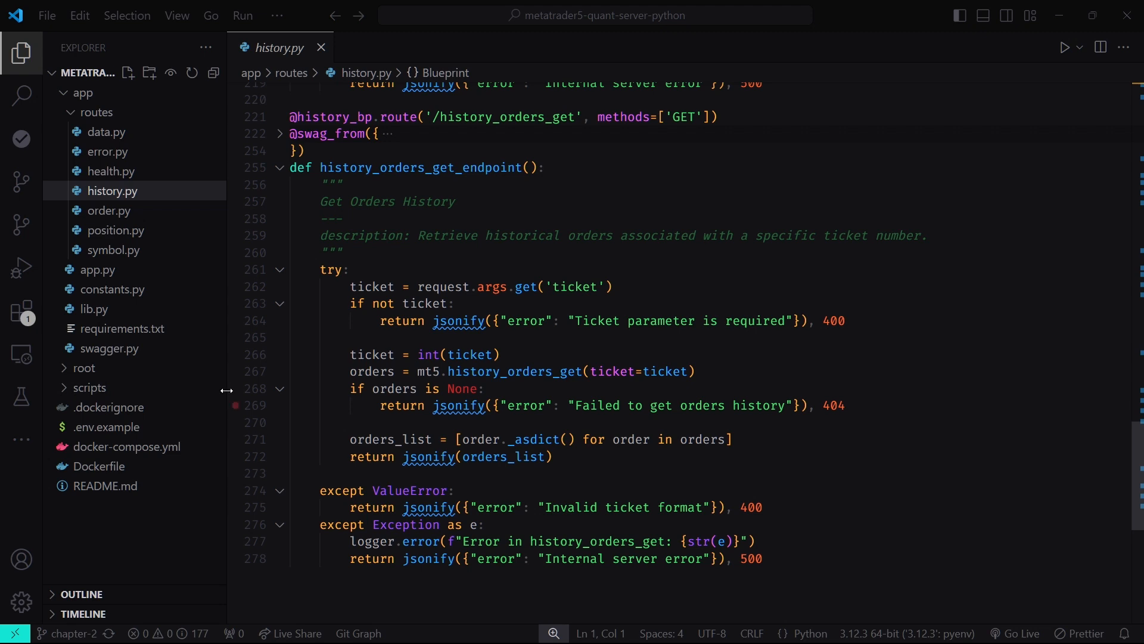
{"action": "left_click", "coordinate": [89, 387]}
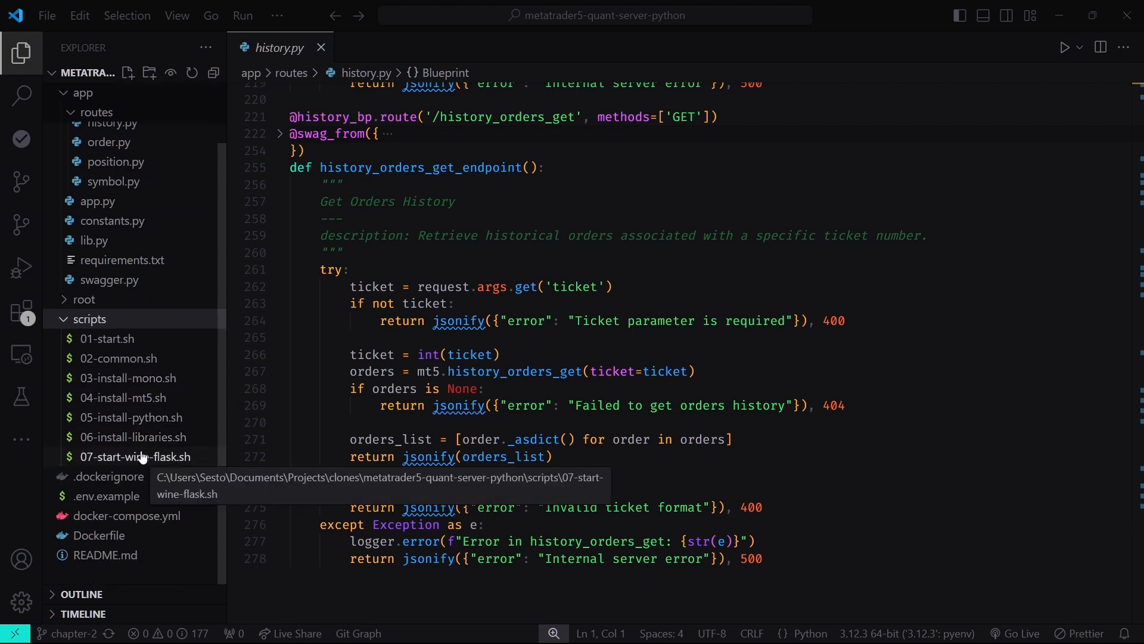
Open and skim 05-install-python.sh, which installs Python inside Wine.
{"action": "left_click", "coordinate": [130, 416]}
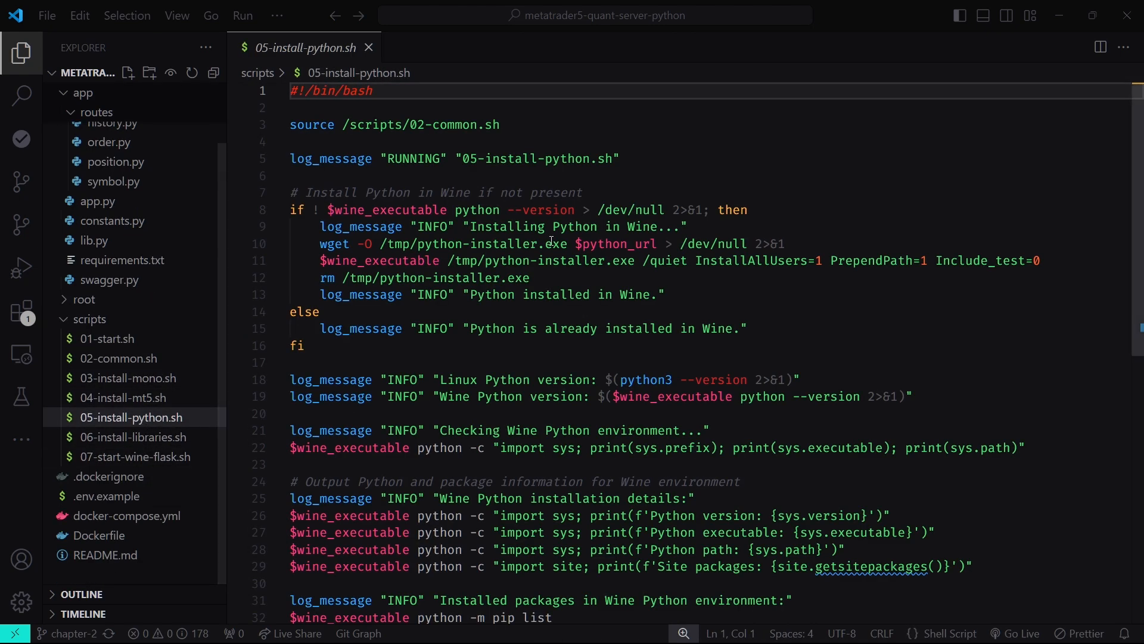
{"action": "scroll", "scroll_direction": "down", "scroll_amount": 3}
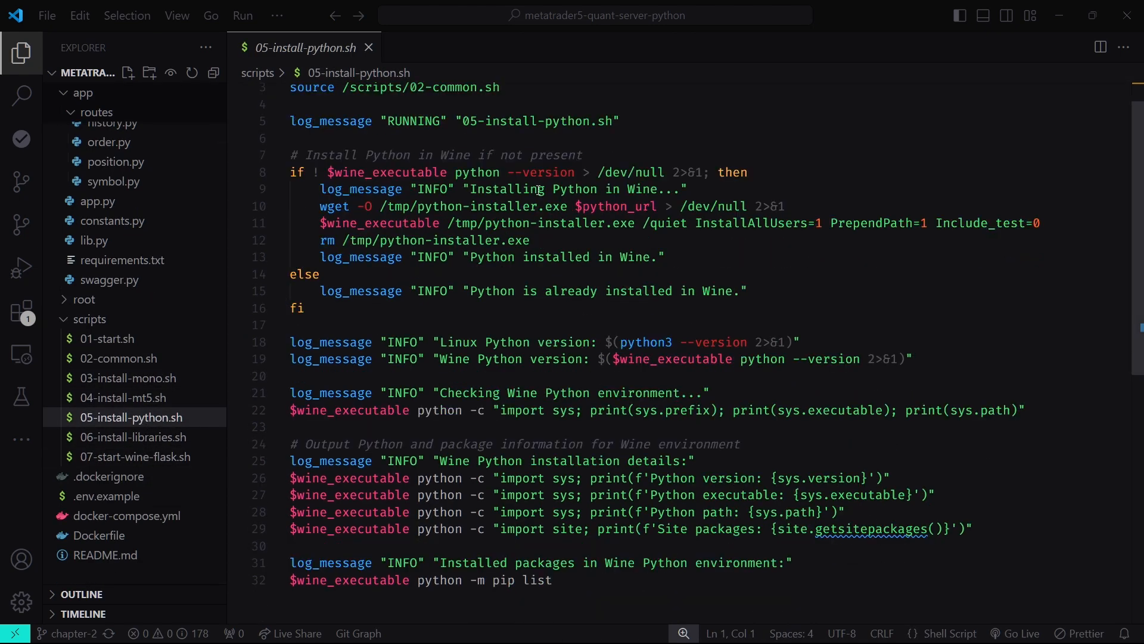
{"action": "scroll", "scroll_direction": "up", "scroll_amount": 3}
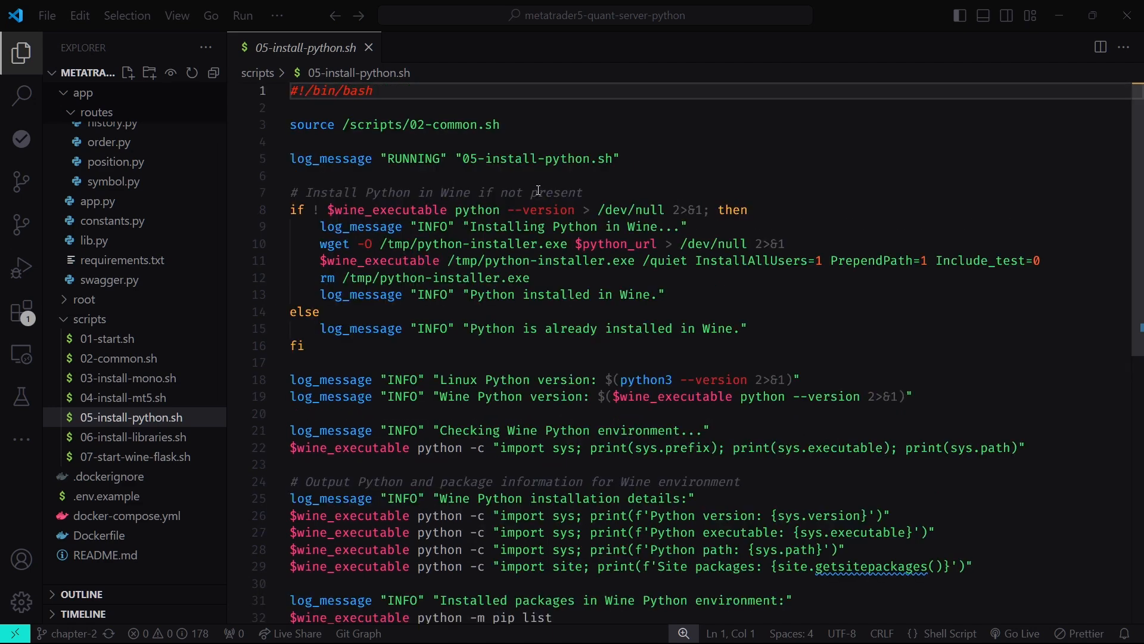
{"action": "mouse_move", "coordinate": [314, 260]}
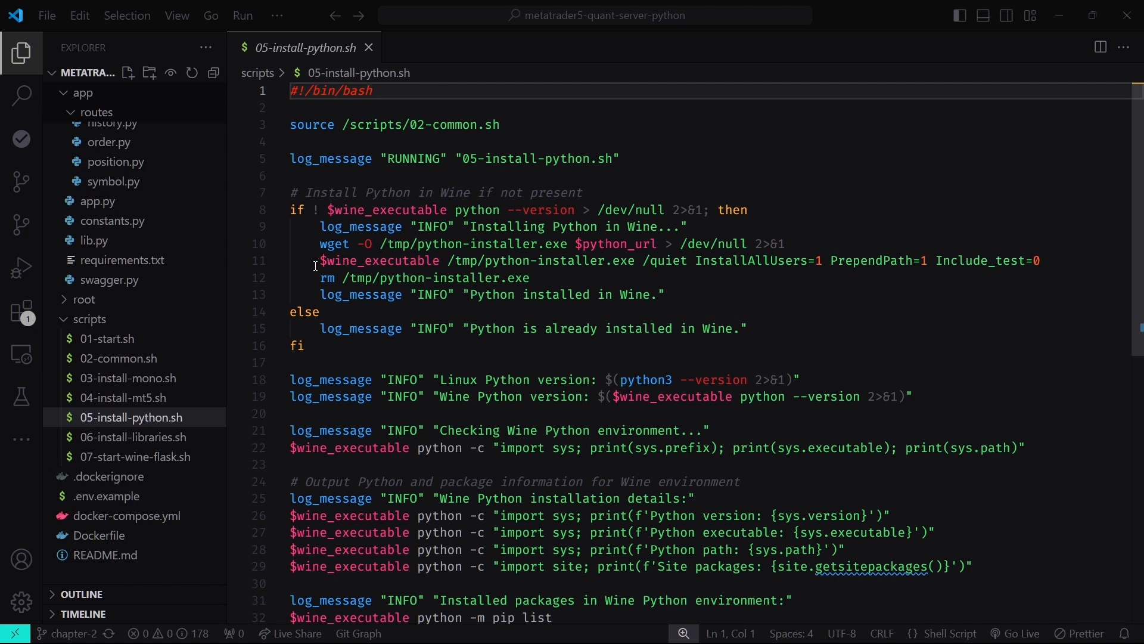
Review 06-install-libraries.sh, highlighting requirements.txt, then open 07-start-wine-flask.sh.
{"action": "left_click", "coordinate": [133, 436]}
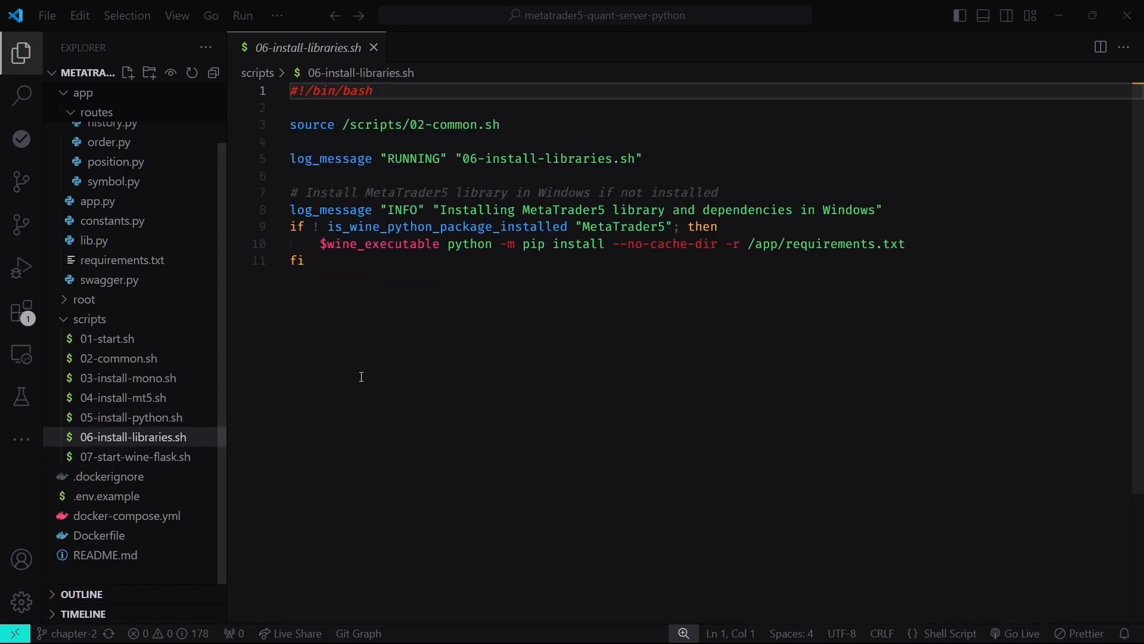
{"action": "mouse_move", "coordinate": [491, 255]}
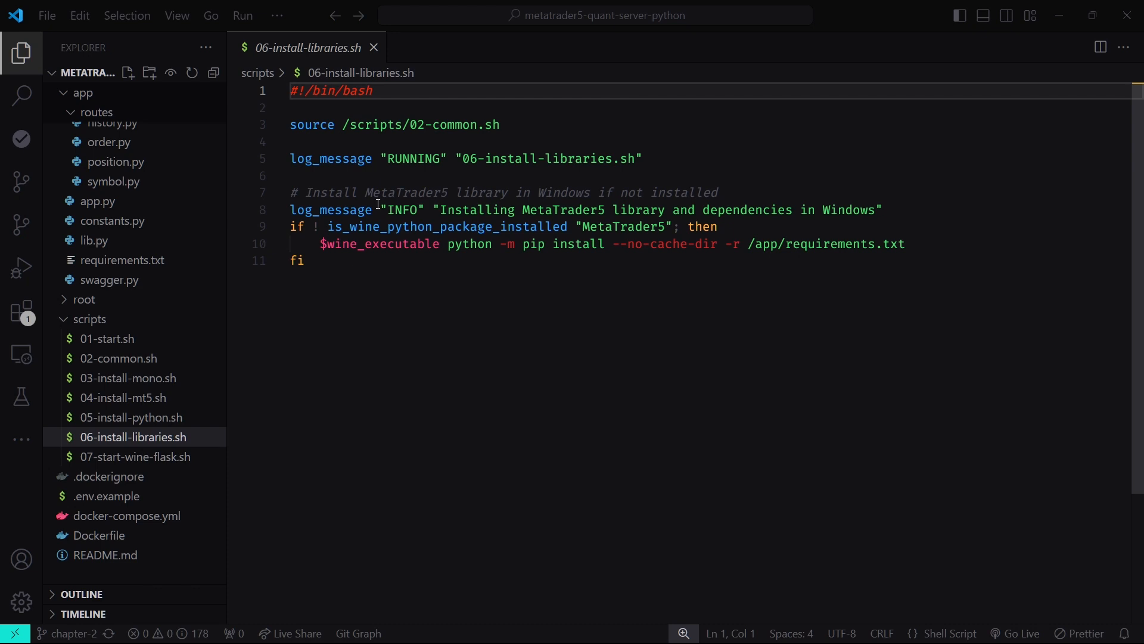
{"action": "mouse_move", "coordinate": [556, 283]}
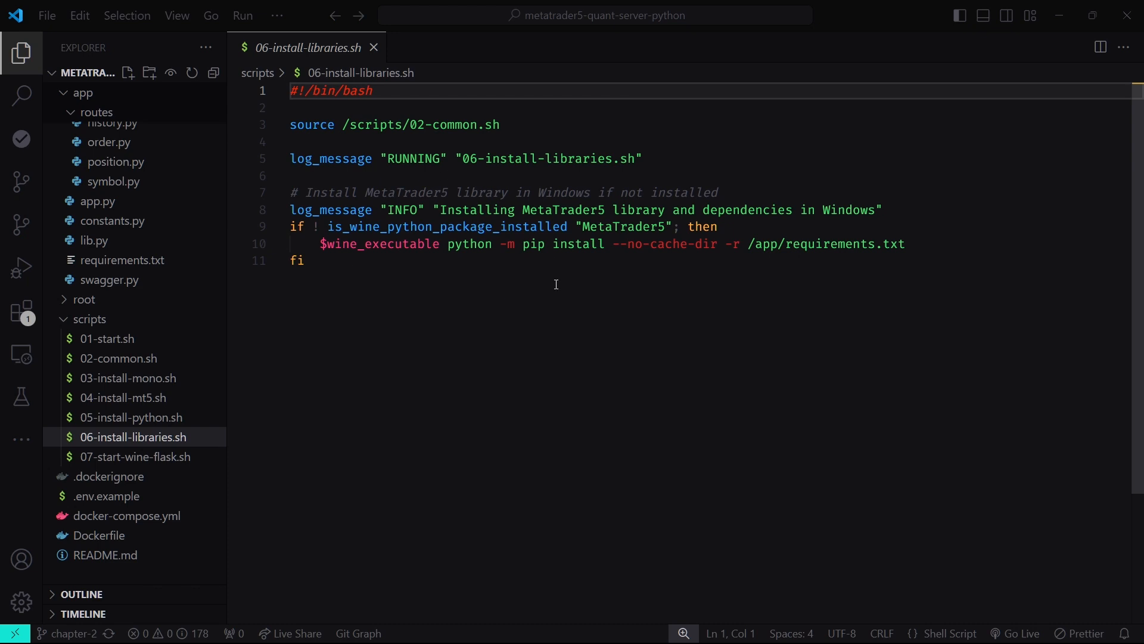
{"action": "double_click", "coordinate": [842, 243]}
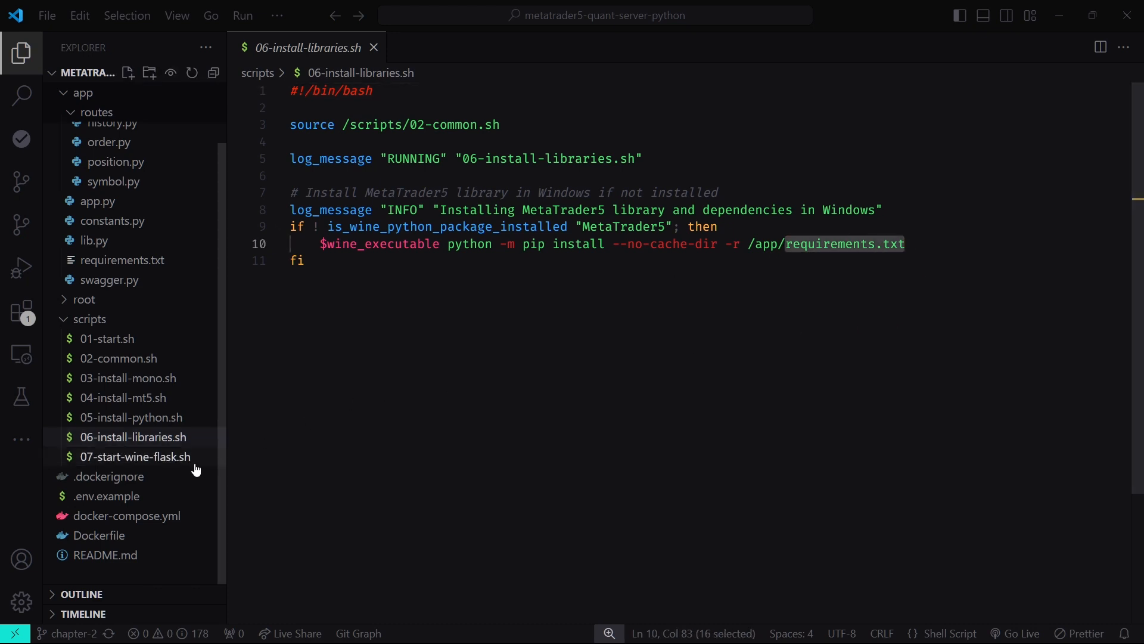
{"action": "left_click", "coordinate": [134, 456]}
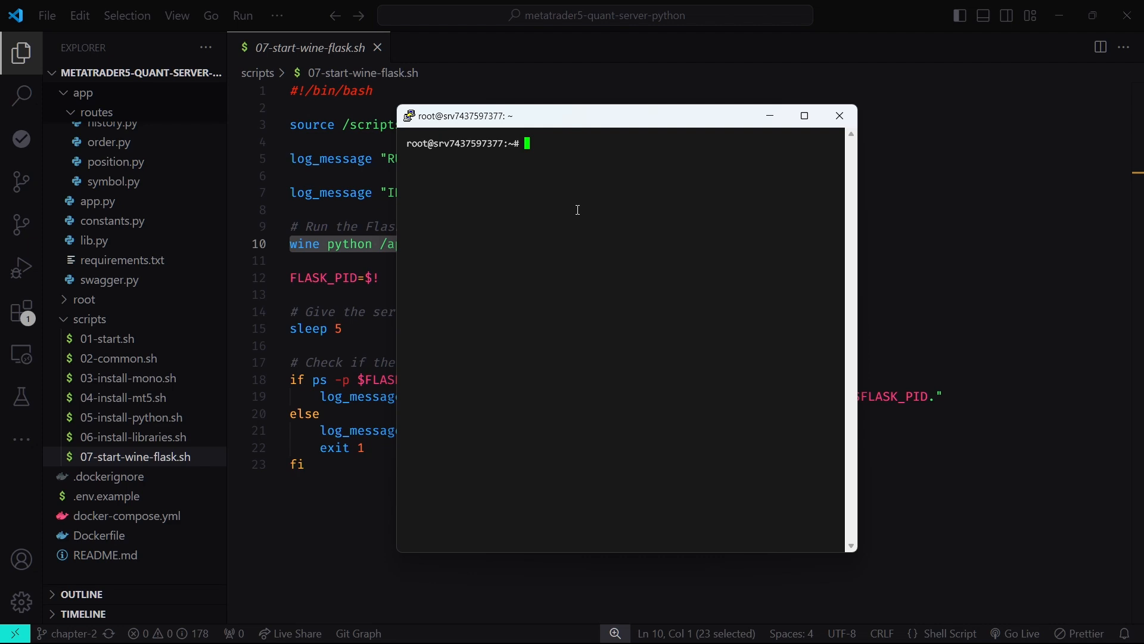
Clone the chapter-2 branch of metatrader5-quant-server-python and enter its folder.
{"action": "type", "text": "gi"}
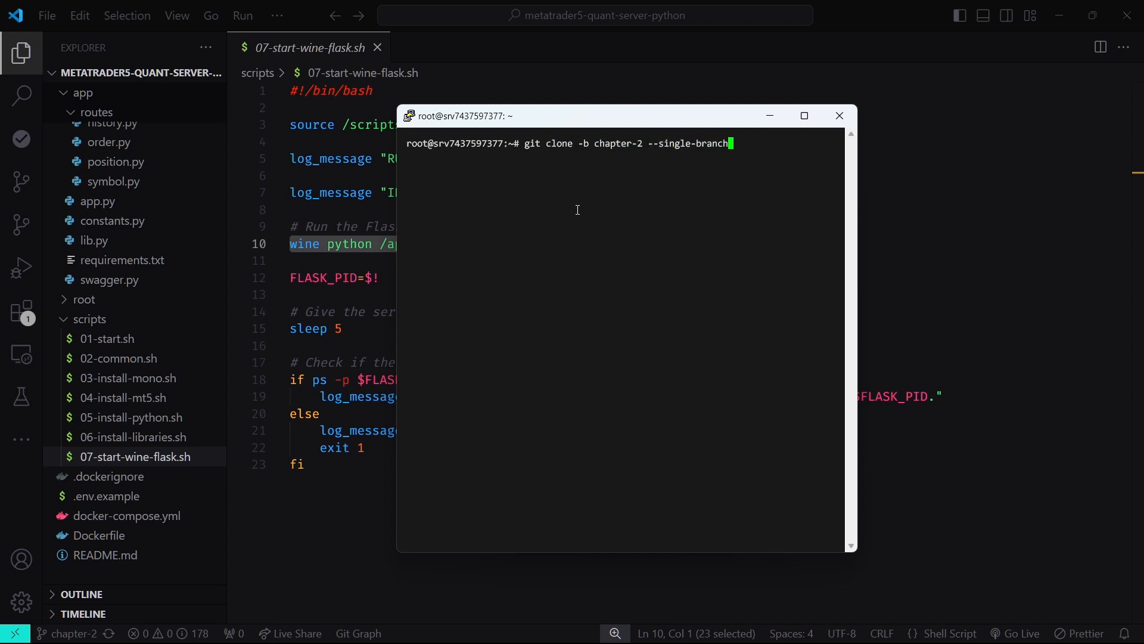
{"action": "key", "text": "Return"}
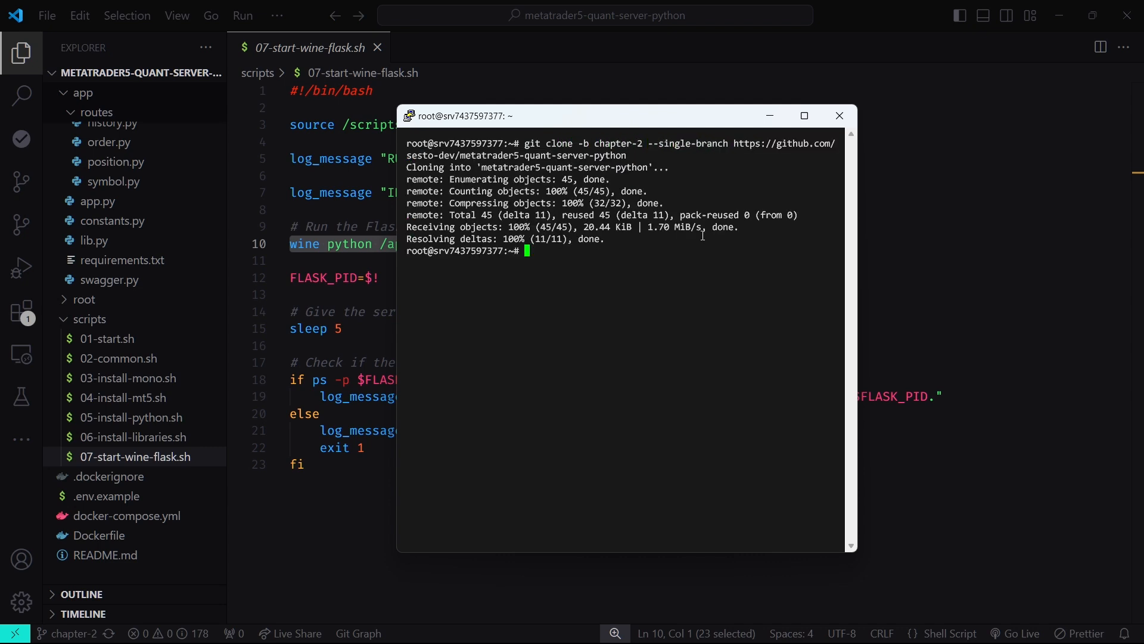
{"action": "type", "text": "cd"}
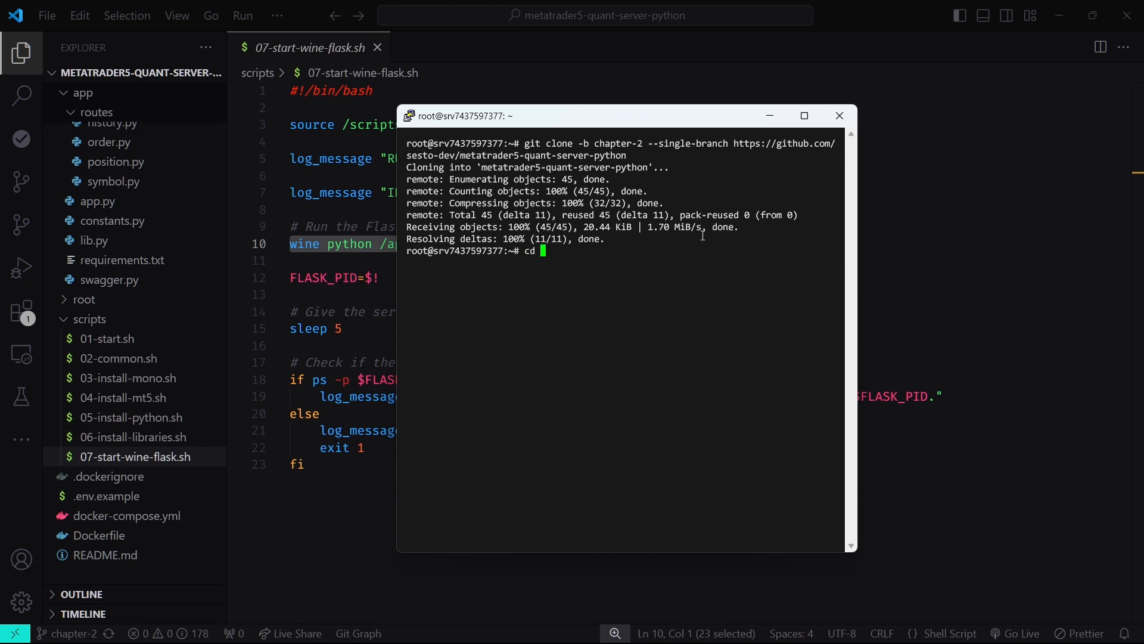
{"action": "type", "text": "met"}
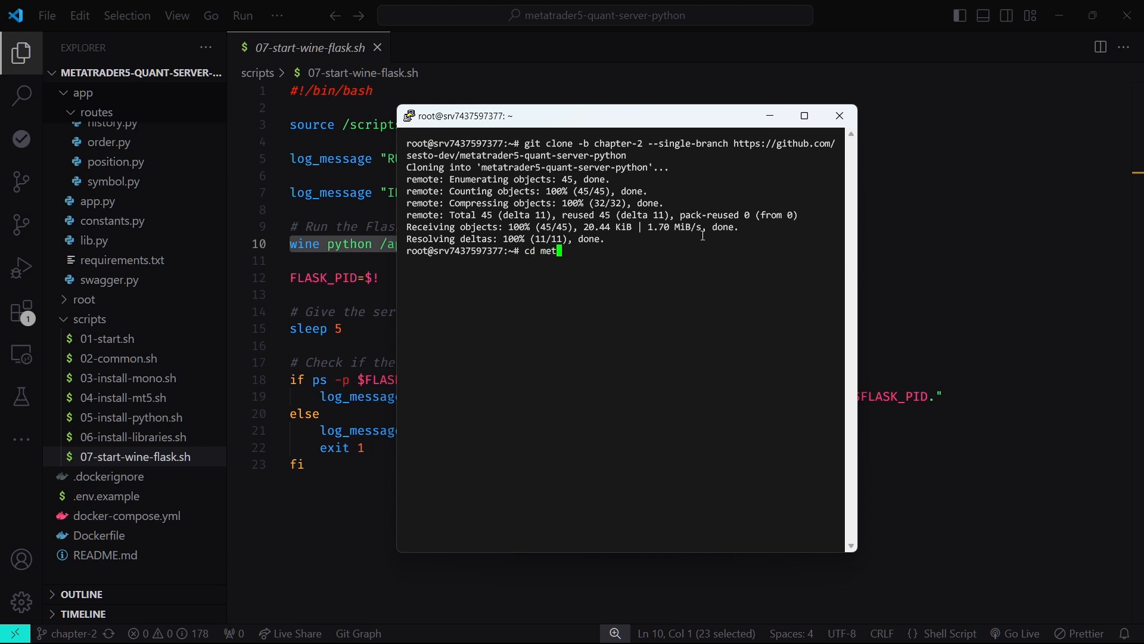
{"action": "key", "text": "Return"}
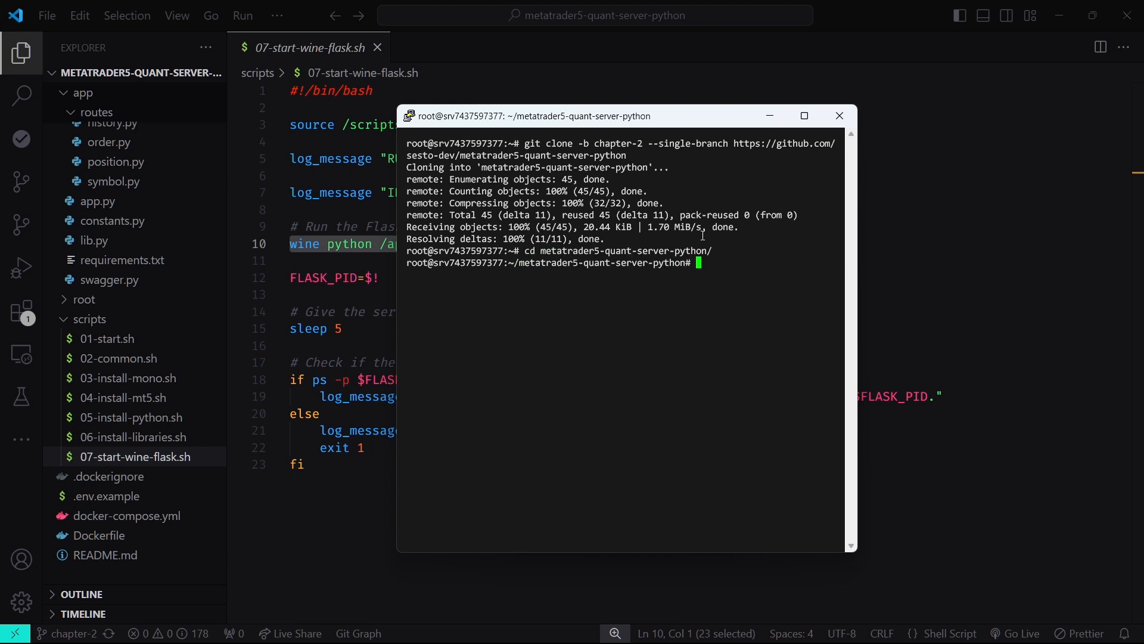
Create .env from .env.example and review it in nano, including API_DOMAIN.
{"action": "type", "text": "cp .env.example .env"}
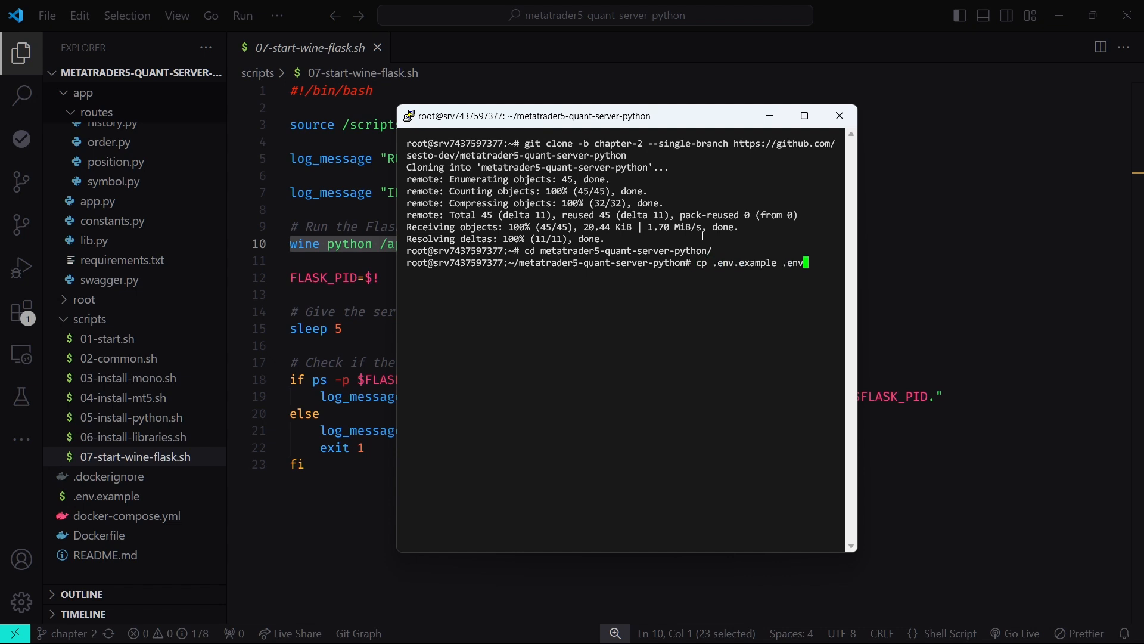
{"action": "type", "text": "nano .e"}
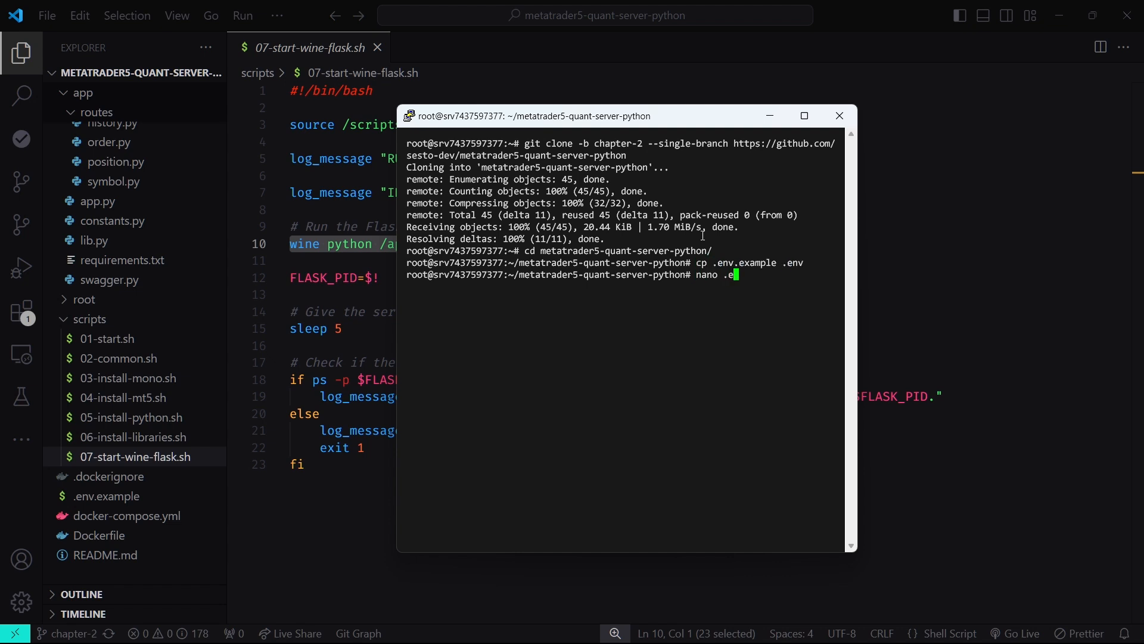
{"action": "key", "text": "Return"}
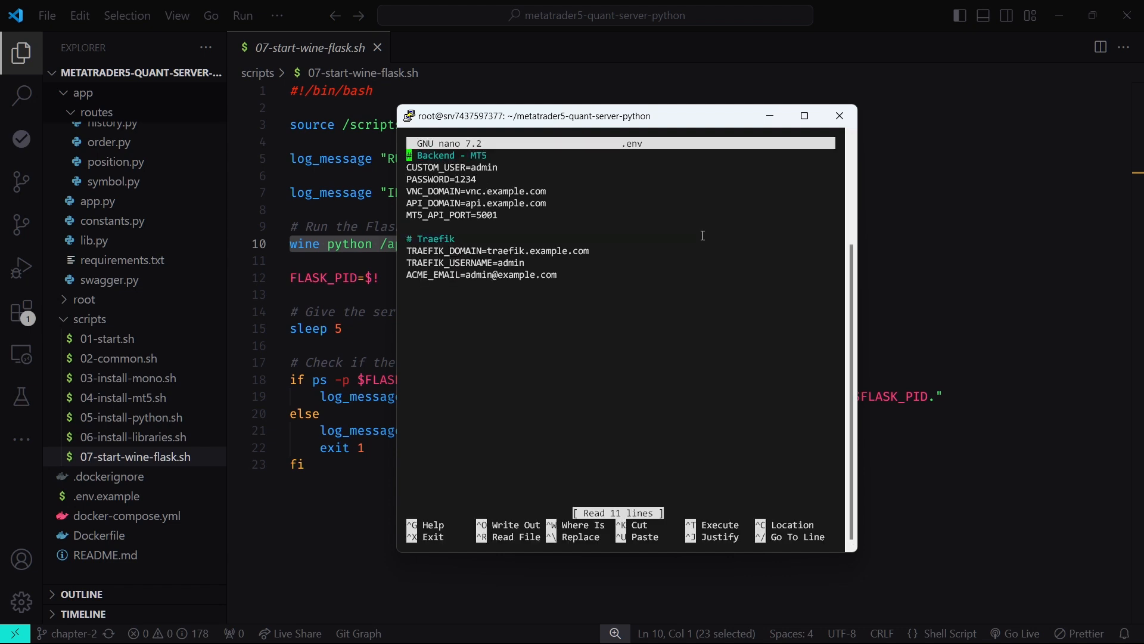
{"action": "mouse_move", "coordinate": [642, 214]}
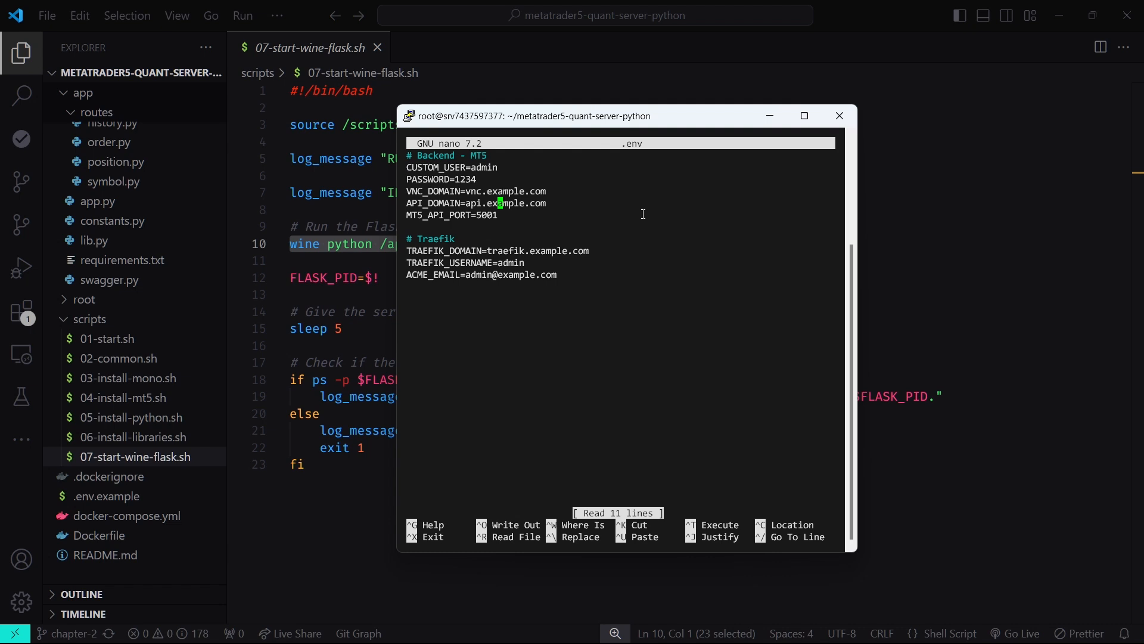
{"action": "left_click", "coordinate": [500, 215]}
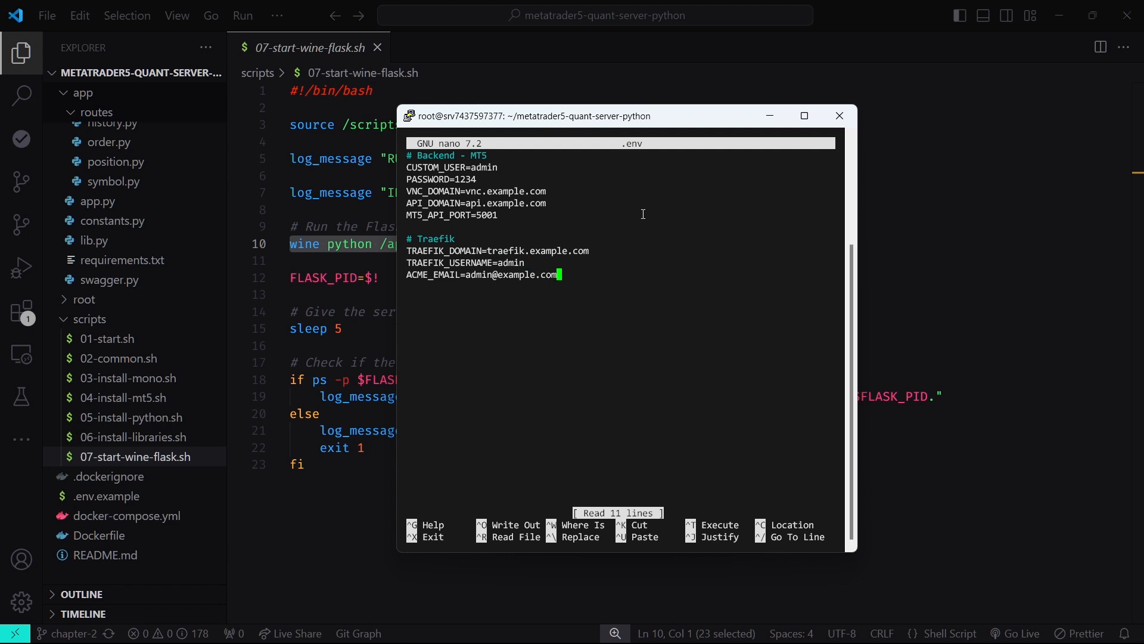
{"action": "key", "text": "ctrl+x"}
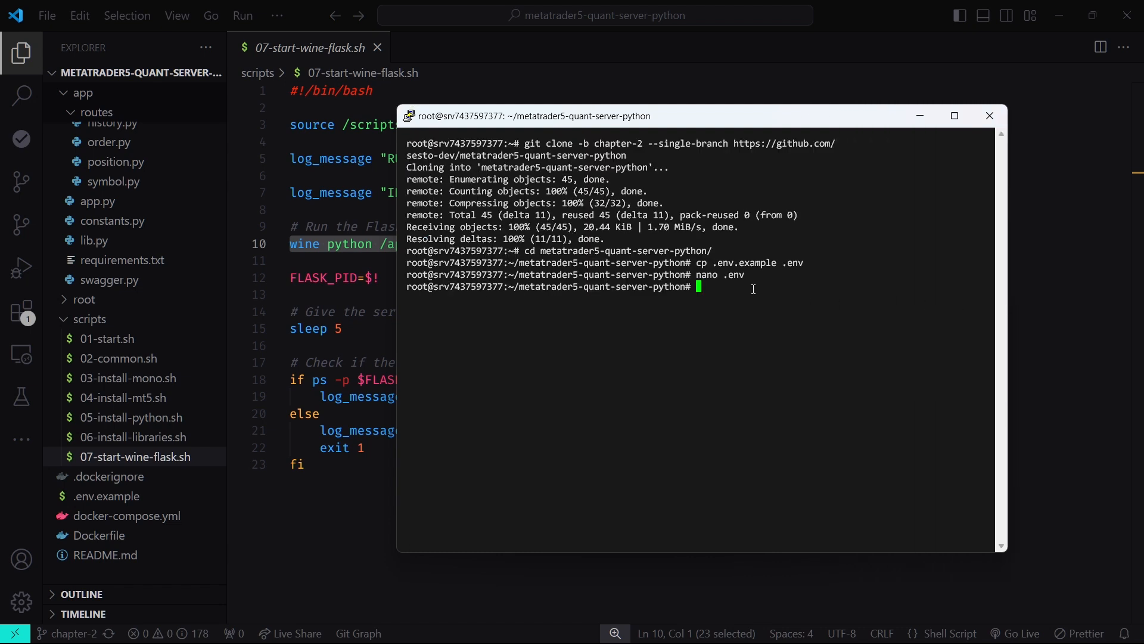
Export HASHED_PASSWORD via openssl passwd -apr1 and create the traefik-public Docker network.
{"action": "type", "text": "export HASHED_PASSWORD=$(openssl passwd -apr1 $PASSWORD)"}
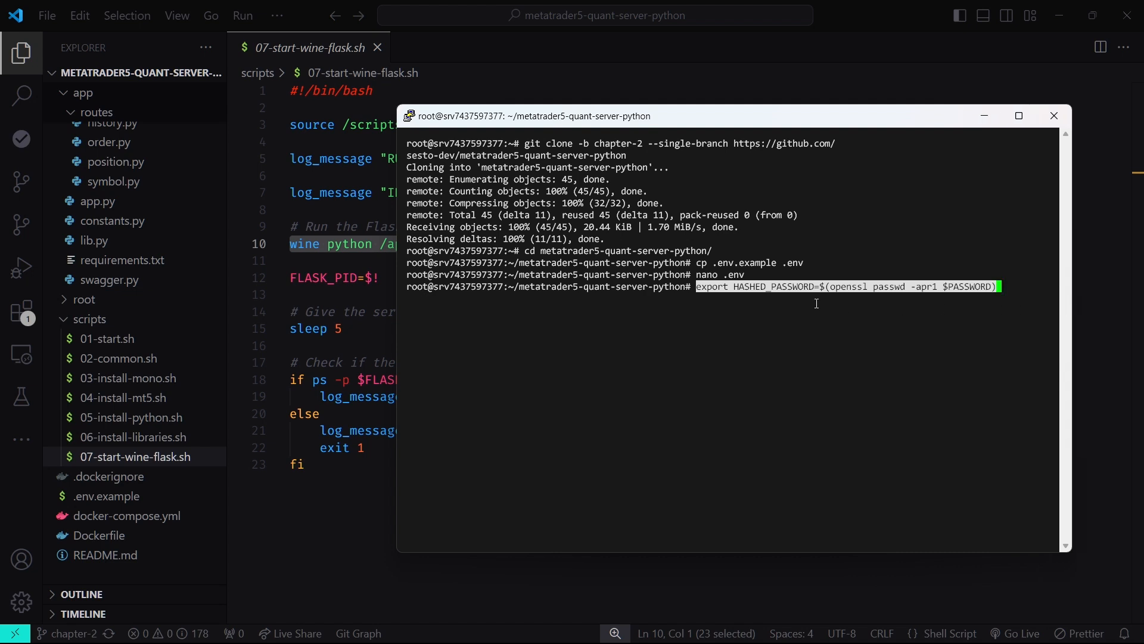
{"action": "mouse_move", "coordinate": [970, 297]}
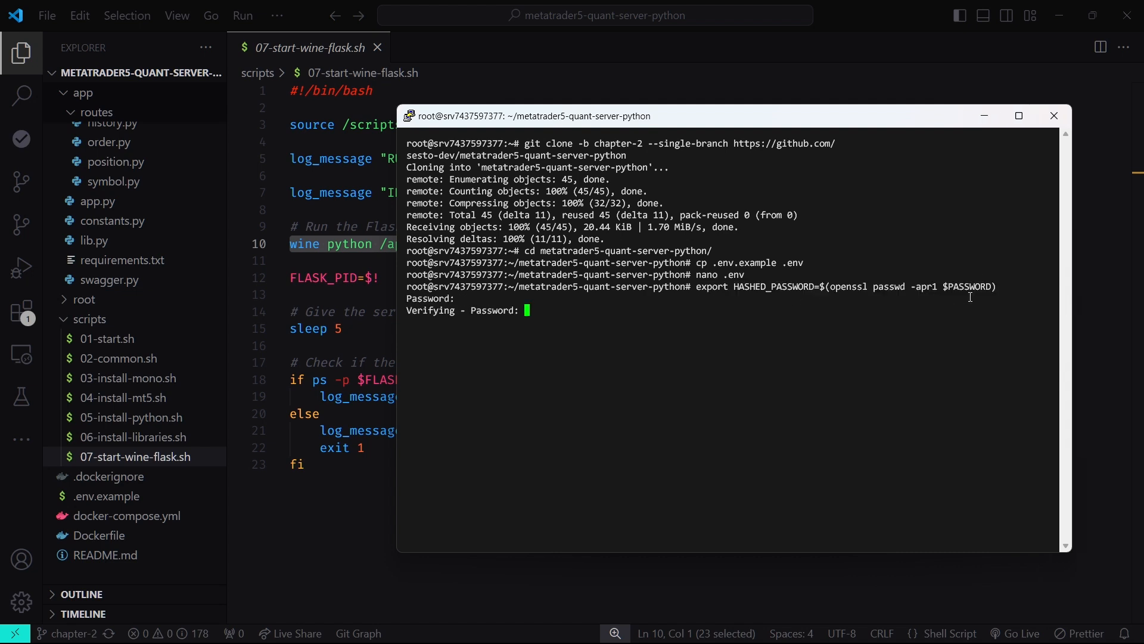
{"action": "type", "text": "docker network create tra"}
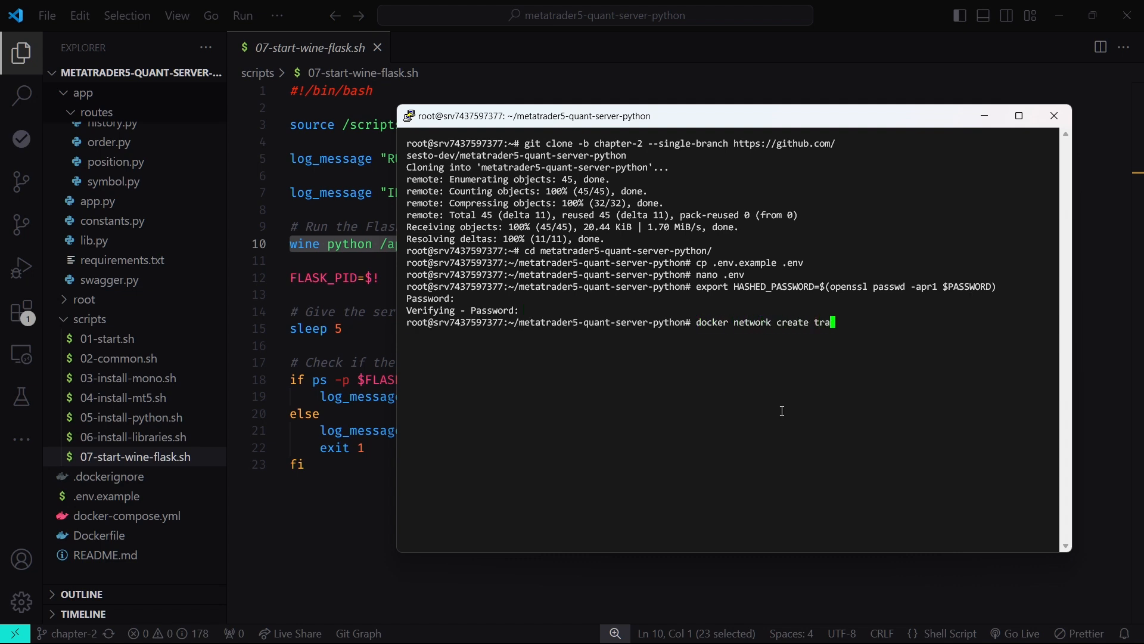
{"action": "key", "text": "Return"}
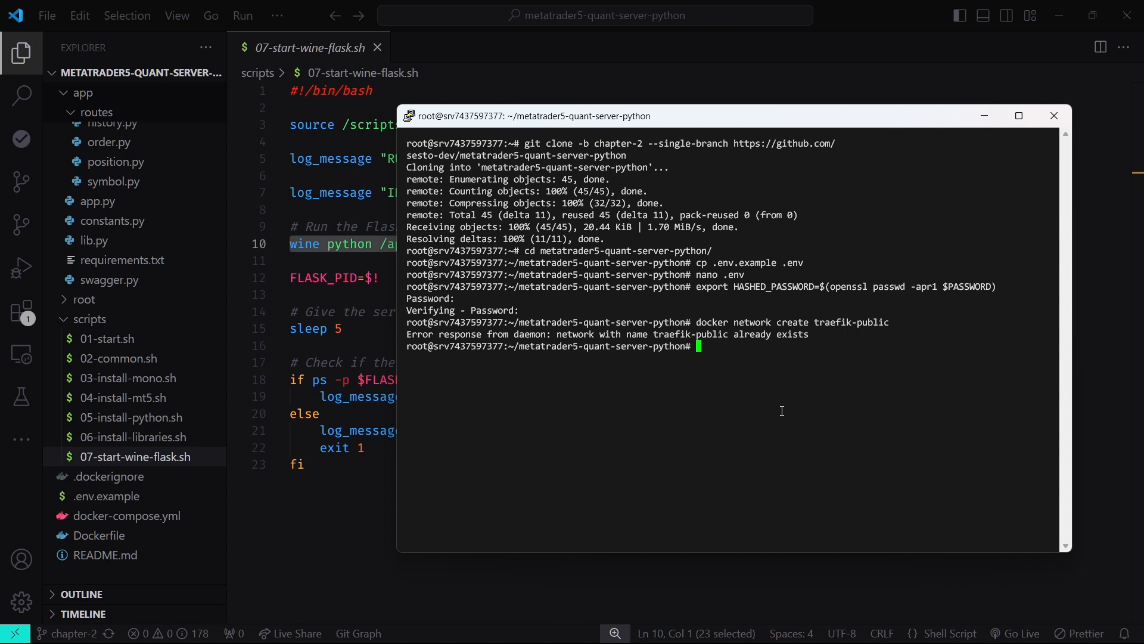
{"action": "mouse_move", "coordinate": [728, 364]}
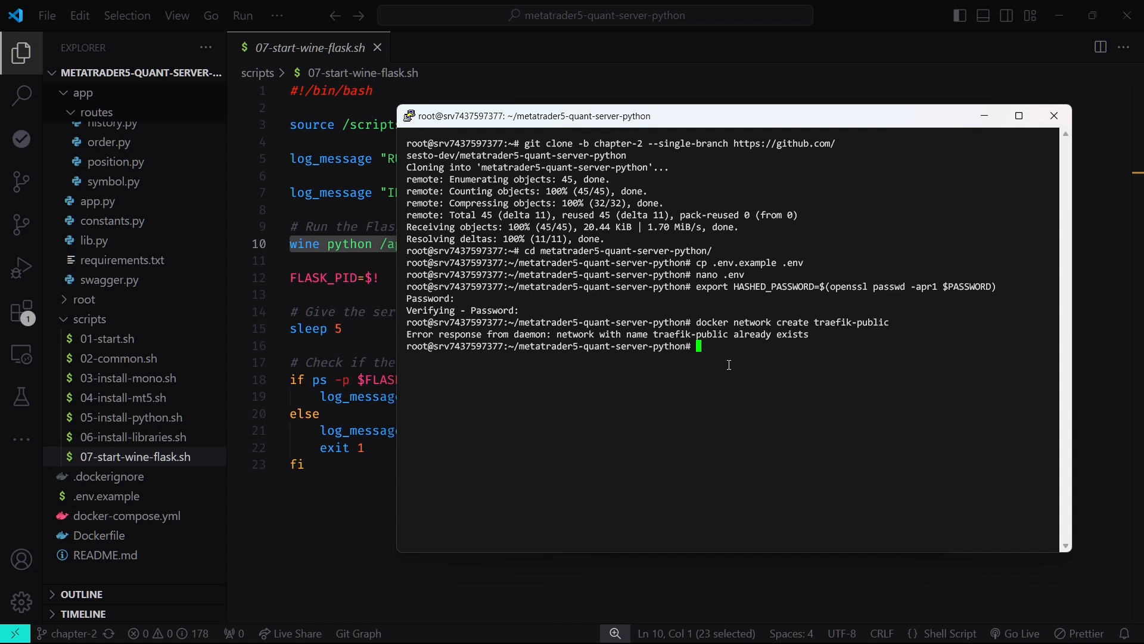
Enter the docker compose up start-up command.
{"action": "type", "text": "docker"}
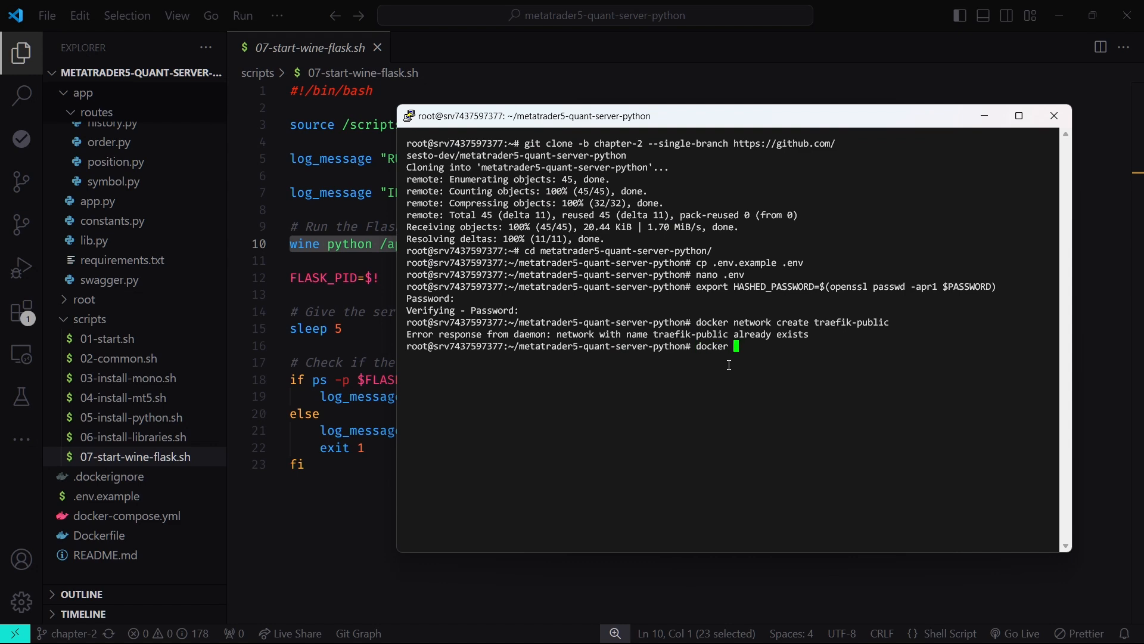
{"action": "type", "text": "compose"}
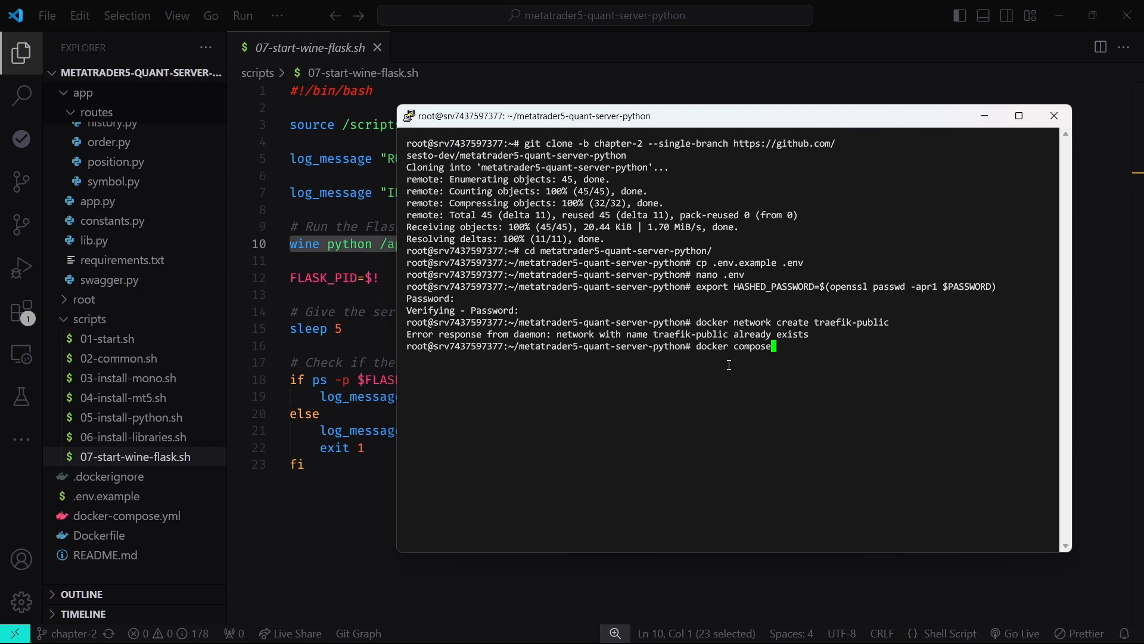
{"action": "type", "text": "up"}
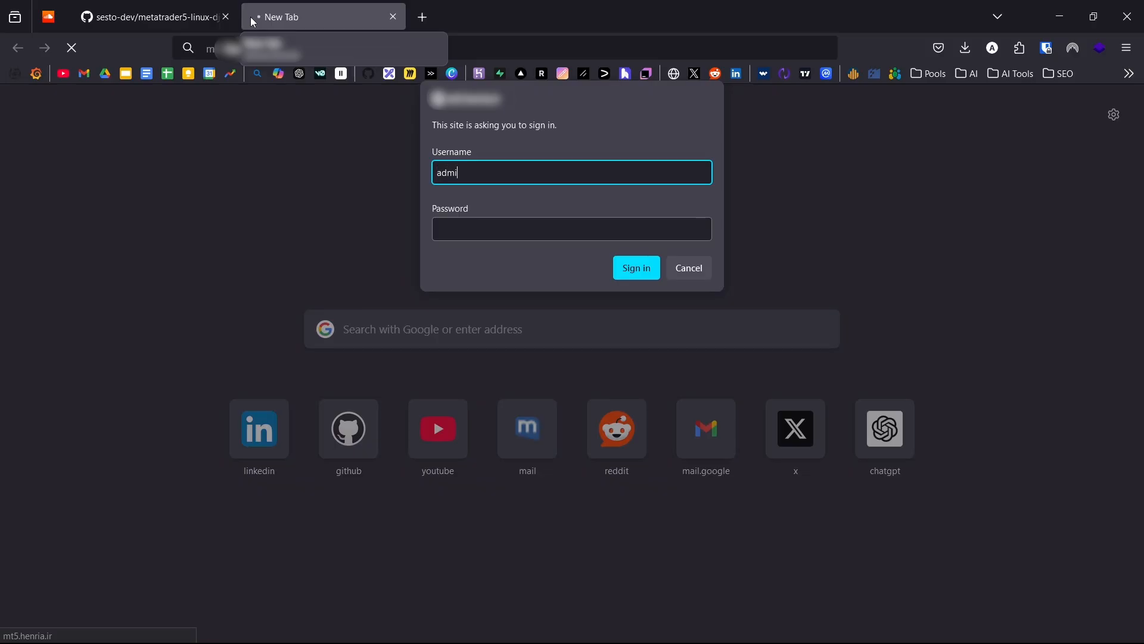
Complete the site's sign-in prompt to reach the MetaTrader5 API Swagger docs.
{"action": "left_click", "coordinate": [634, 267]}
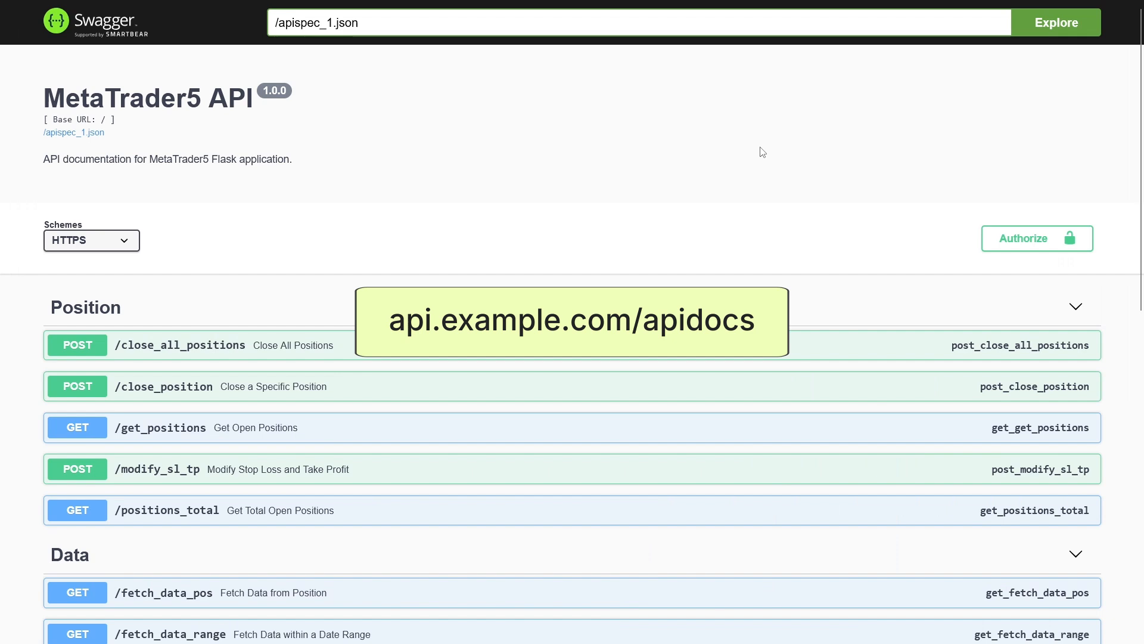
{"action": "mouse_move", "coordinate": [767, 151]}
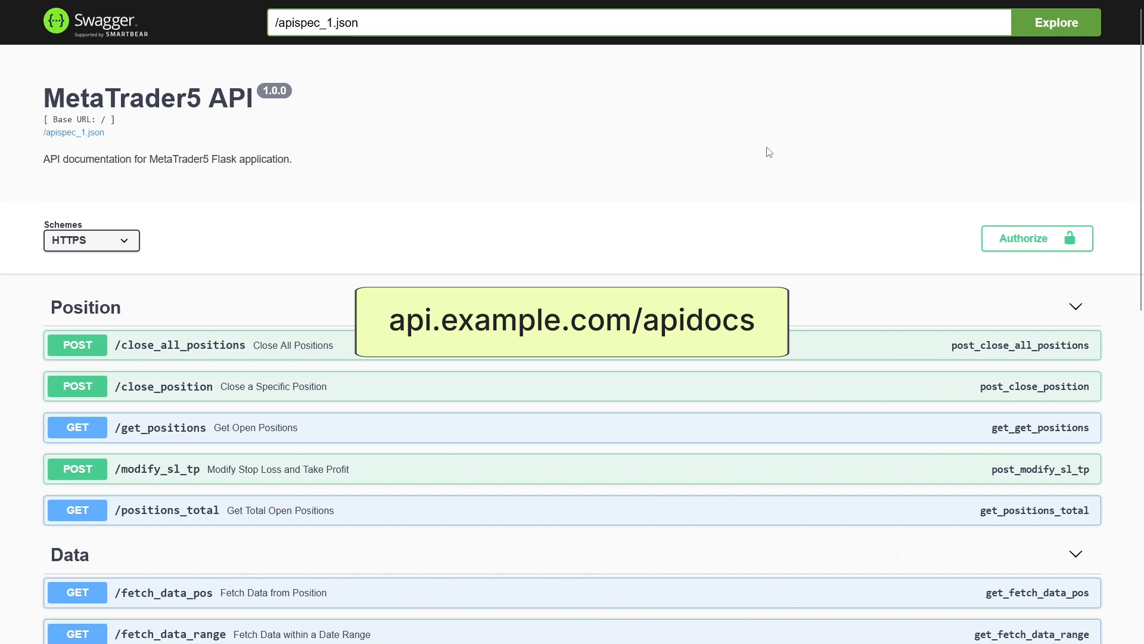
{"action": "mouse_move", "coordinate": [778, 150]}
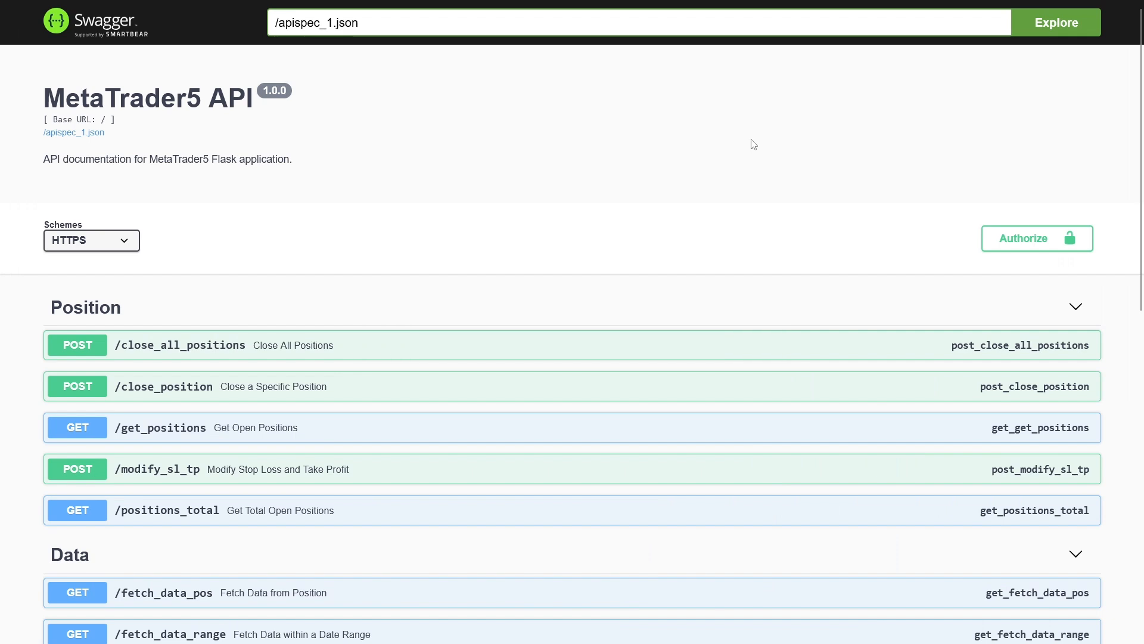
Execute GET /health and check the healthy, MT5-connected response body.
{"action": "scroll", "scroll_direction": "down", "scroll_amount": 3}
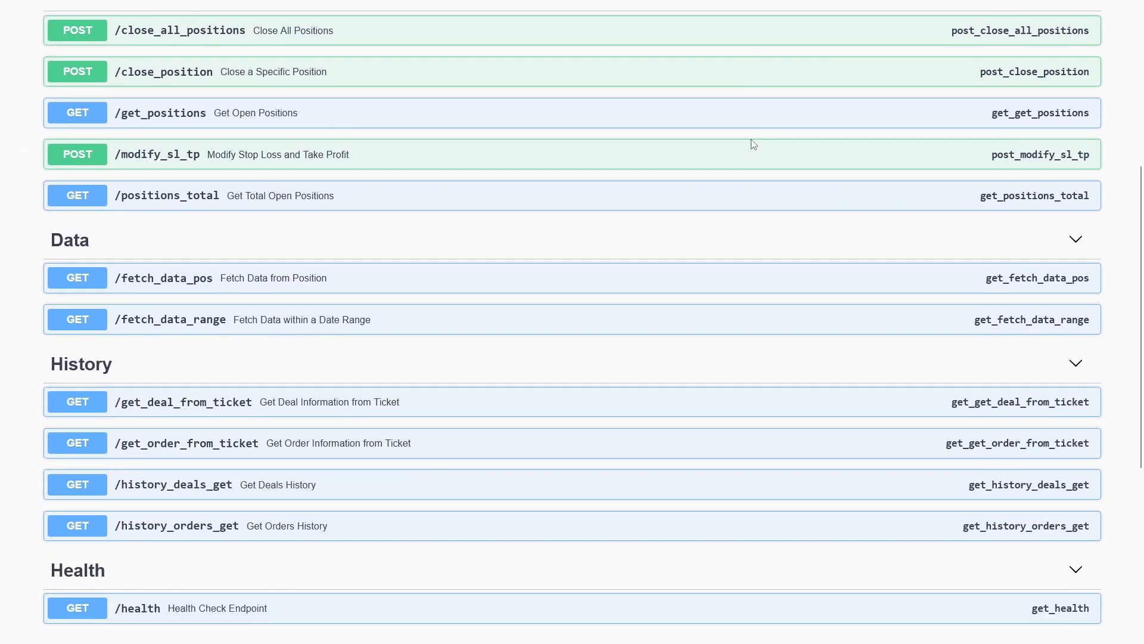
{"action": "scroll", "scroll_direction": "down", "scroll_amount": 3}
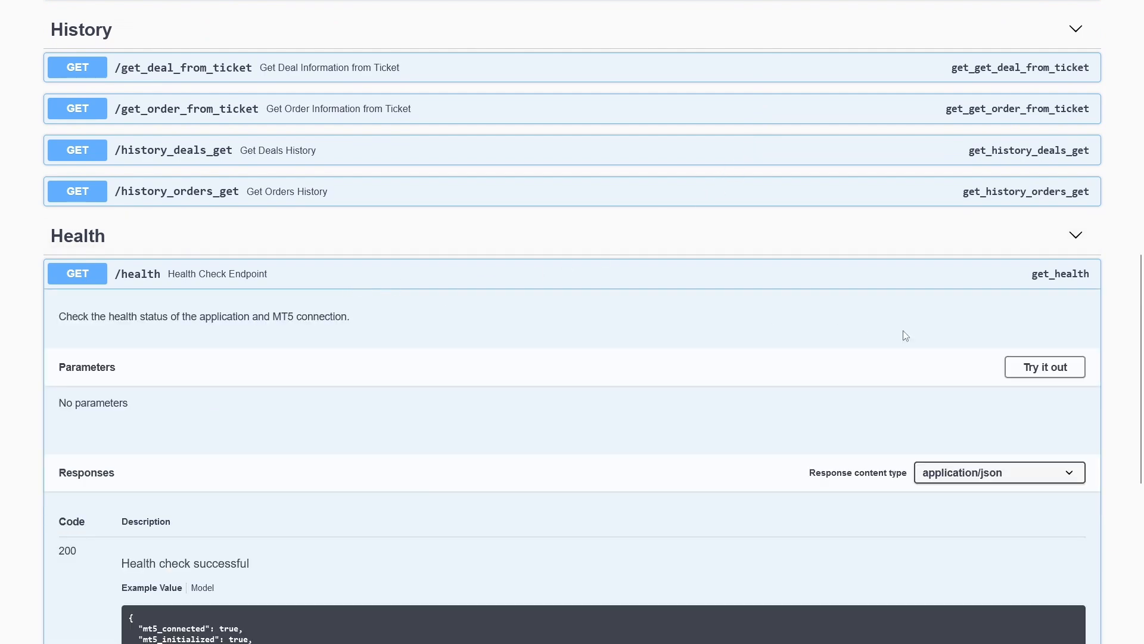
{"action": "left_click", "coordinate": [1044, 366]}
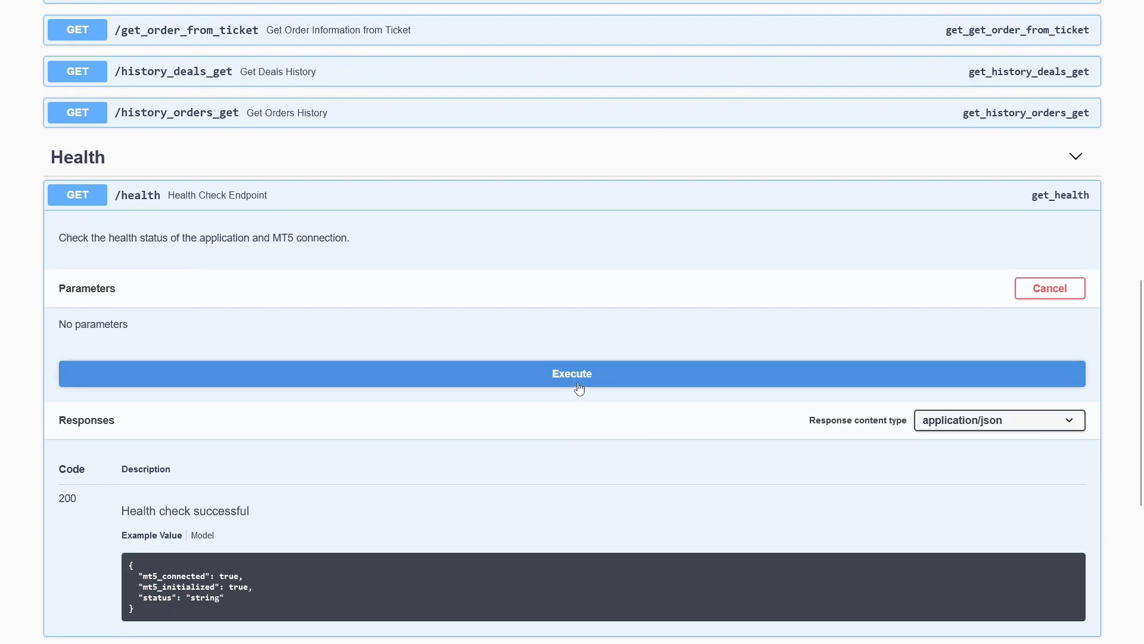
{"action": "left_click", "coordinate": [571, 373]}
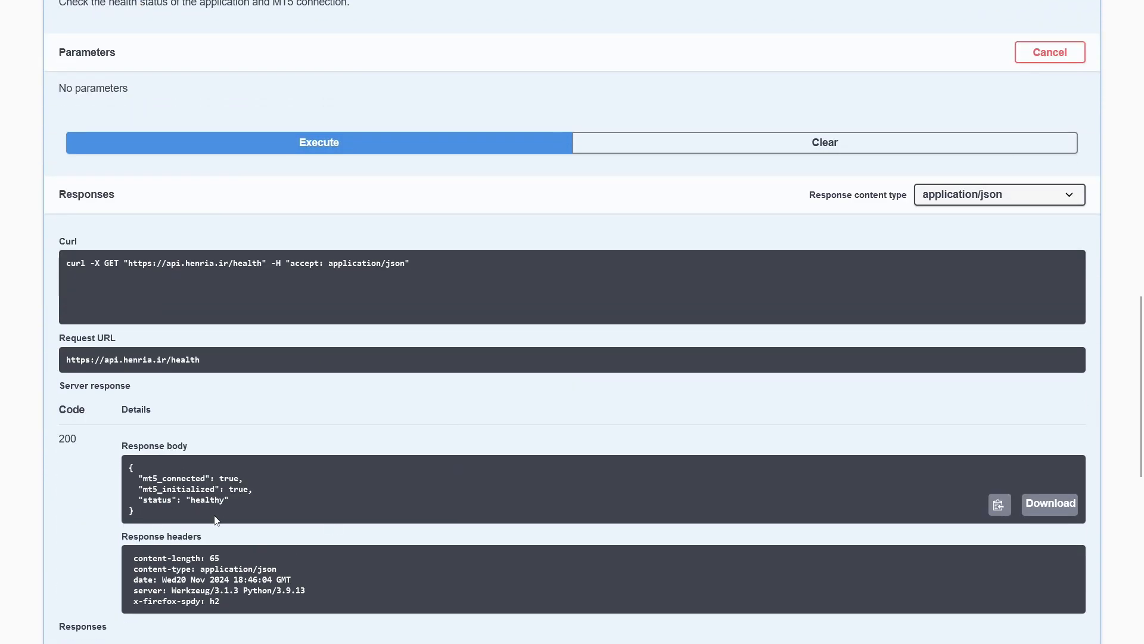
{"action": "scroll", "scroll_direction": "down", "scroll_amount": 3}
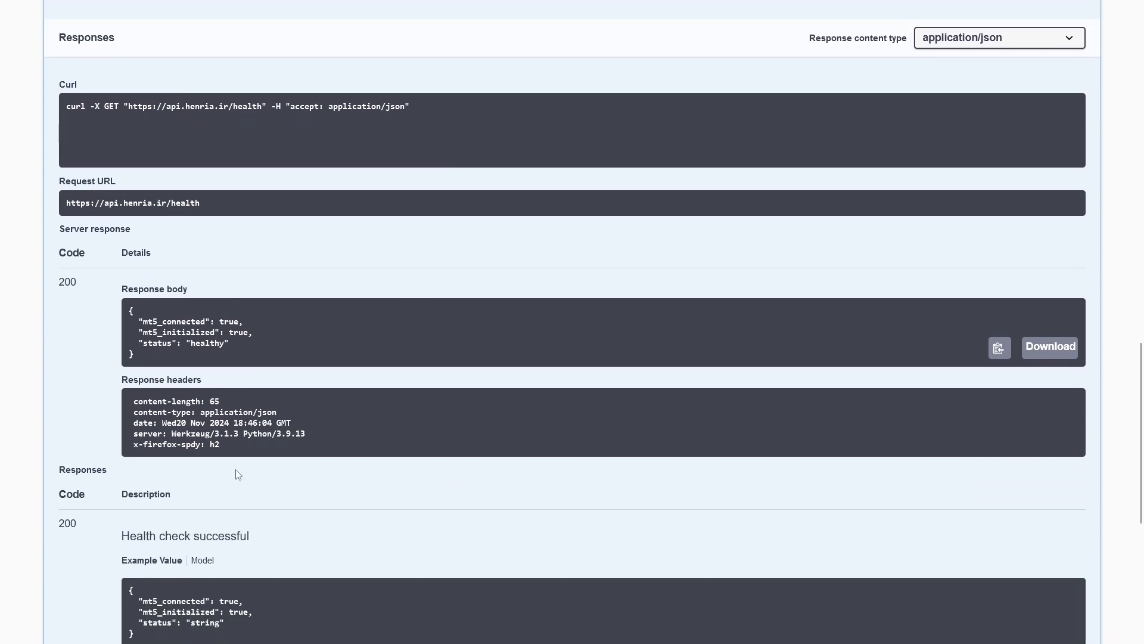
{"action": "scroll", "scroll_direction": "down", "scroll_amount": 3}
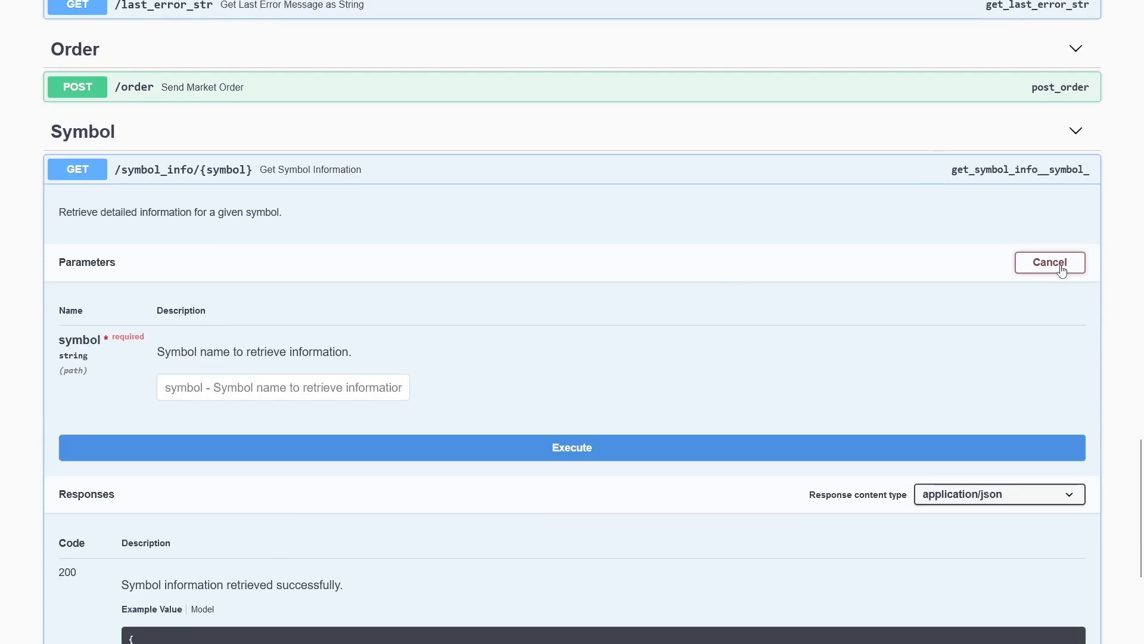
Execute GET /symbol_info for EURUSD and review the returned ask, bid and volume details.
{"action": "left_click", "coordinate": [282, 387]}
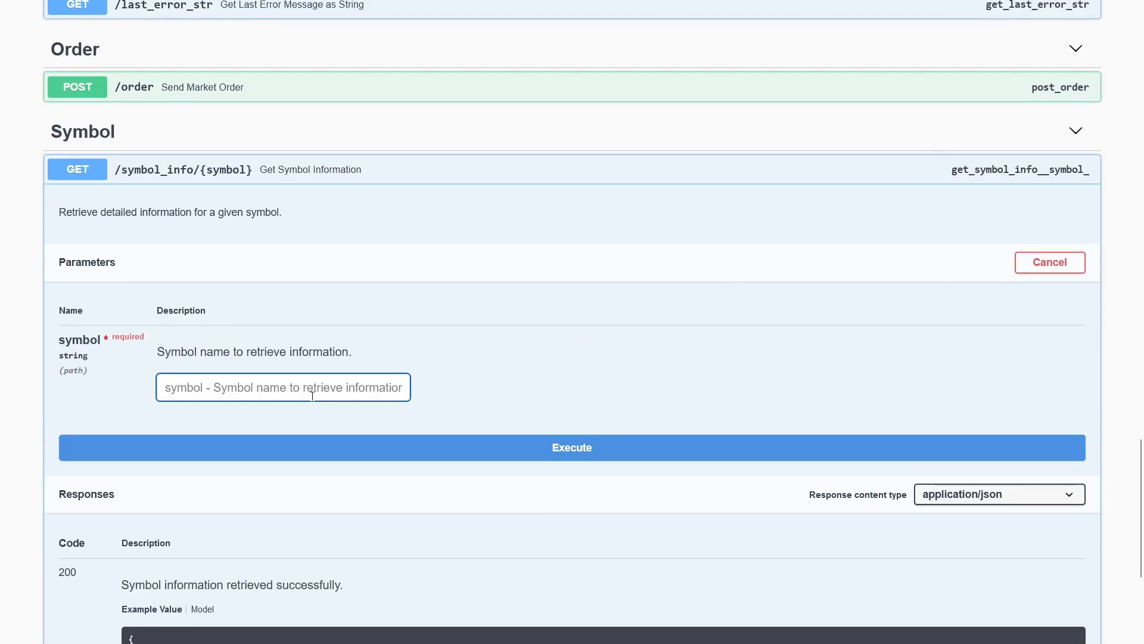
{"action": "type", "text": "EURUSD"}
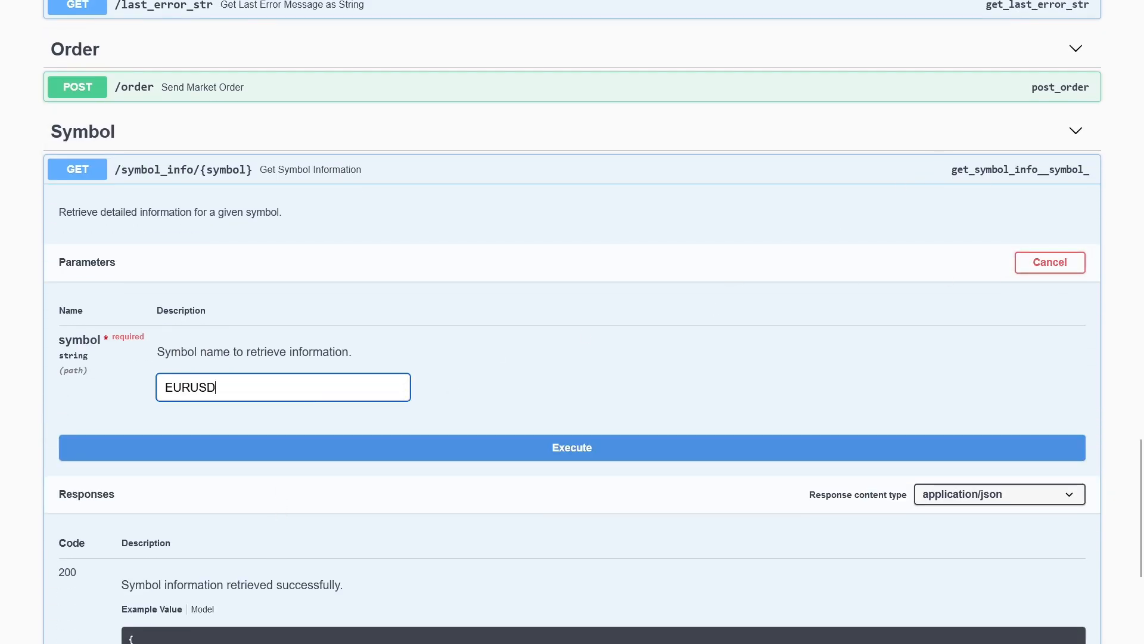
{"action": "left_click", "coordinate": [571, 448]}
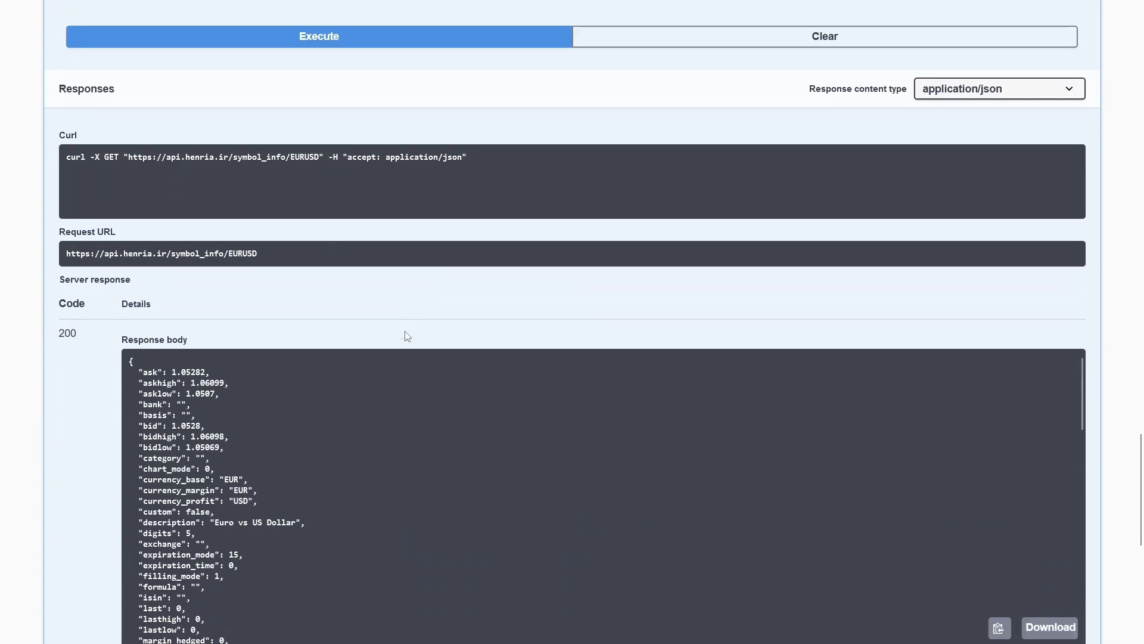
{"action": "scroll", "scroll_direction": "down", "scroll_amount": 3}
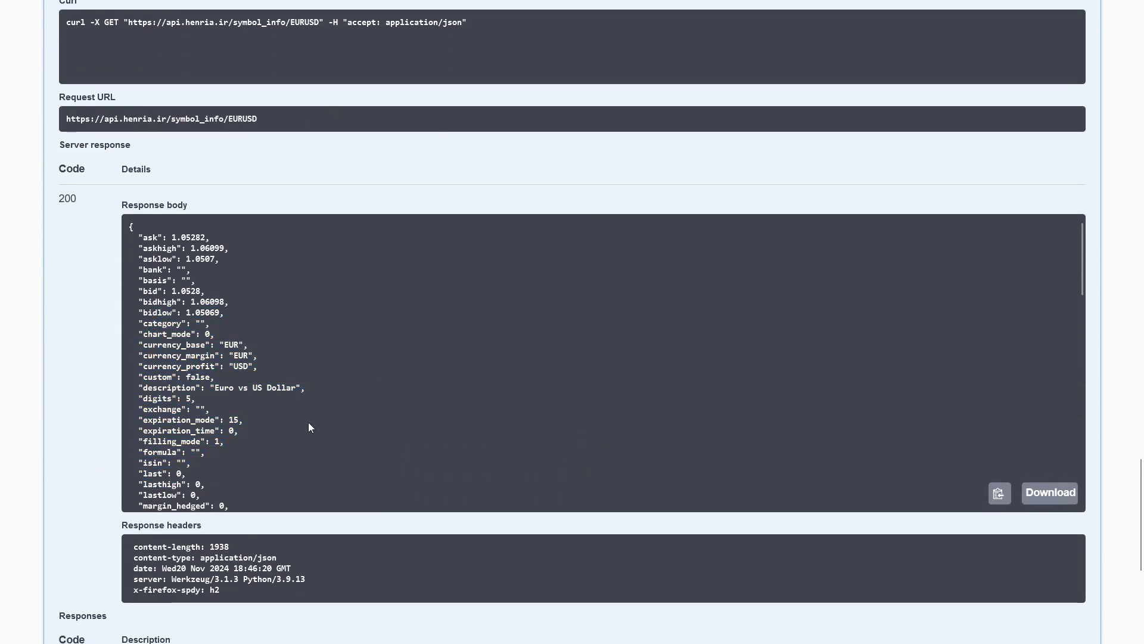
{"action": "scroll", "scroll_direction": "down", "scroll_amount": 3}
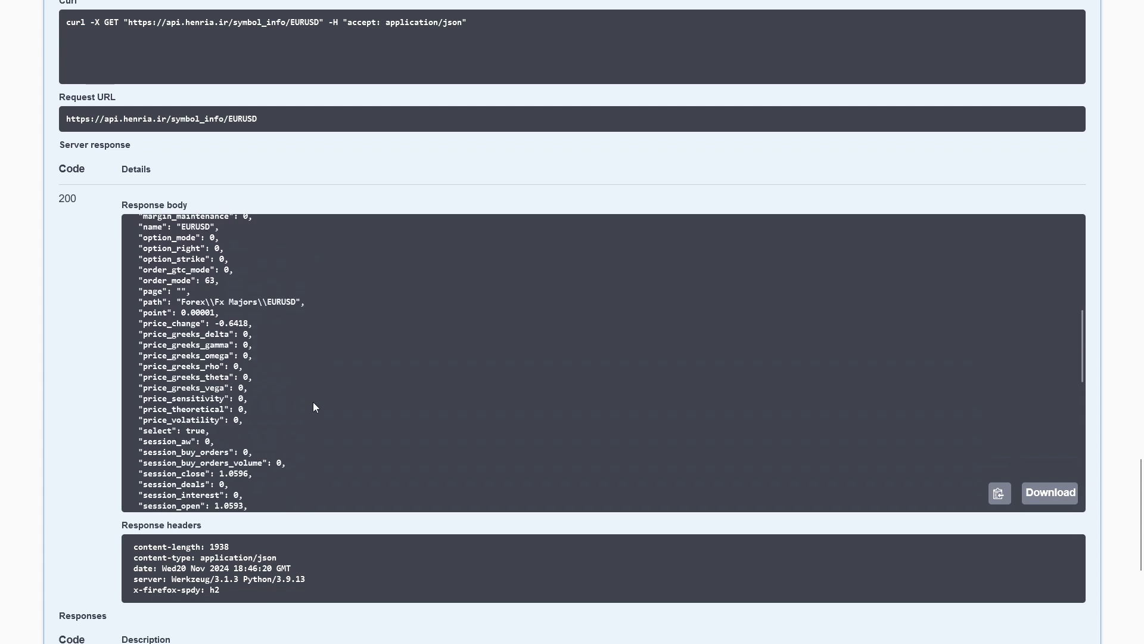
{"action": "scroll", "scroll_direction": "down", "scroll_amount": 3}
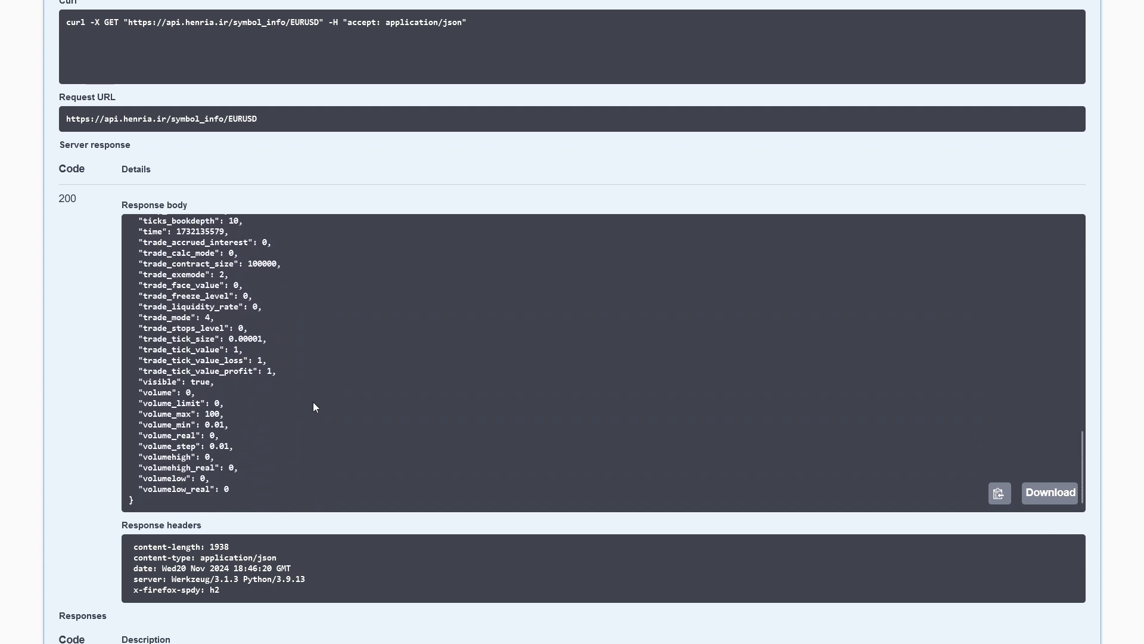
{"action": "scroll", "scroll_direction": "up", "scroll_amount": 3}
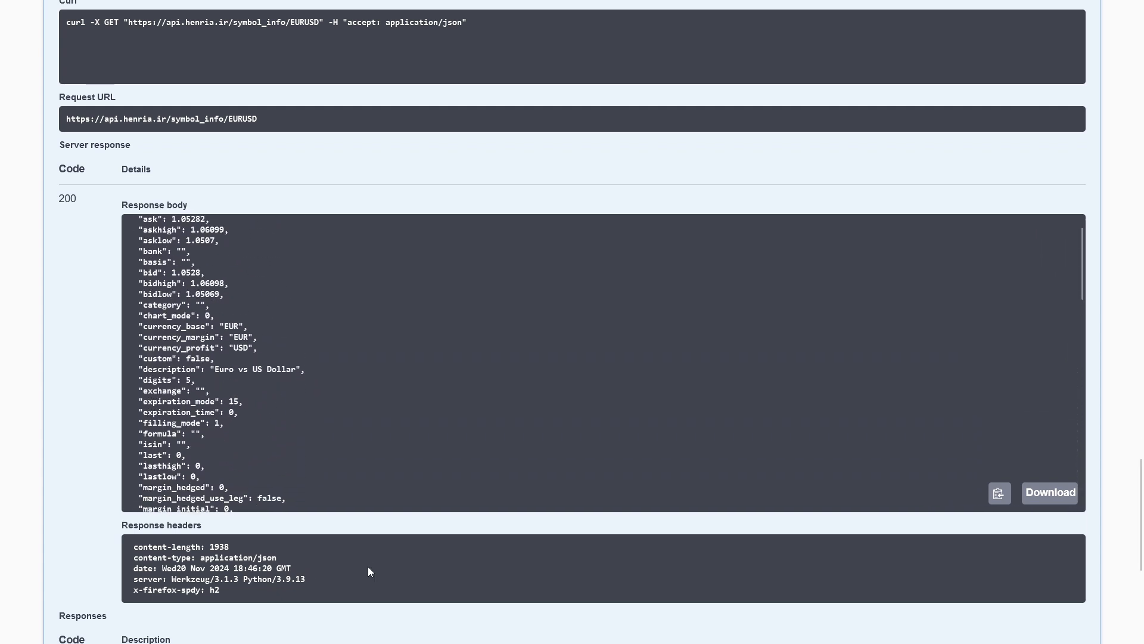
Run GET /fetch_data_pos for USDJPY, M1 timeframe, 100 bars, and review the returned candles.
{"action": "scroll", "scroll_direction": "up", "scroll_amount": 3}
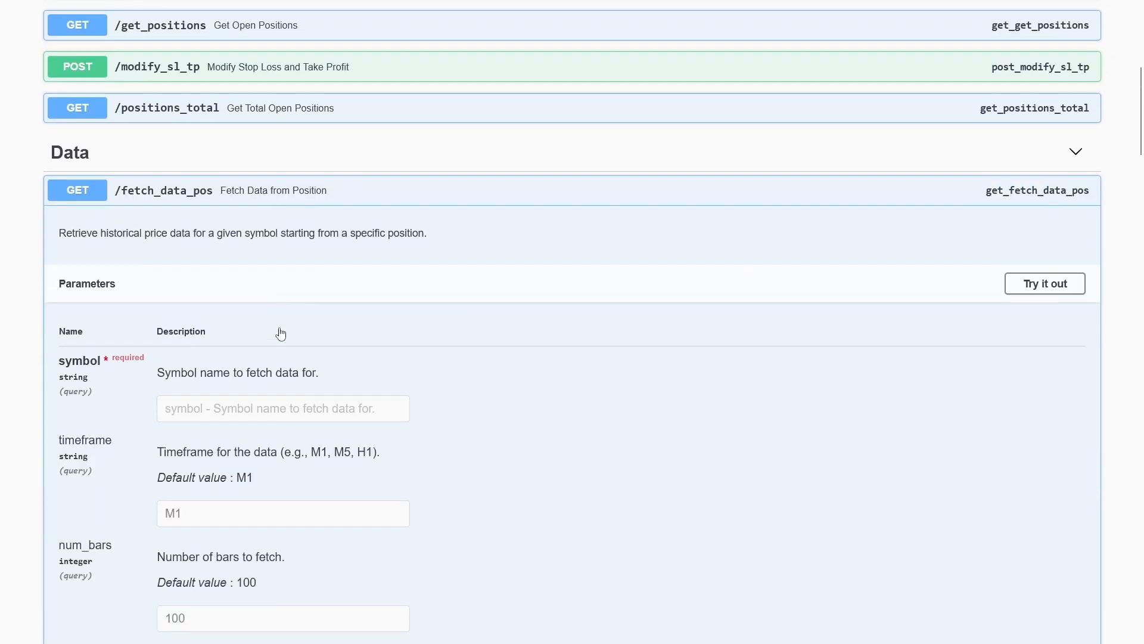
{"action": "scroll", "scroll_direction": "down", "scroll_amount": 3}
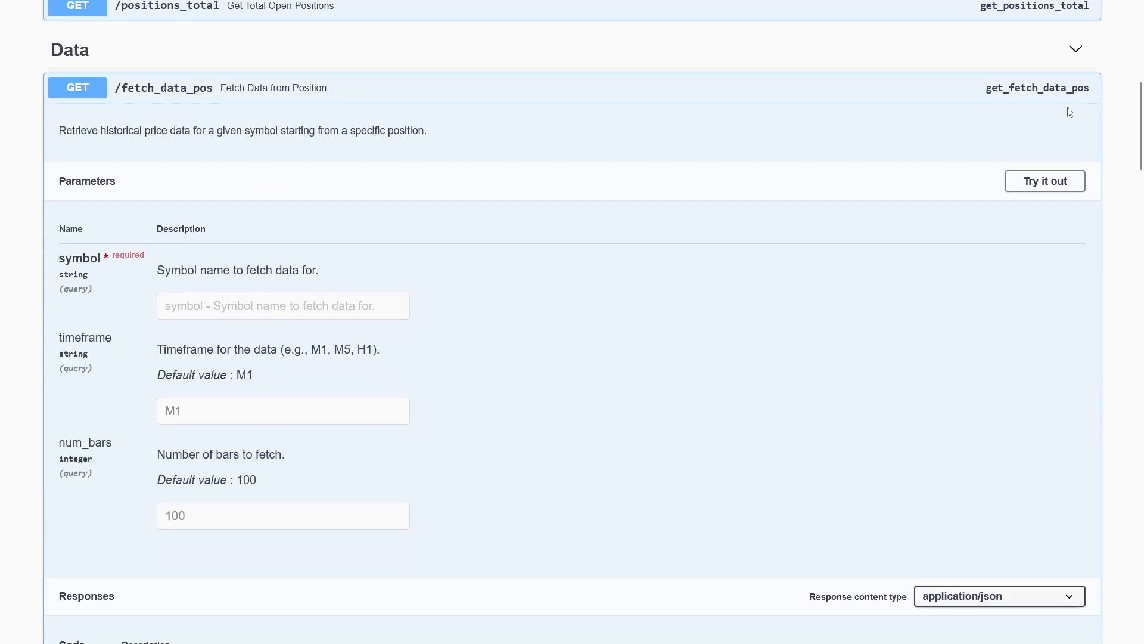
{"action": "left_click", "coordinate": [1043, 180]}
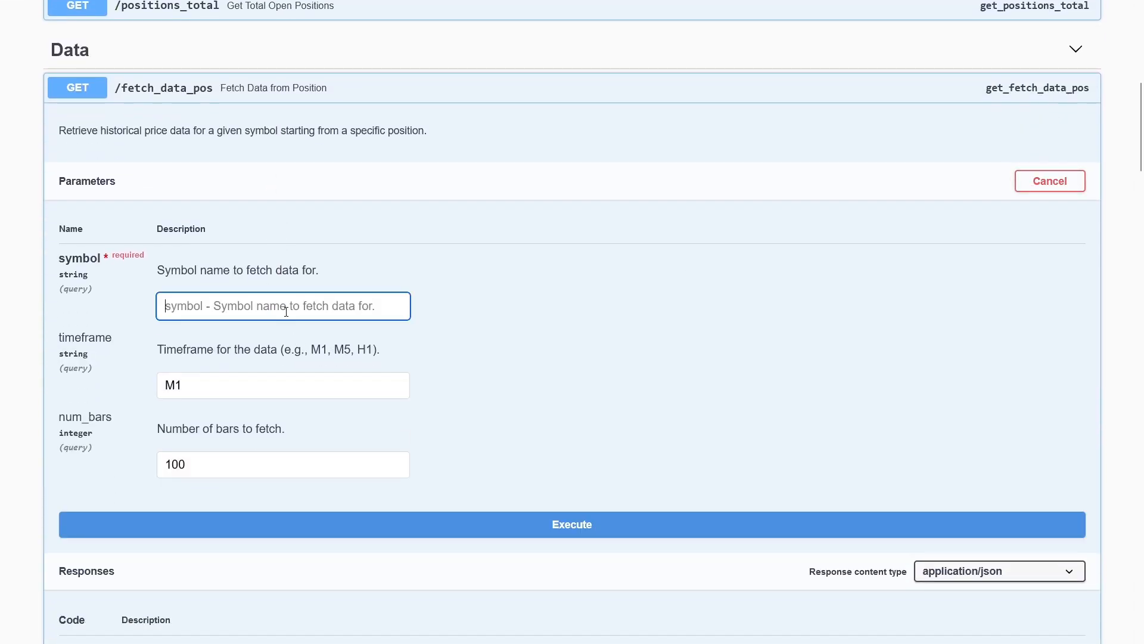
{"action": "type", "text": "USDJPY"}
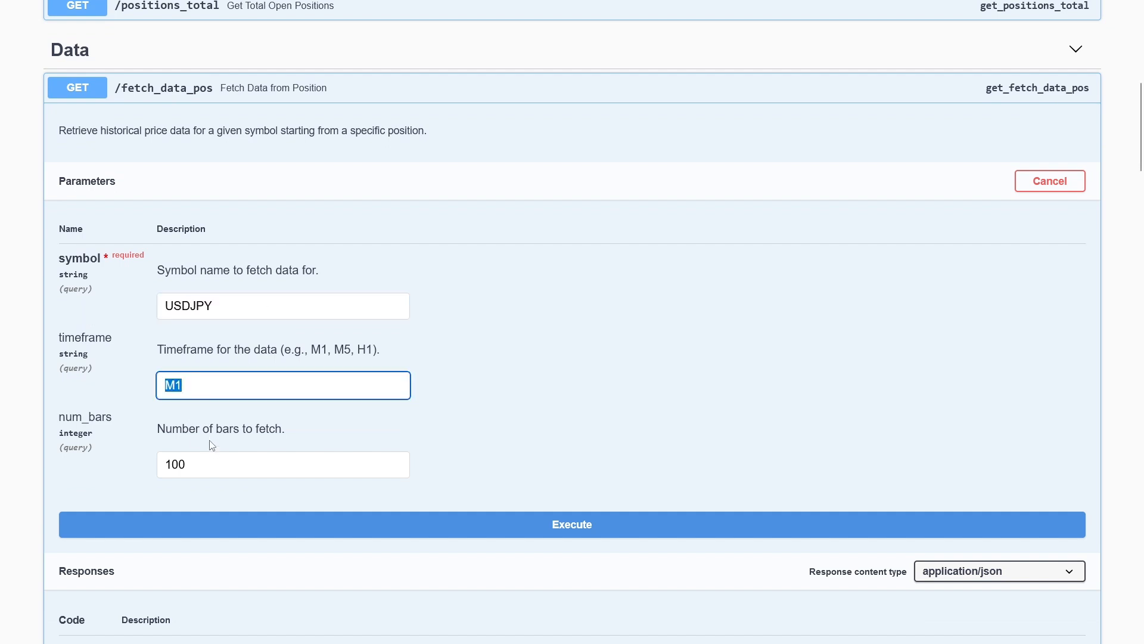
{"action": "scroll", "scroll_direction": "down", "scroll_amount": 3}
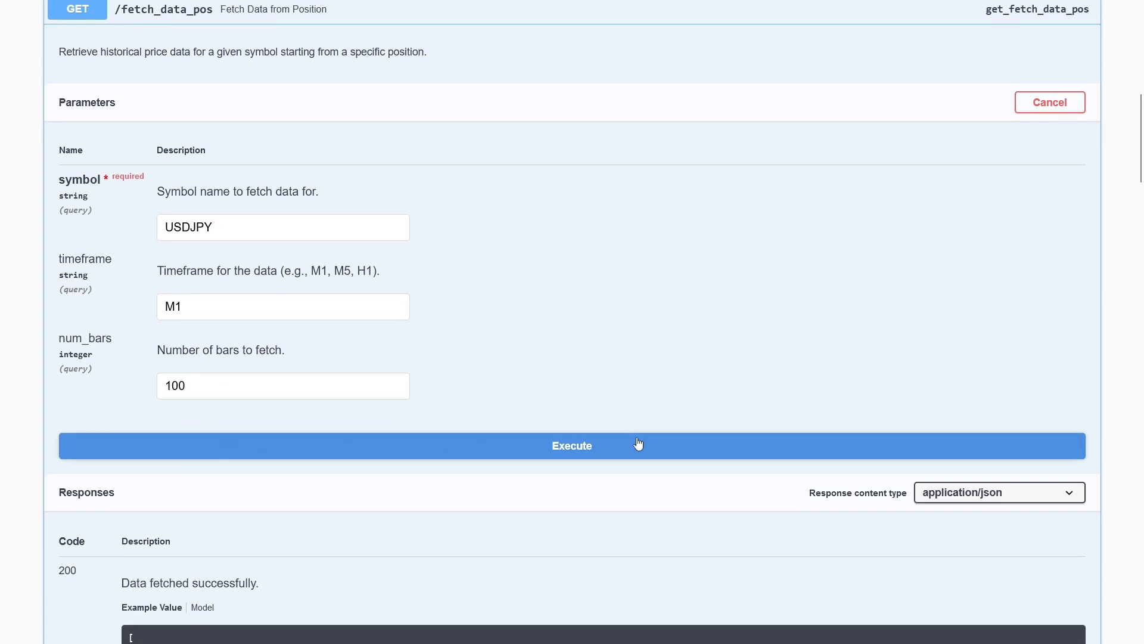
{"action": "left_click", "coordinate": [572, 446]}
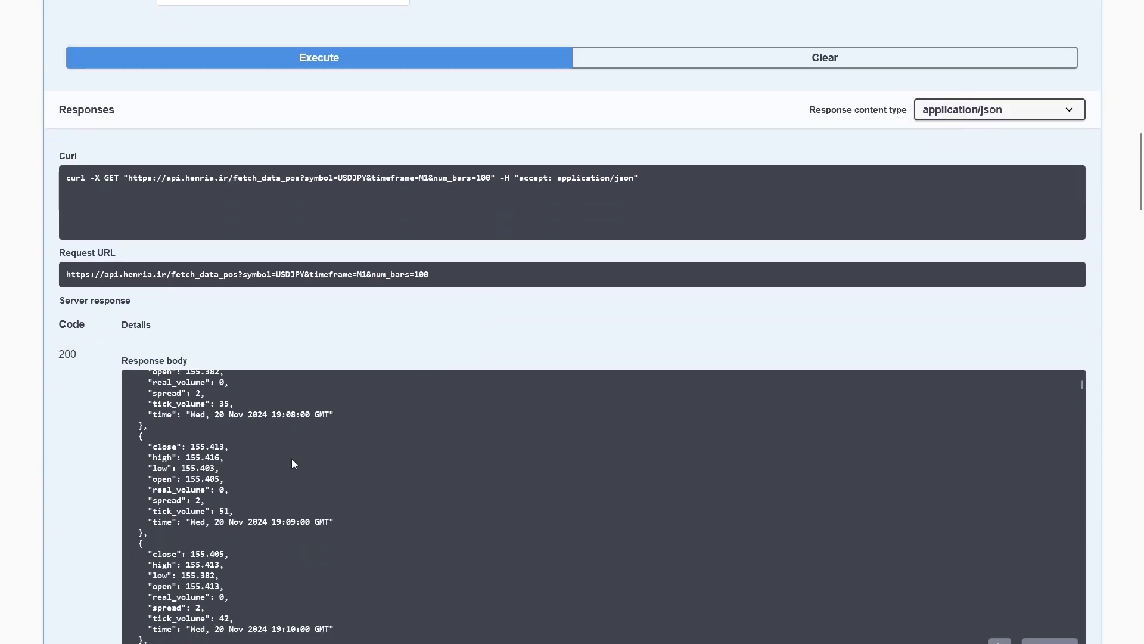
{"action": "scroll", "scroll_direction": "down", "scroll_amount": 3}
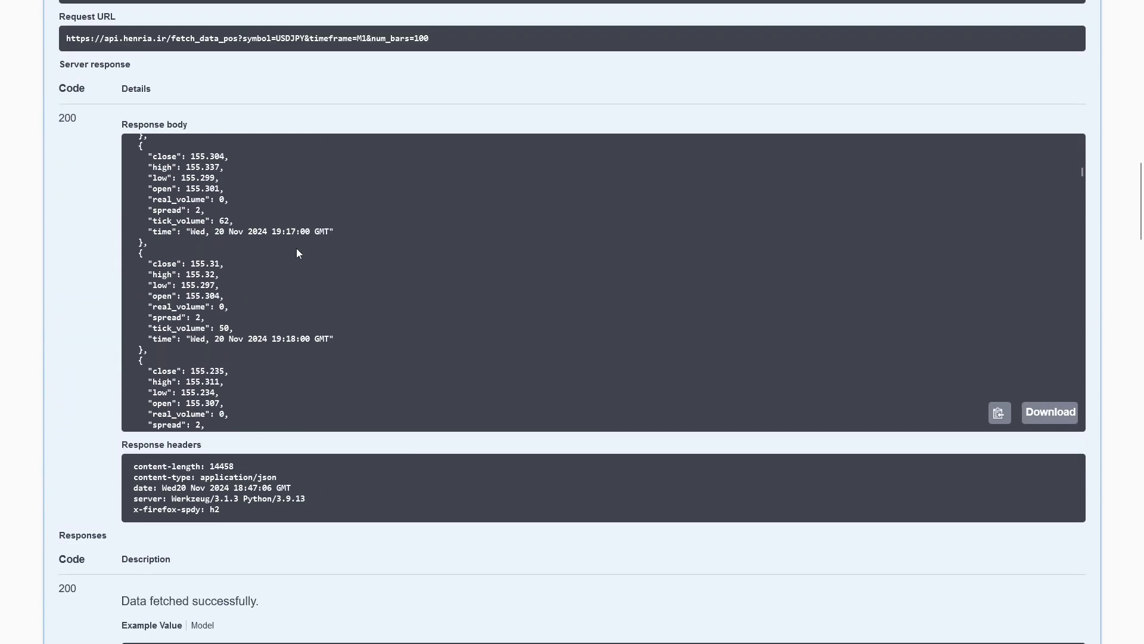
{"action": "scroll", "scroll_direction": "down", "scroll_amount": 3}
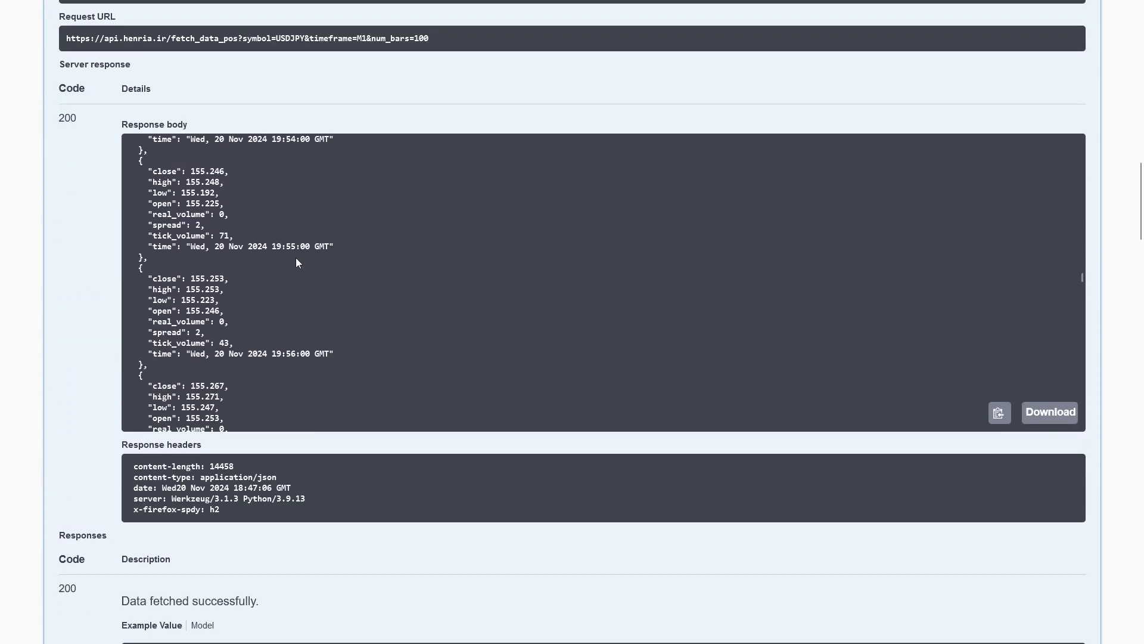
{"action": "scroll", "scroll_direction": "down", "scroll_amount": 3}
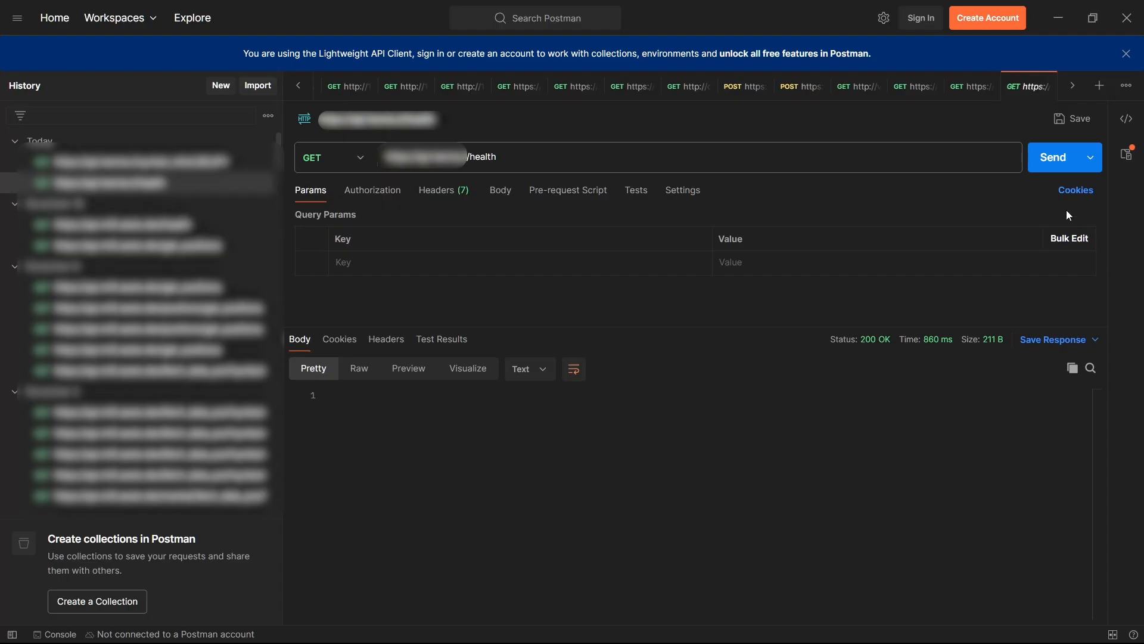
Send the /health check, then resend the USDJPY symbol_info request from History and review its response.
{"action": "left_click", "coordinate": [1052, 157]}
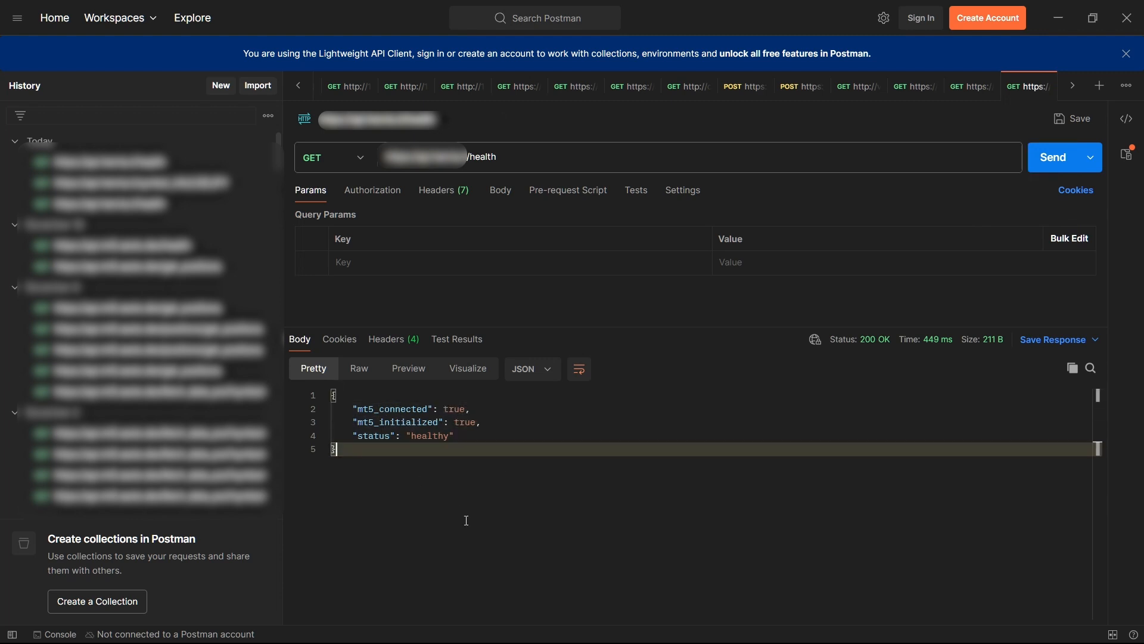
{"action": "left_click", "coordinate": [1099, 86]}
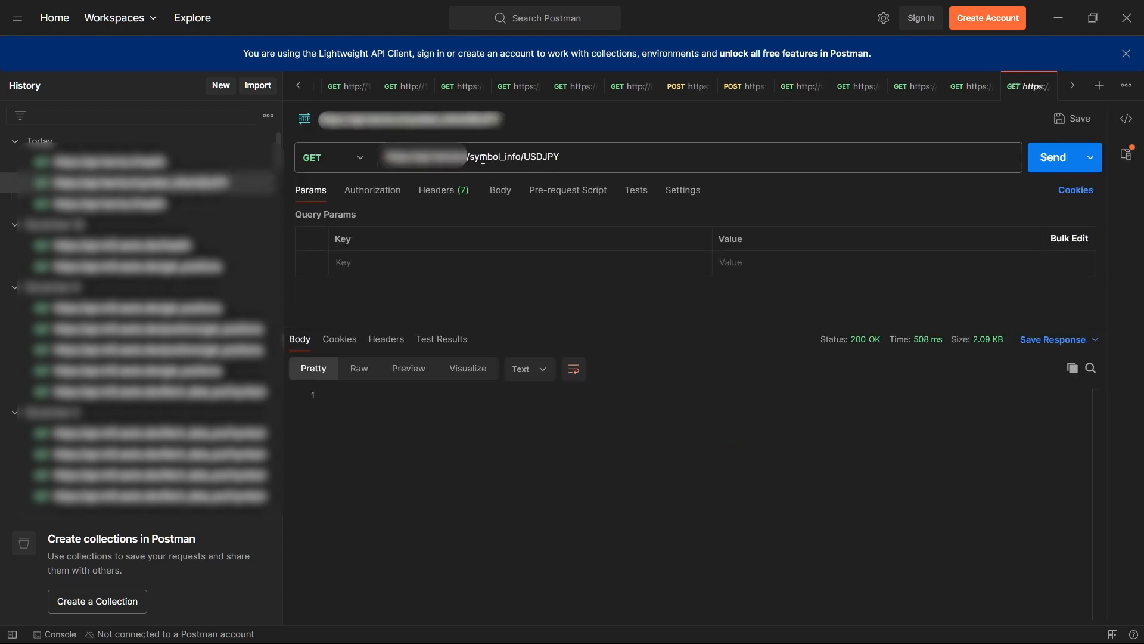
{"action": "left_click", "coordinate": [1053, 157]}
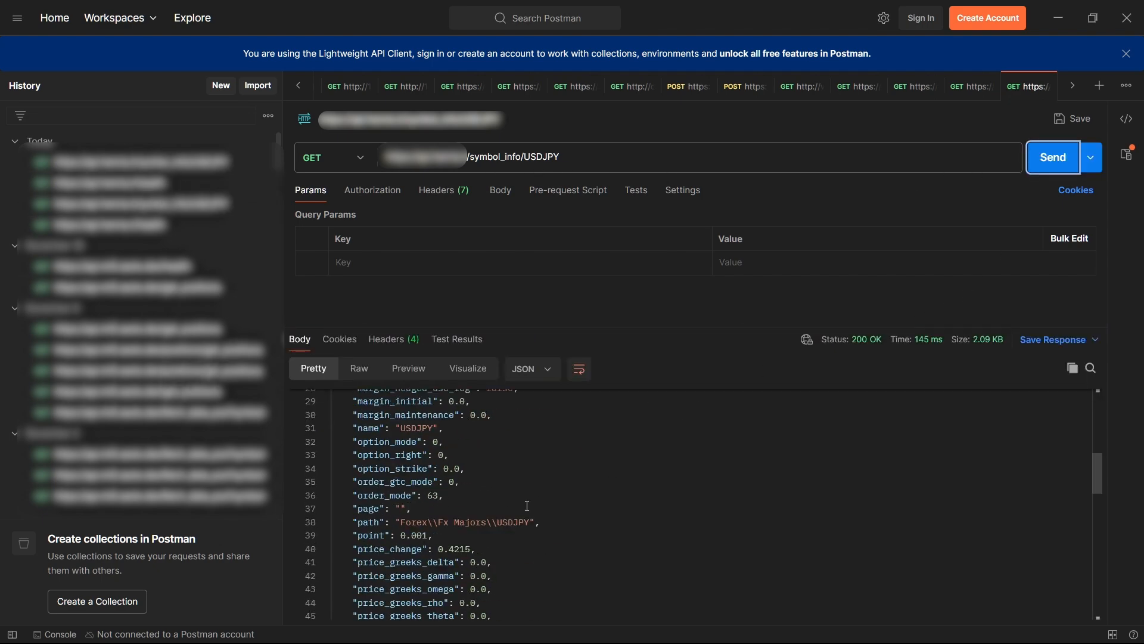
{"action": "scroll", "scroll_direction": "down", "scroll_amount": 3}
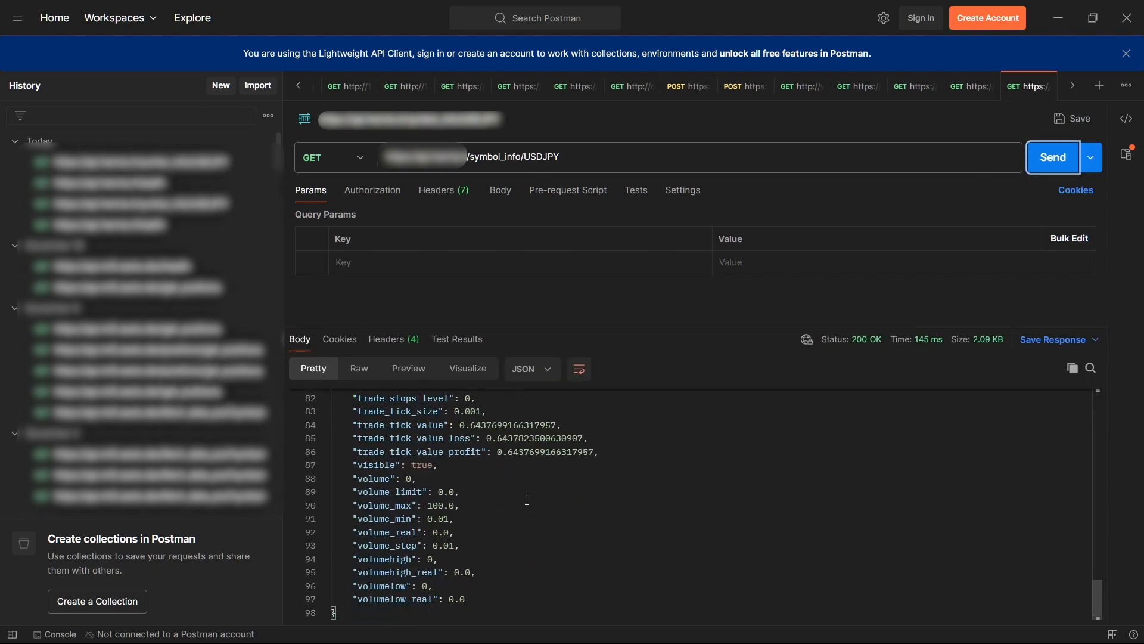
{"action": "scroll", "scroll_direction": "up", "scroll_amount": 3}
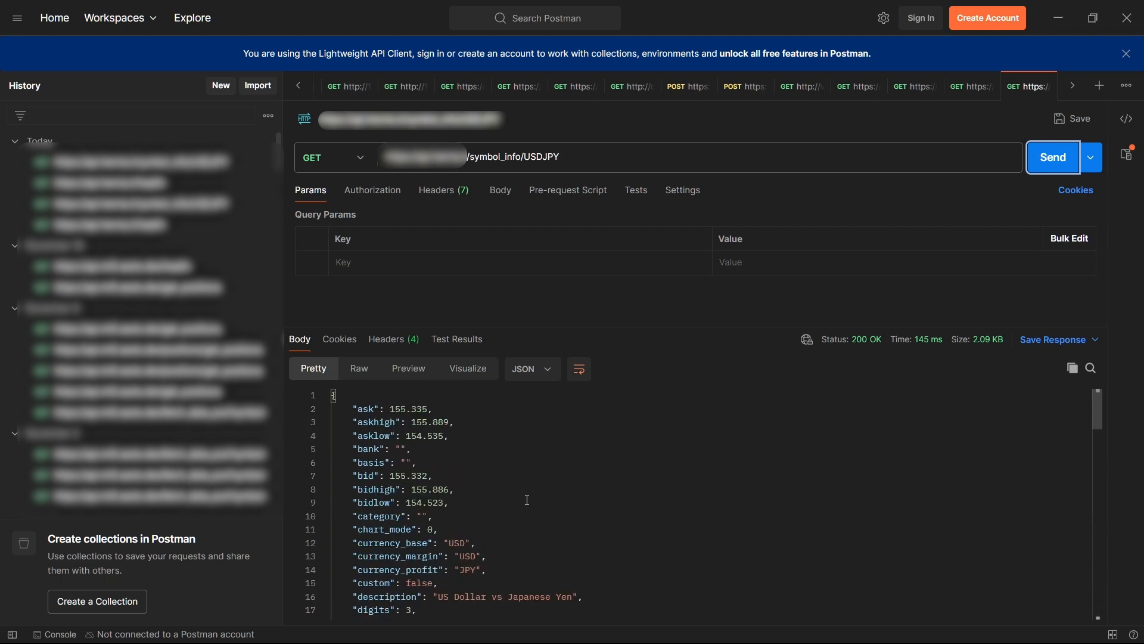